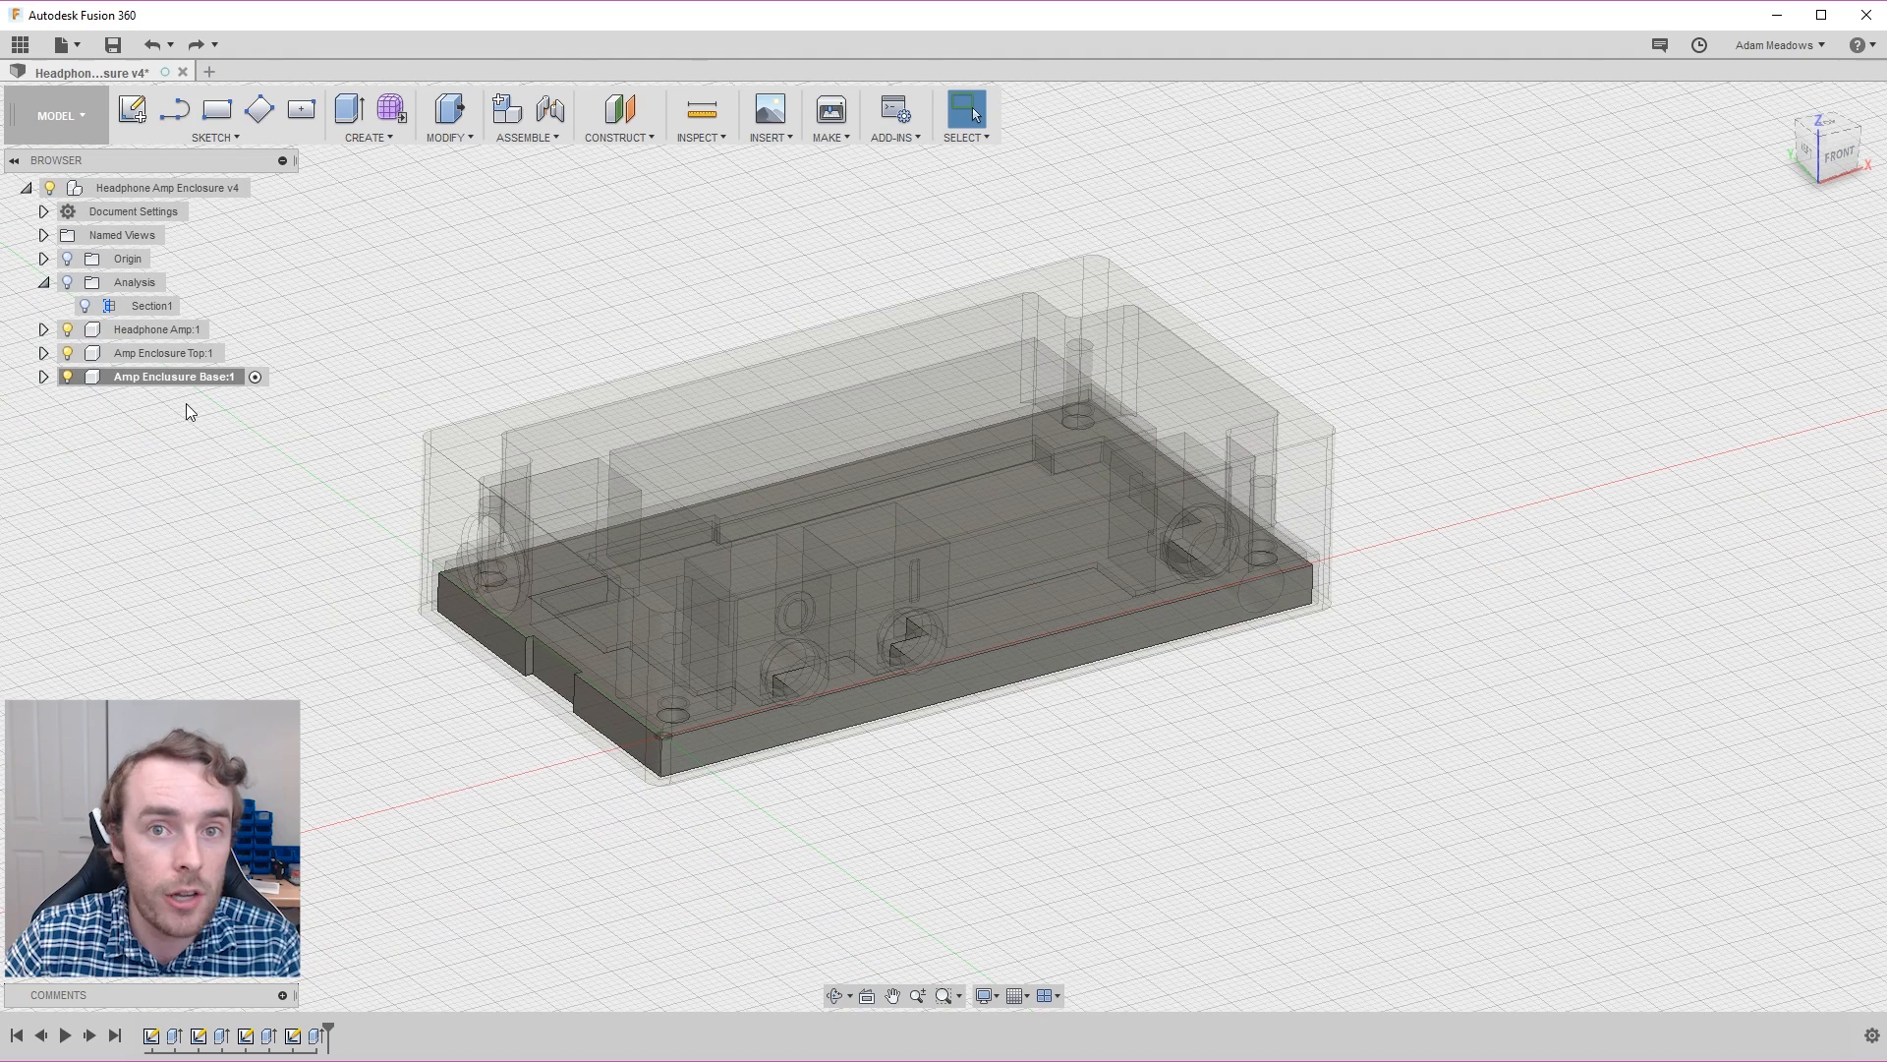
{"action": "mouse_move", "coordinate": [135, 328]}
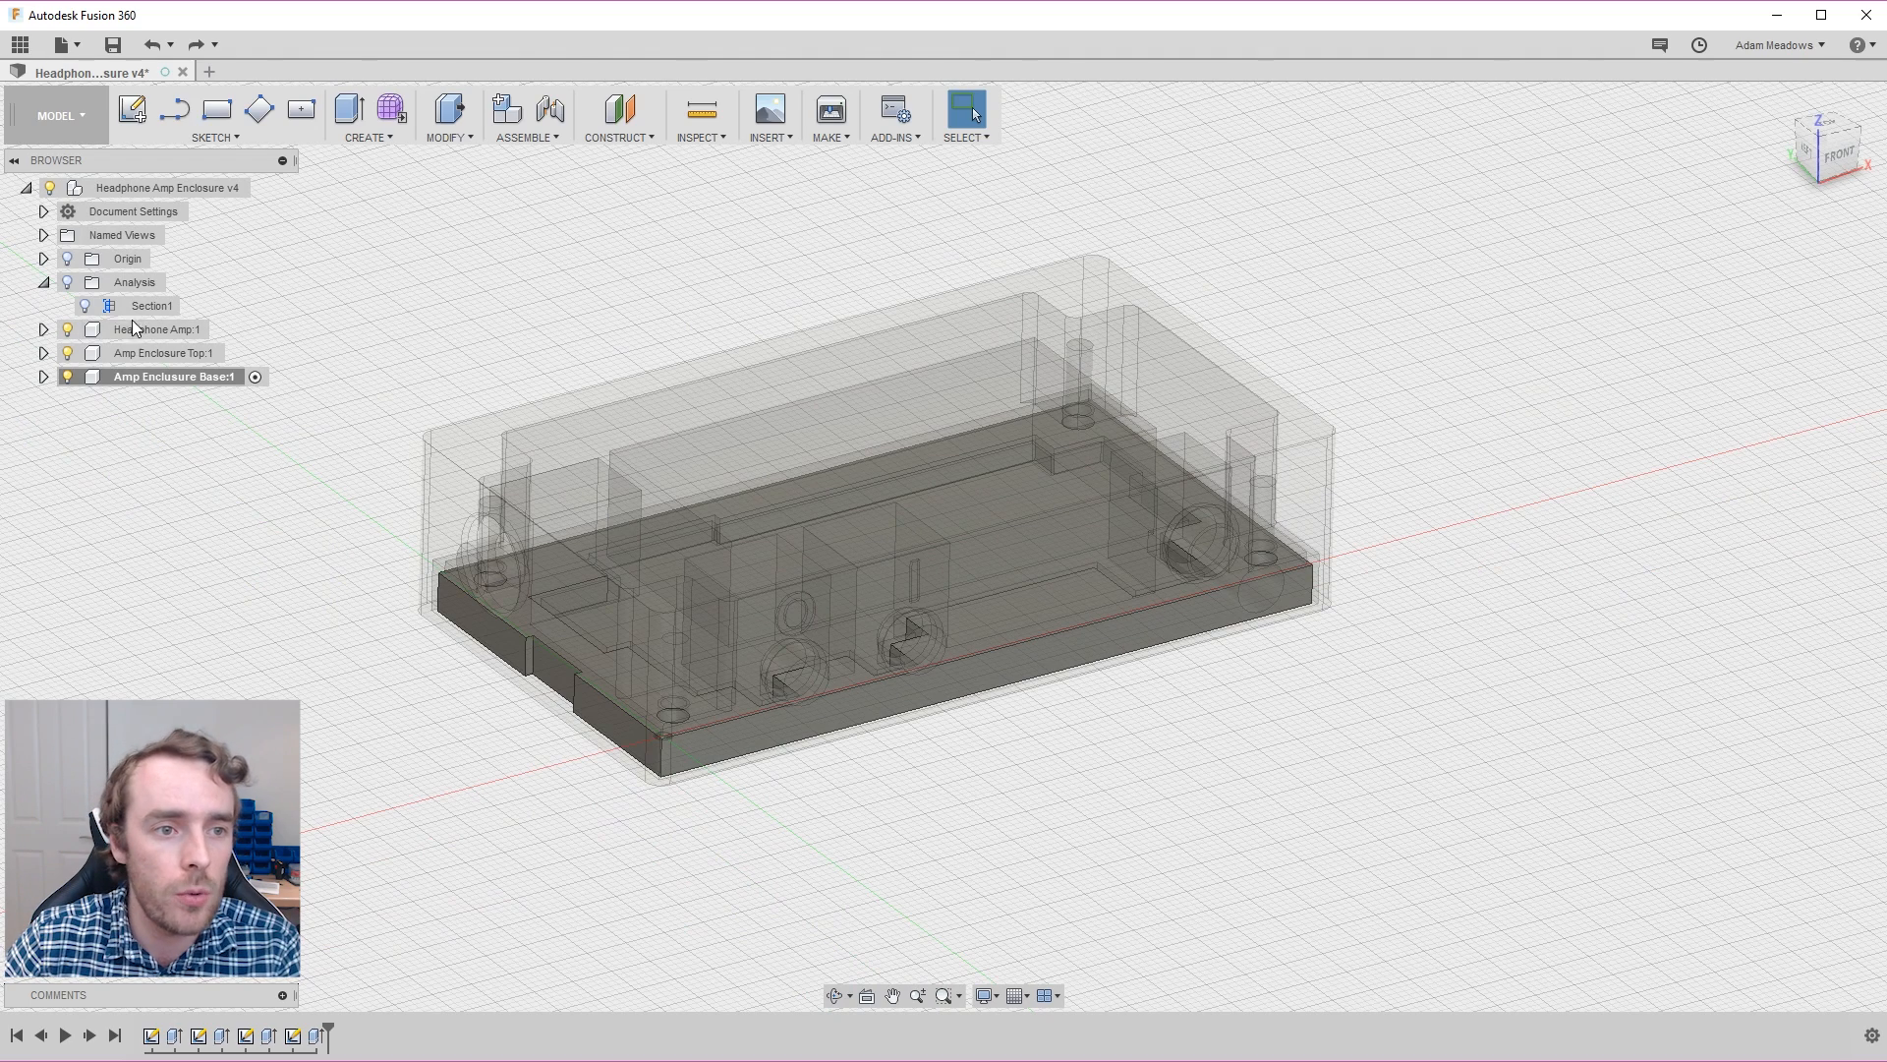
Step: Add a new empty component to the enclosure assembly and rename it 'Volume Dial'
{"action": "right_click", "coordinate": [160, 187]}
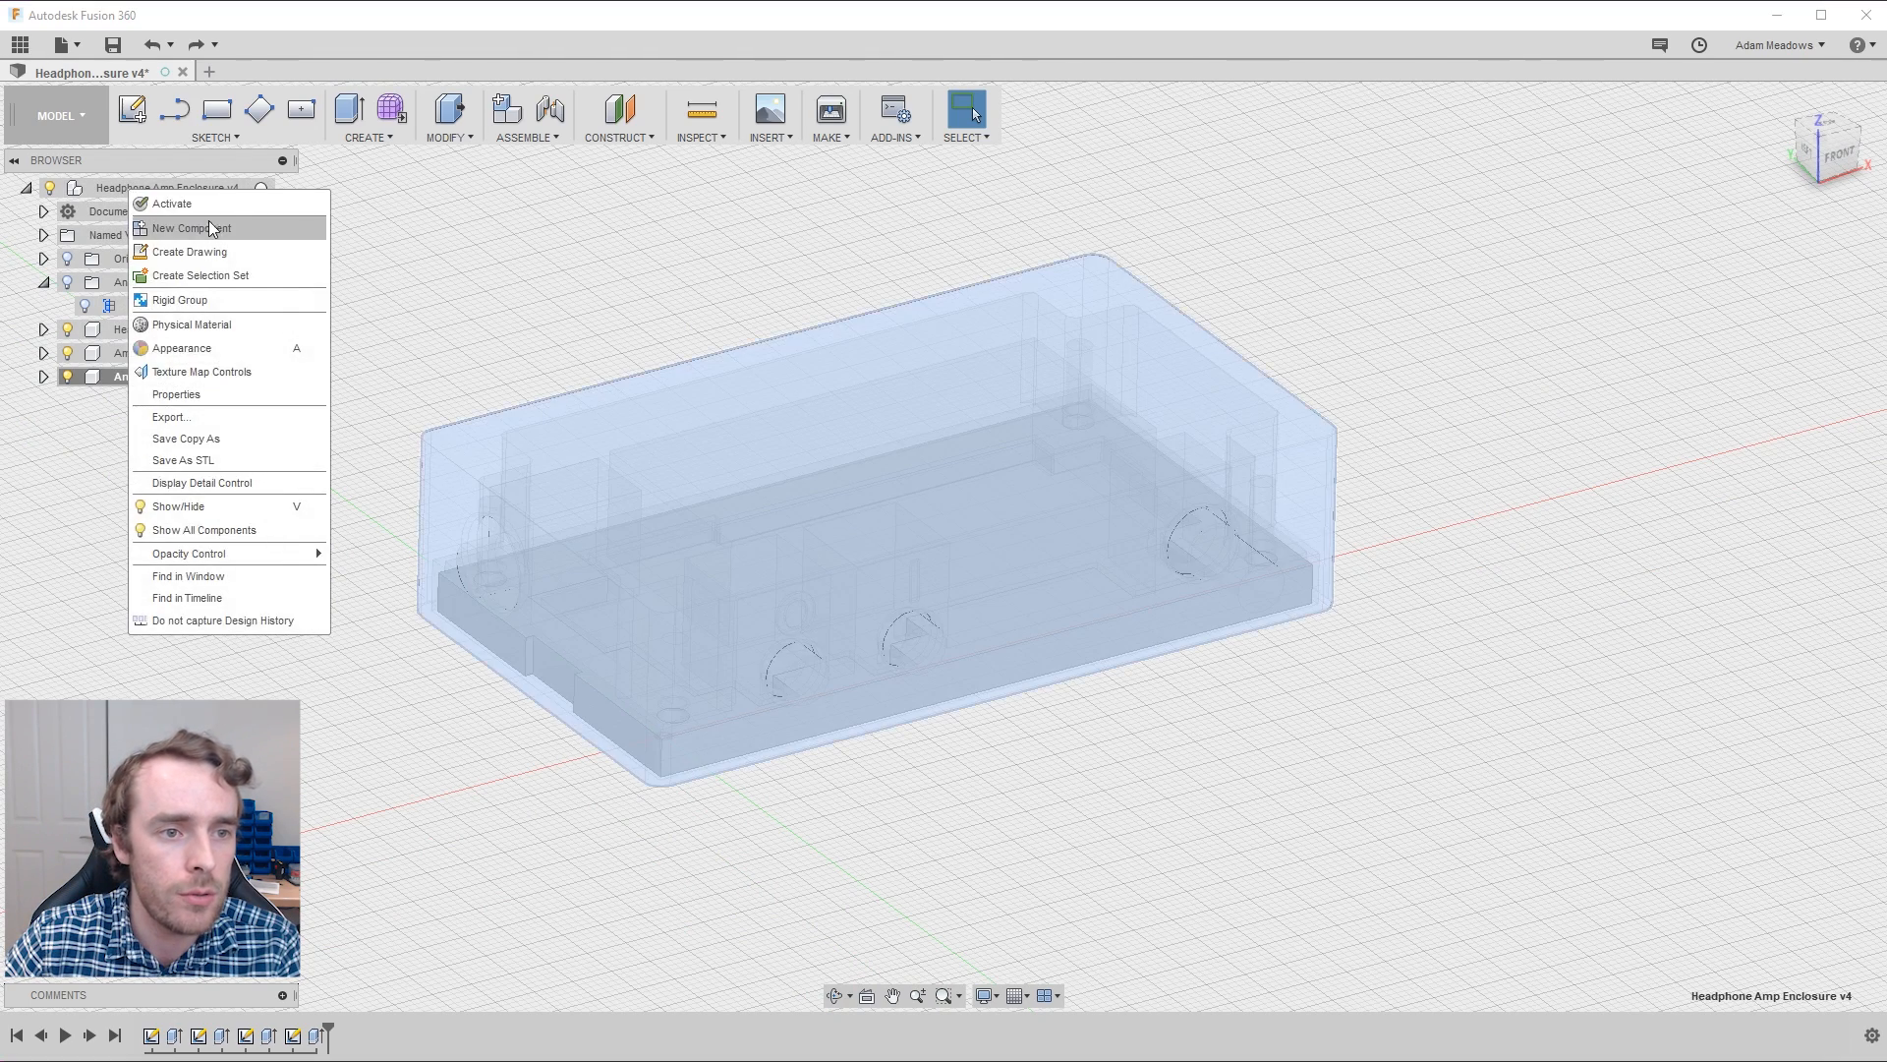
{"action": "left_click", "coordinate": [189, 227]}
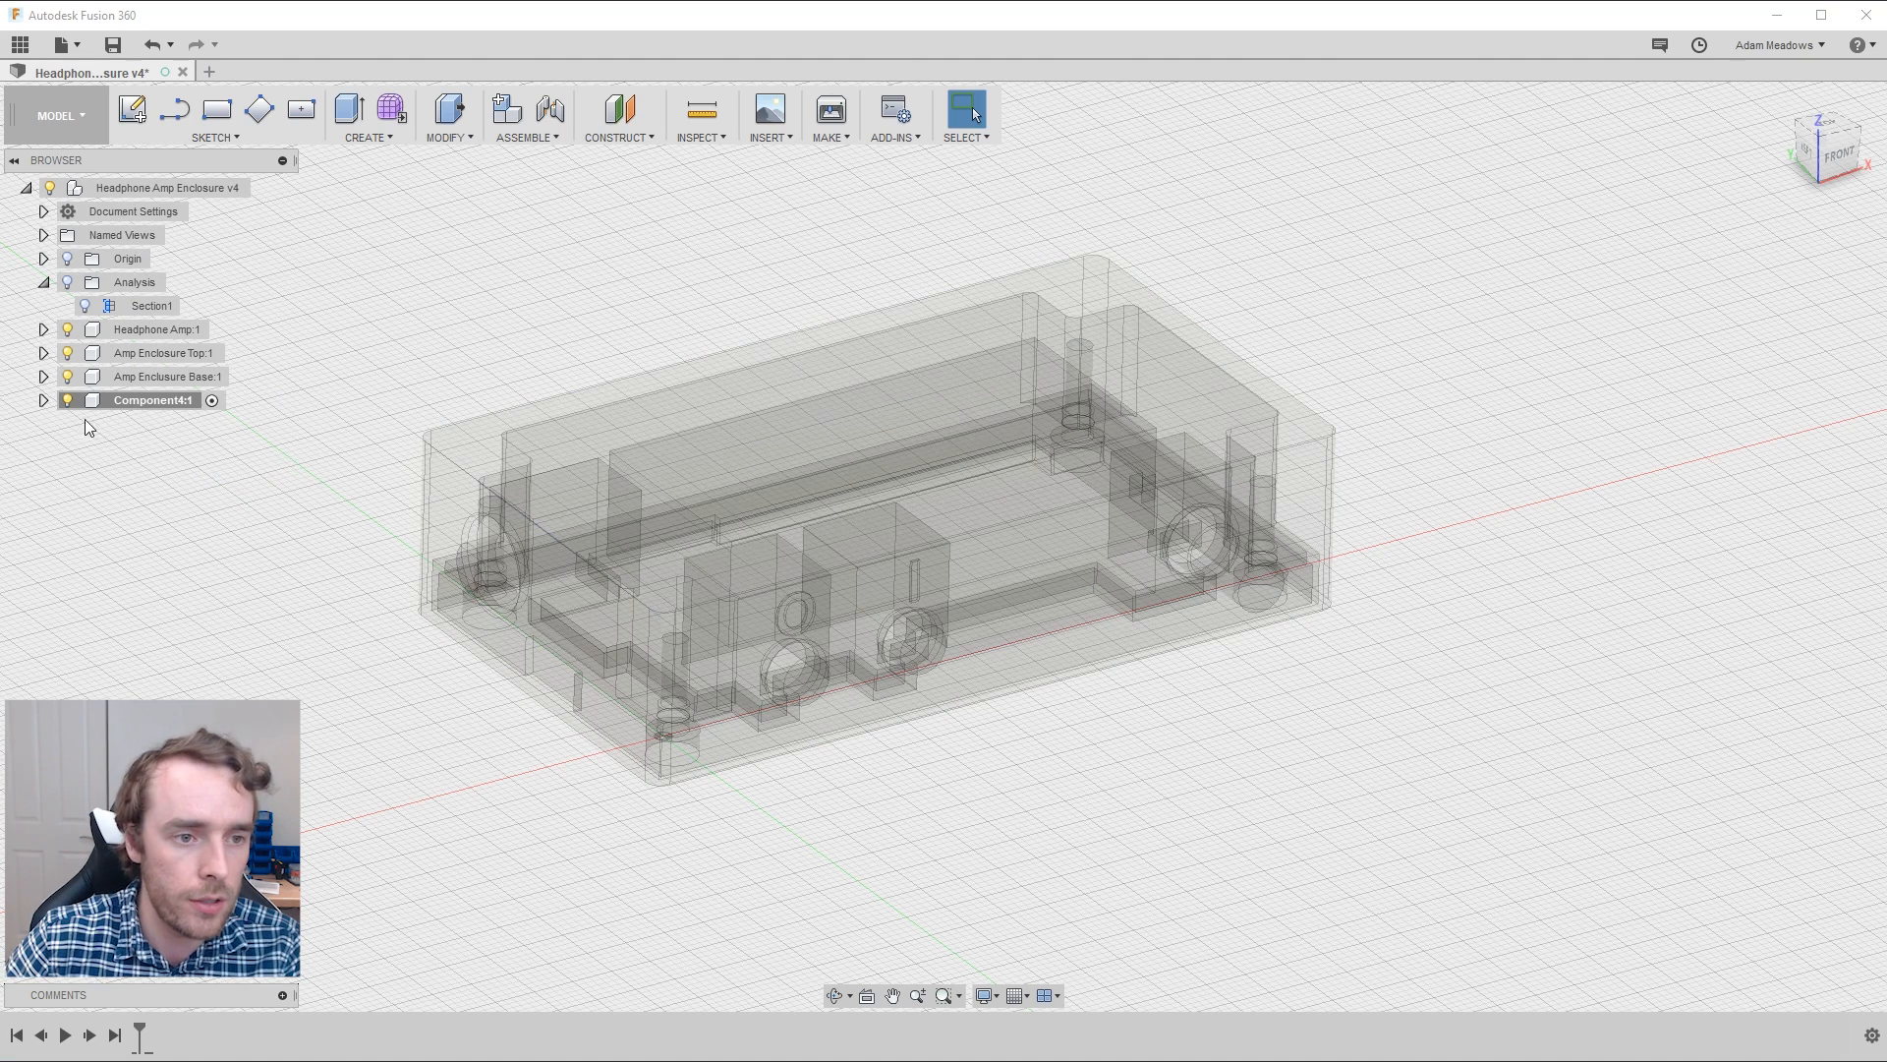
{"action": "left_click", "coordinate": [153, 400]}
{"action": "type", "text": "V"}
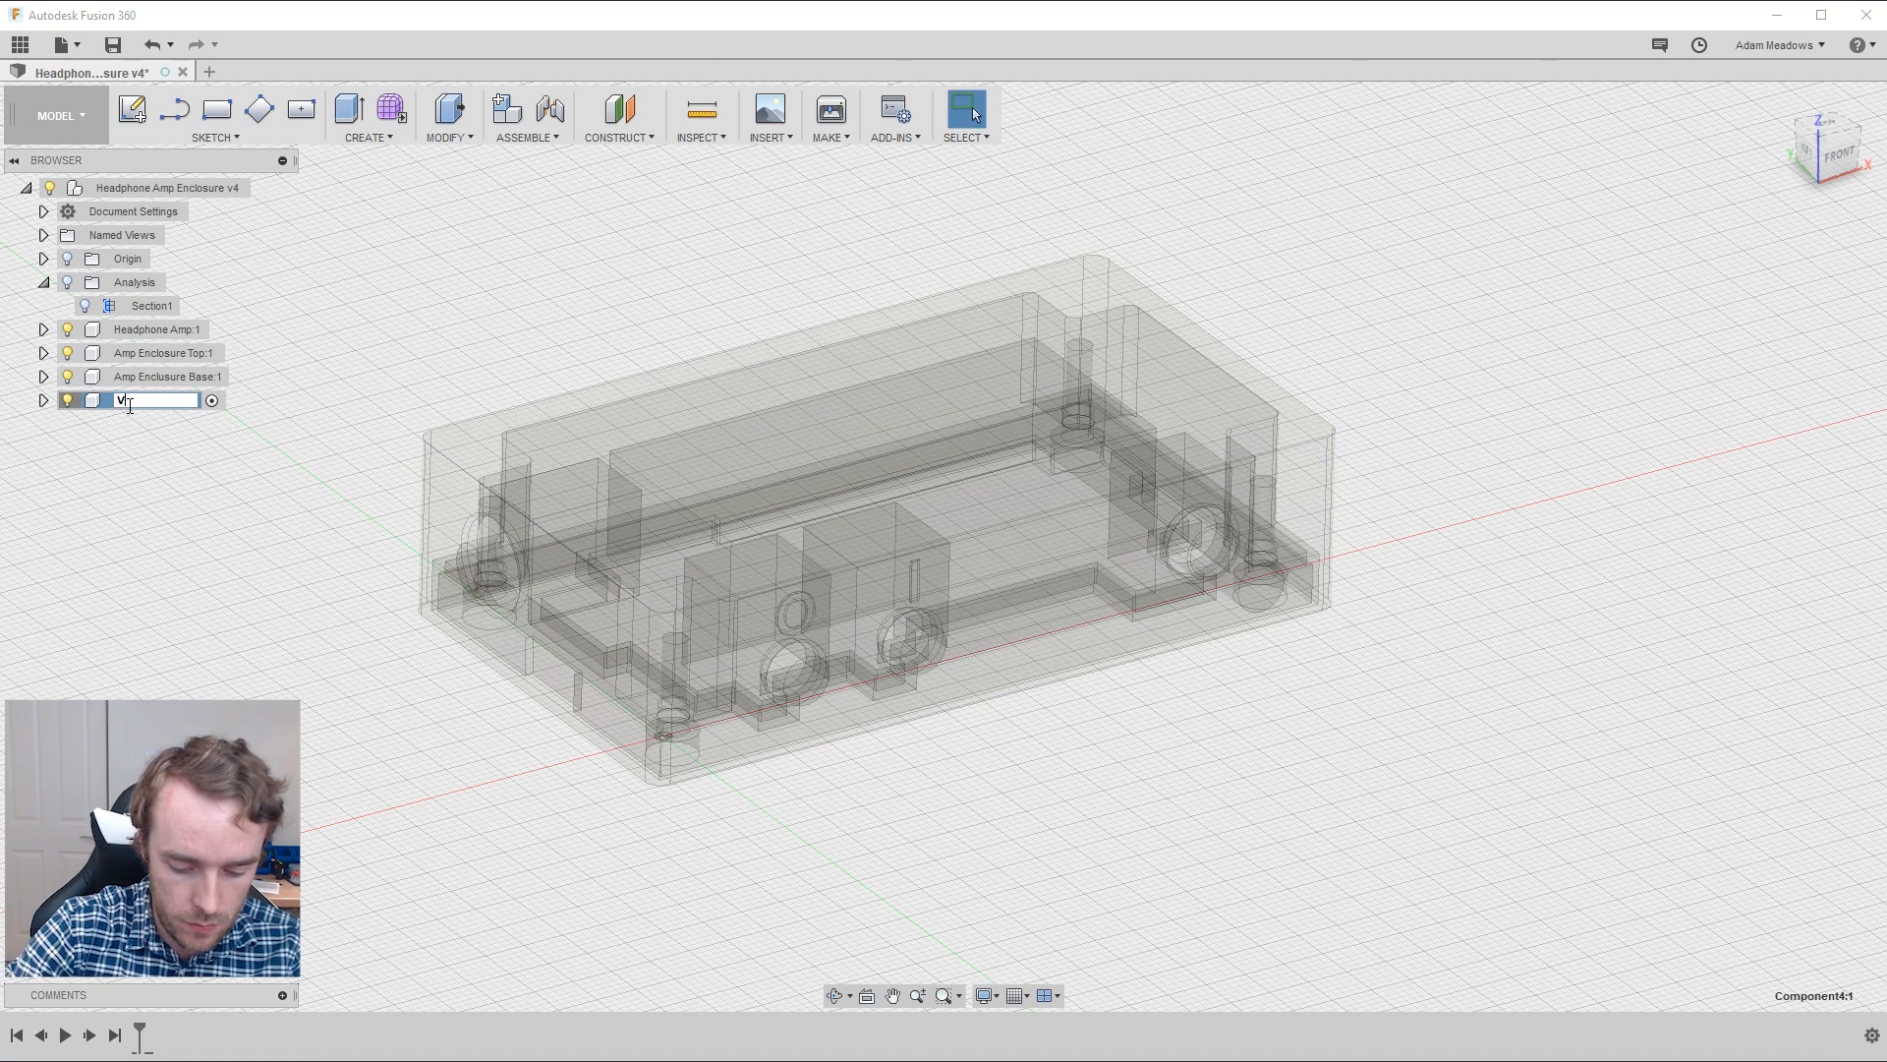
{"action": "type", "text": "olume Dial:1"}
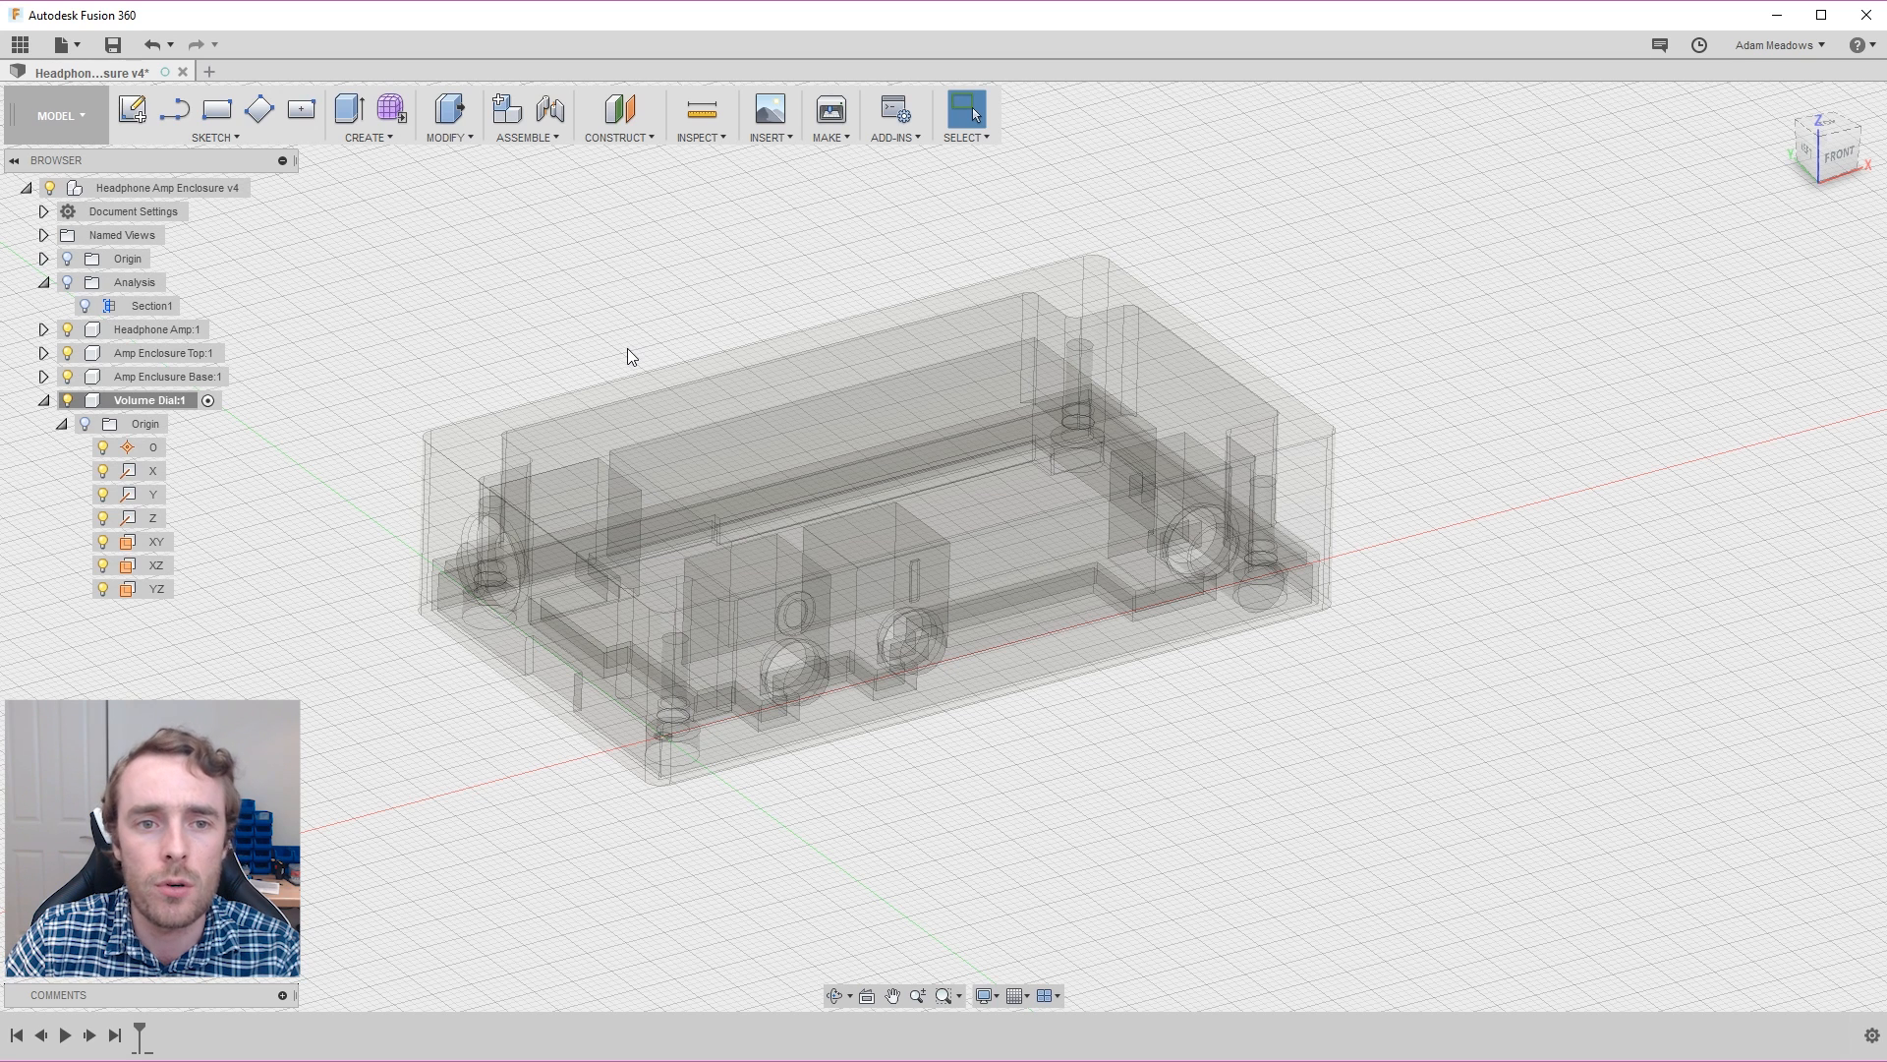
{"action": "mouse_move", "coordinate": [698, 188]}
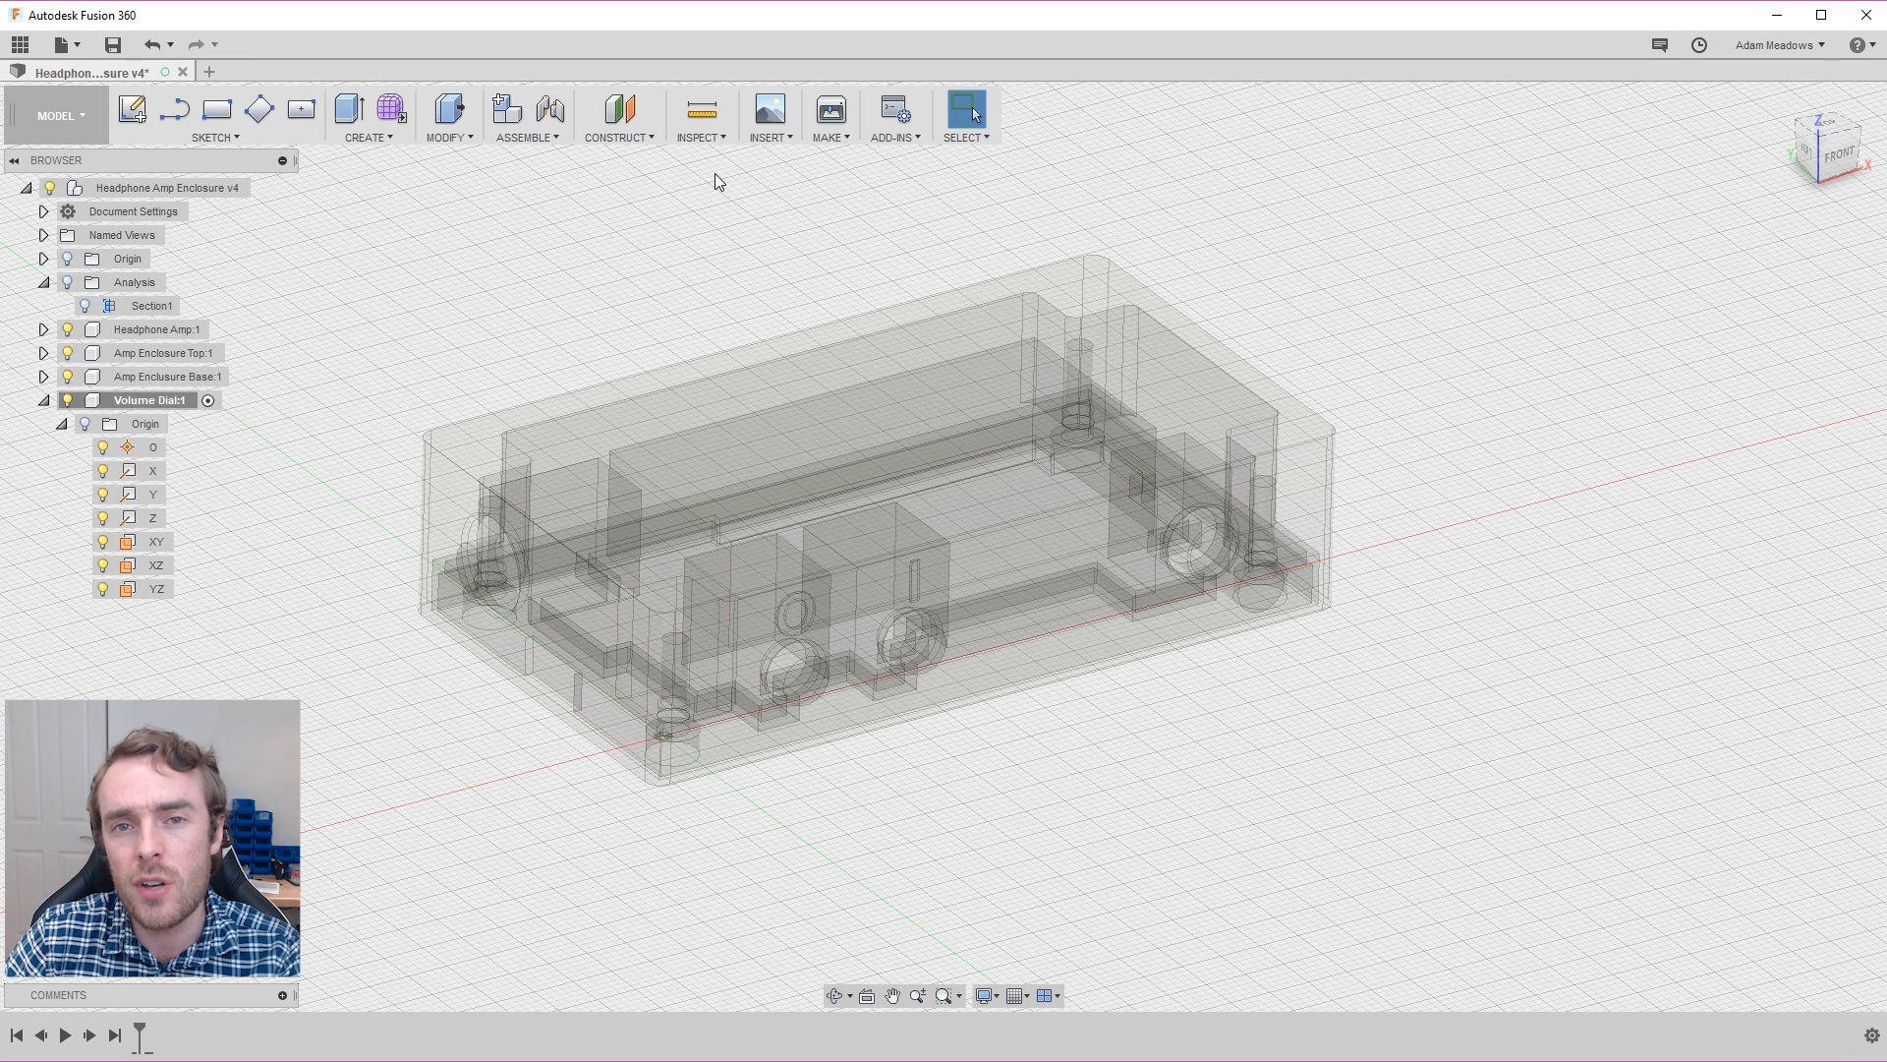
{"action": "mouse_move", "coordinate": [746, 187]}
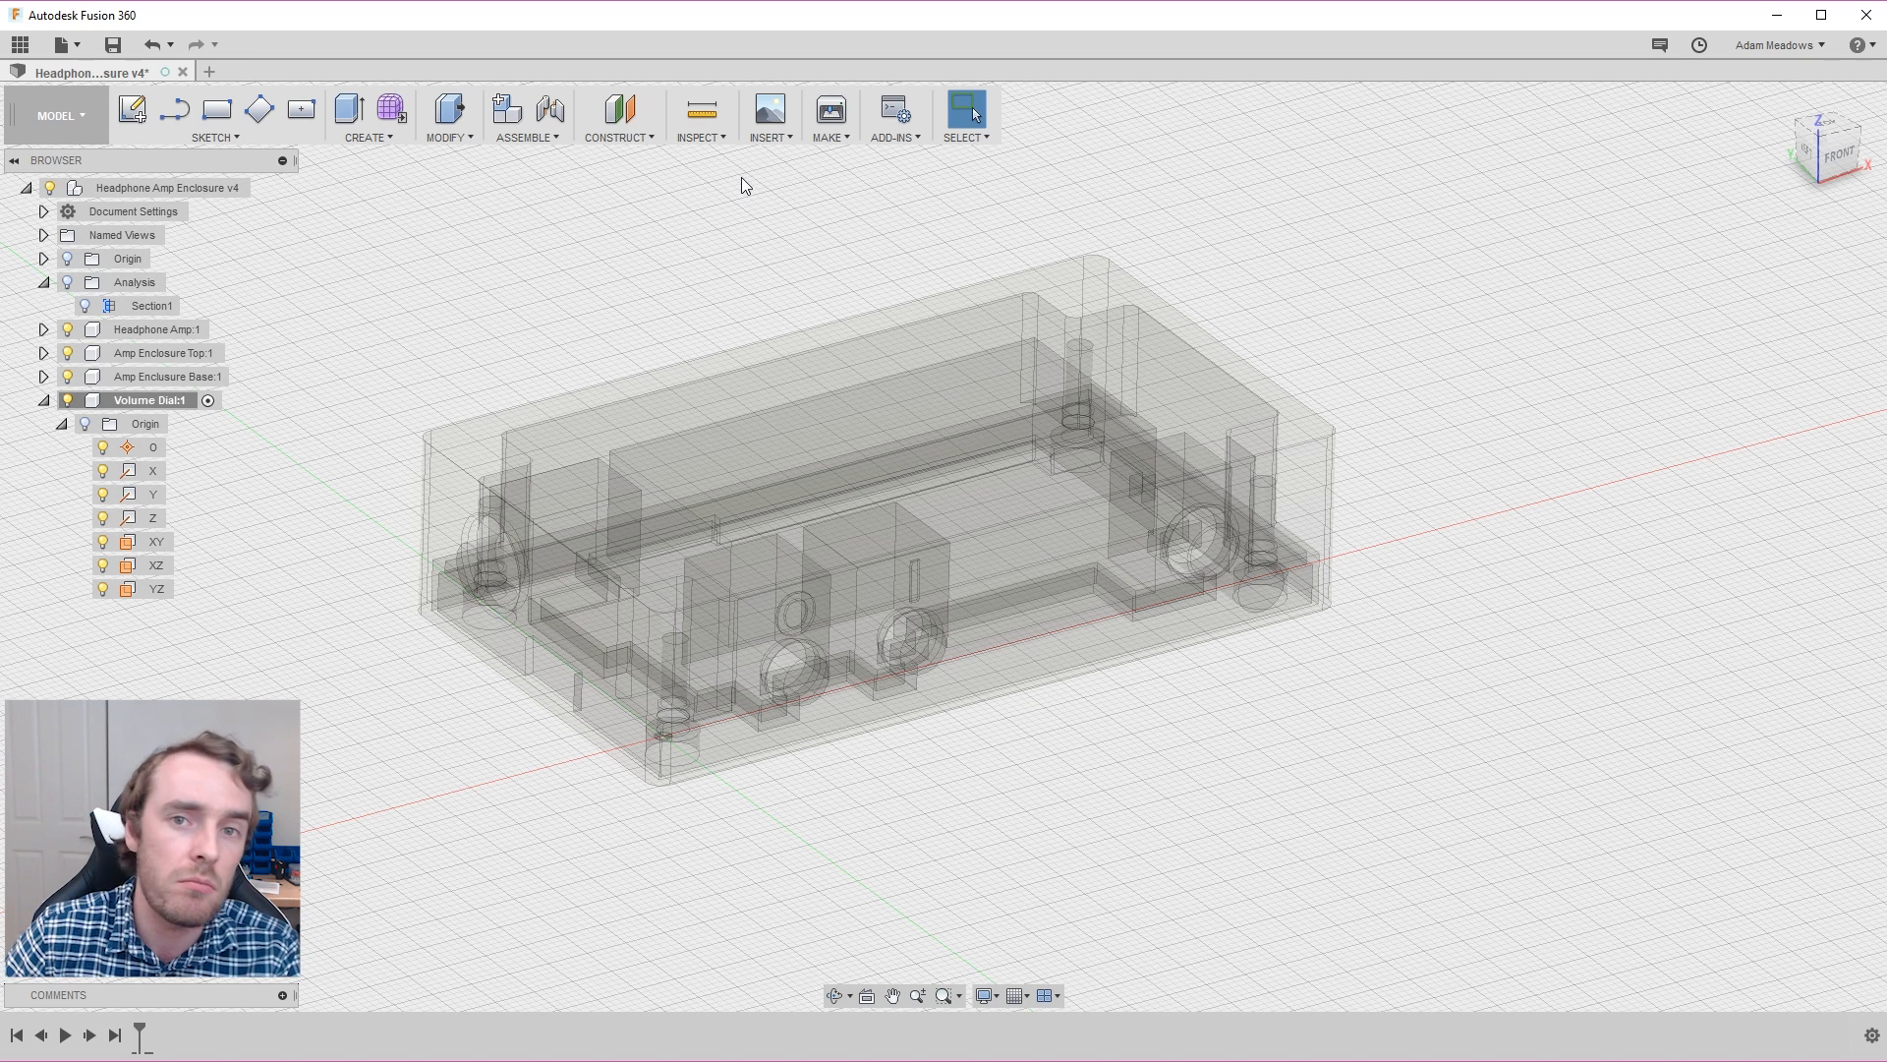
{"action": "mouse_move", "coordinate": [309, 338]}
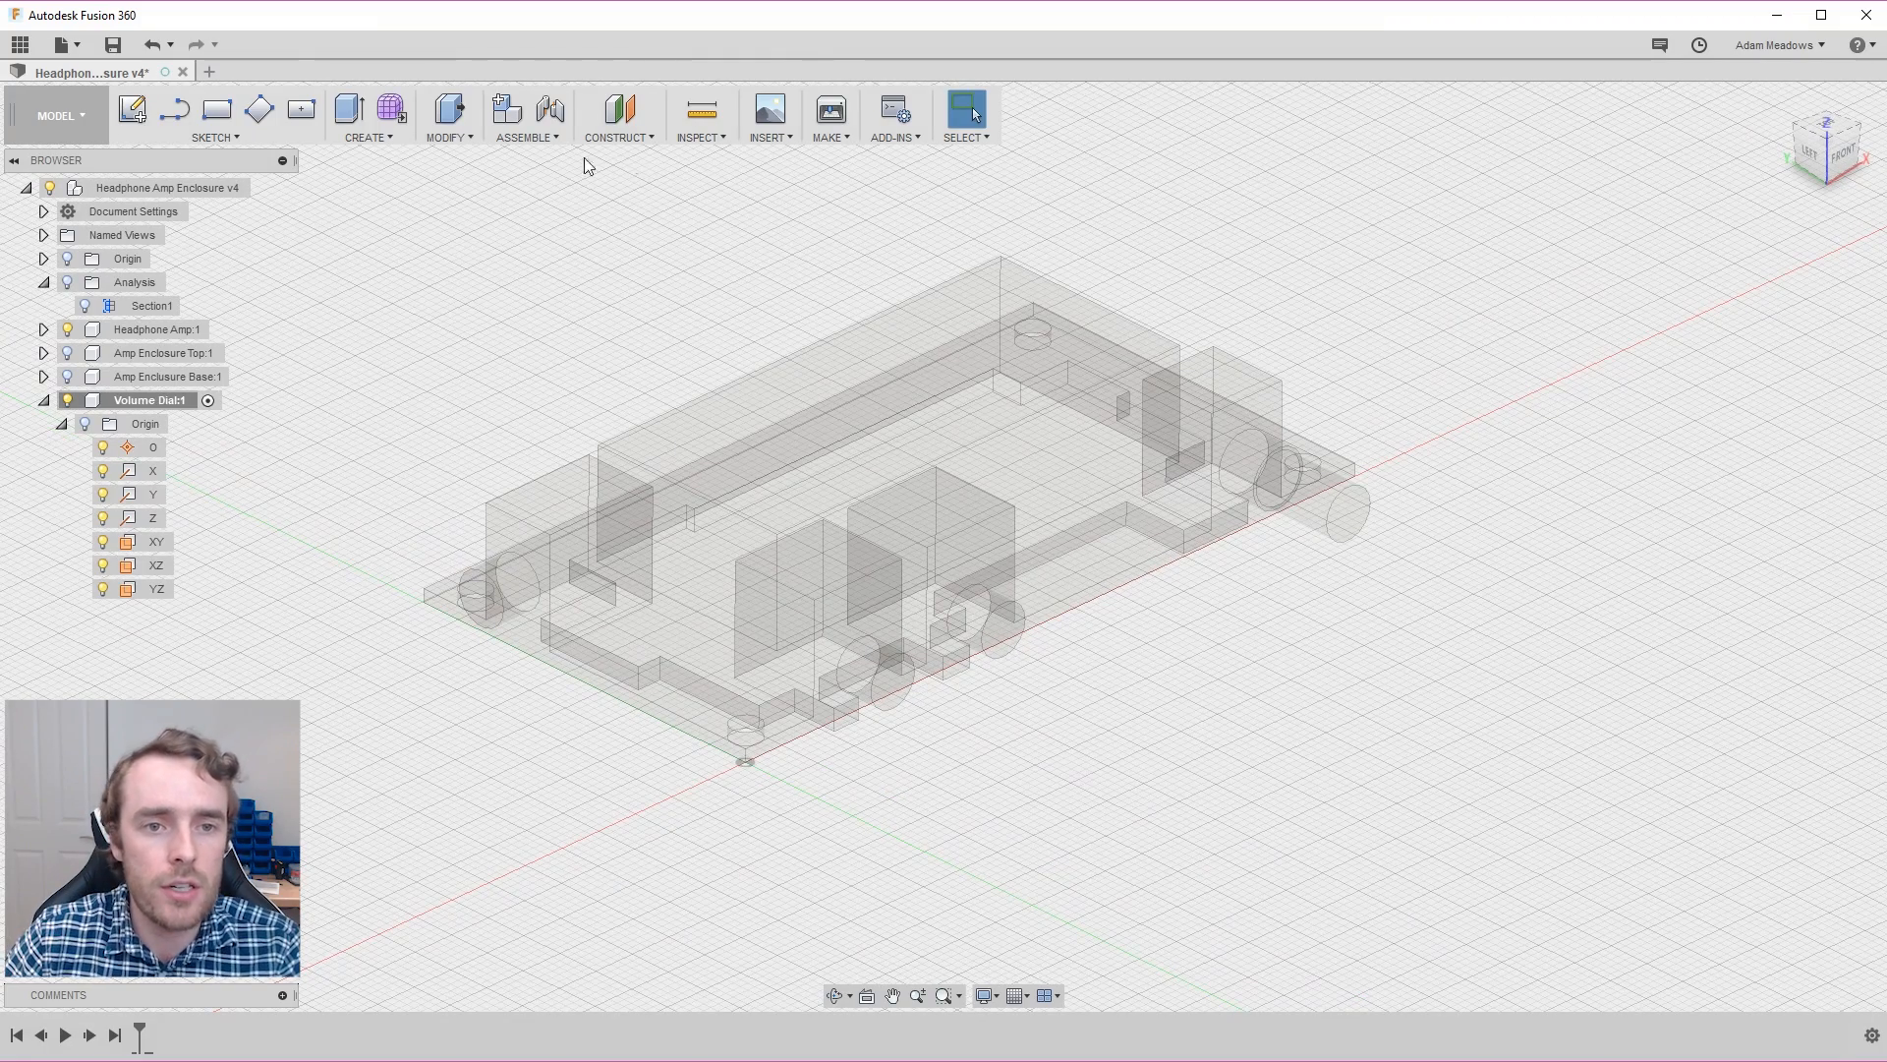
Step: Create a construction point at the centre of the shaft's circular edge
{"action": "left_click", "coordinate": [617, 116]}
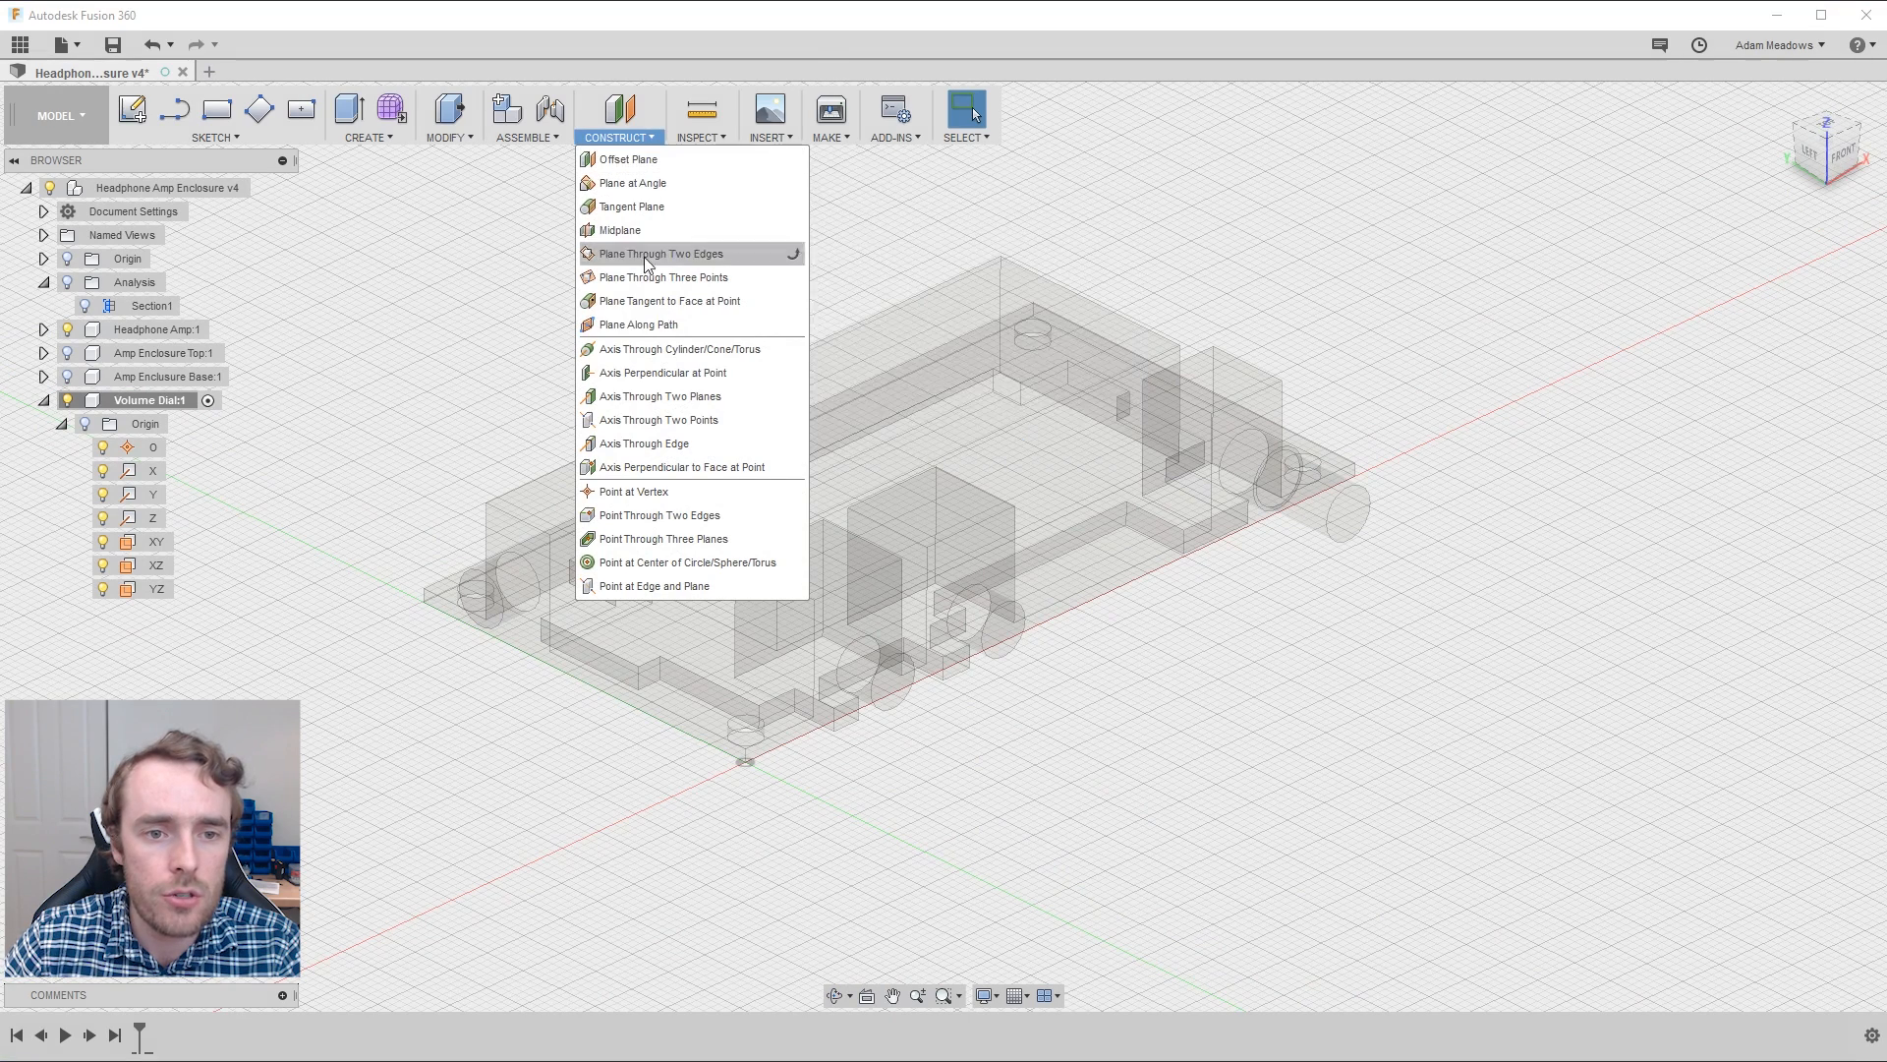
{"action": "mouse_move", "coordinate": [714, 551]}
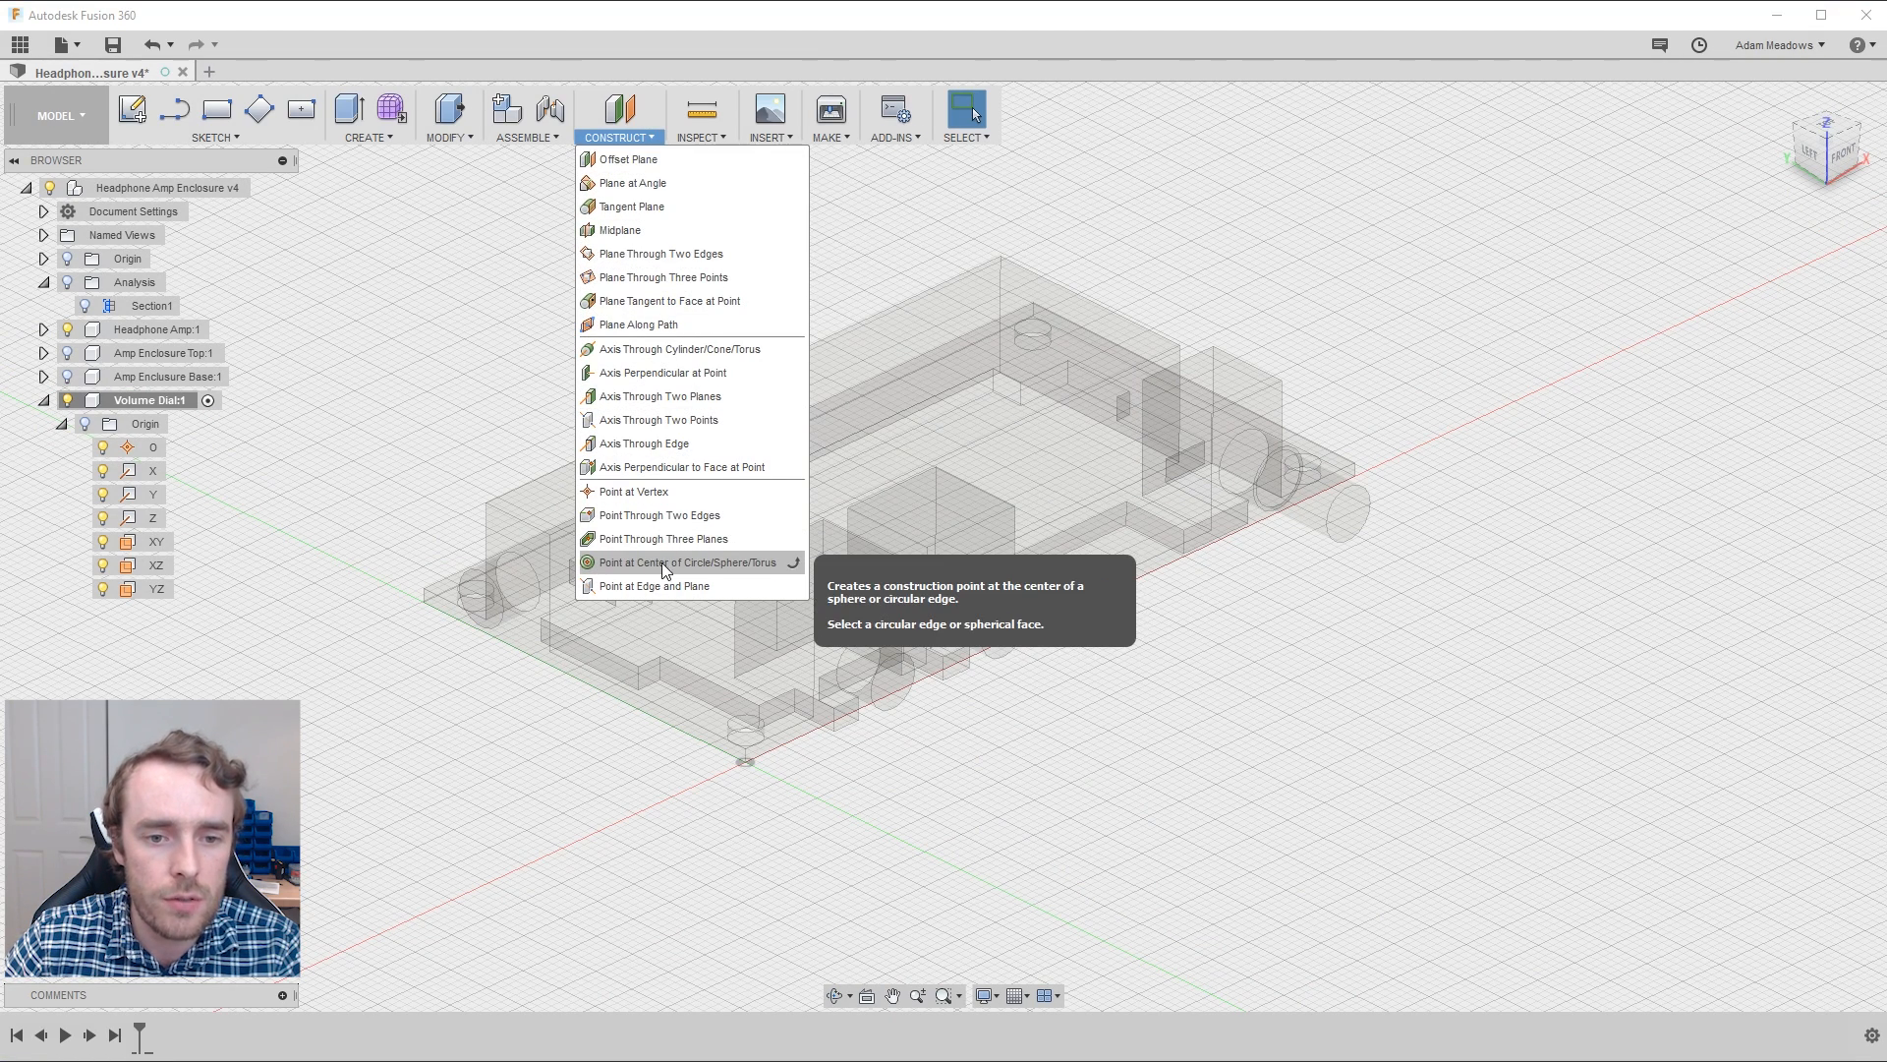
{"action": "left_click", "coordinate": [686, 562]}
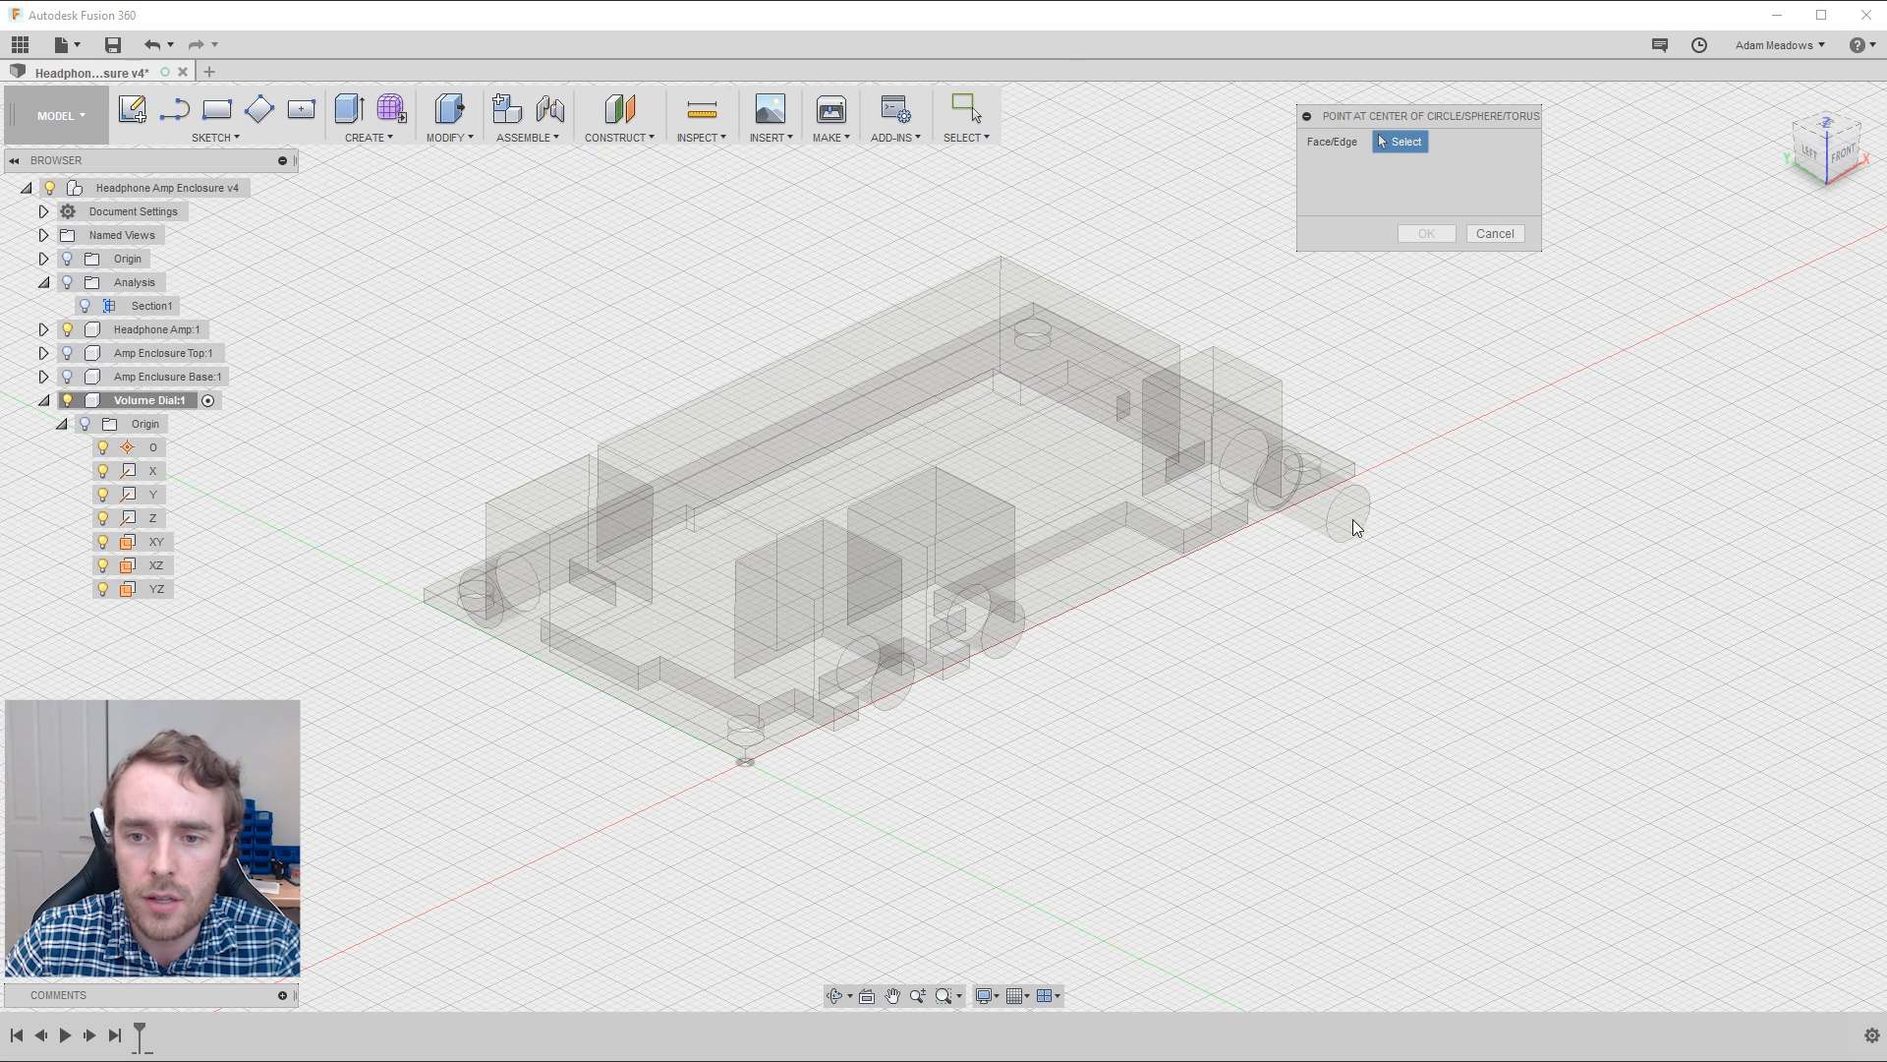
{"action": "mouse_move", "coordinate": [1270, 455]}
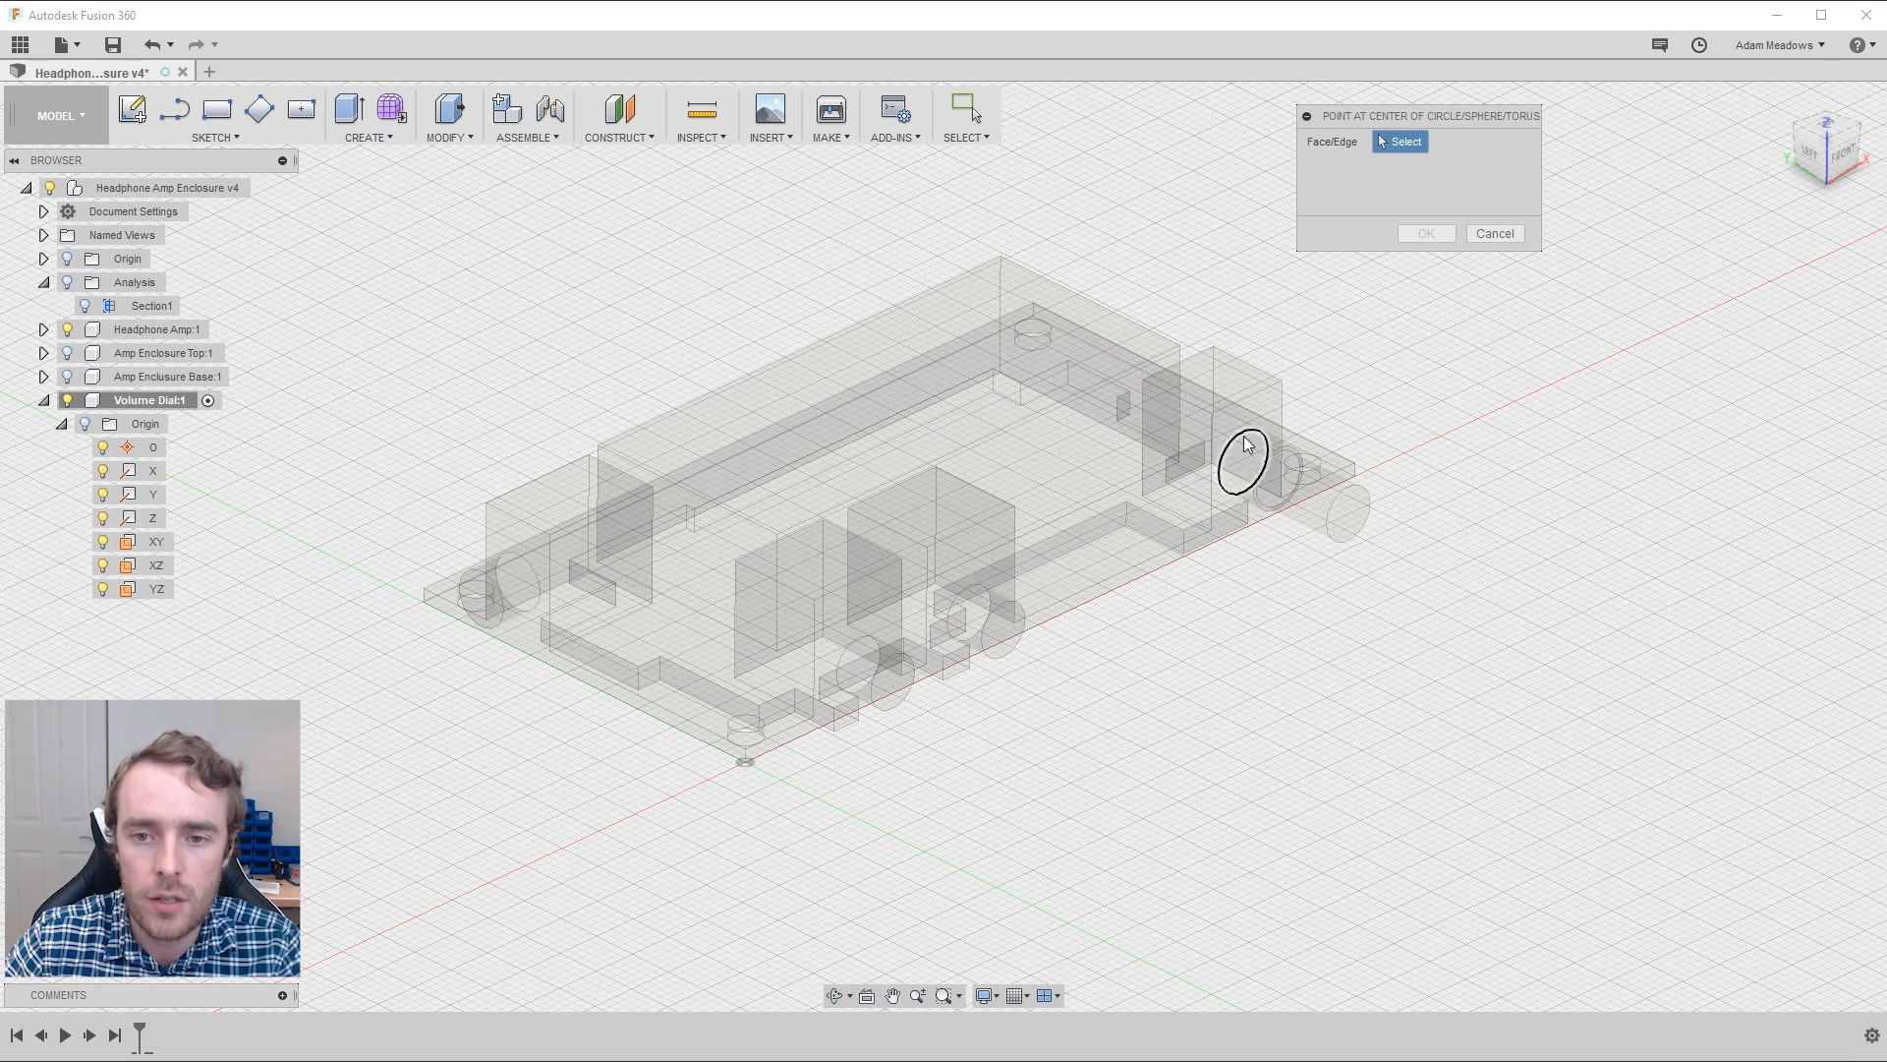
{"action": "left_click_drag", "start_coordinate": [1245, 446], "coordinate": [1083, 505]}
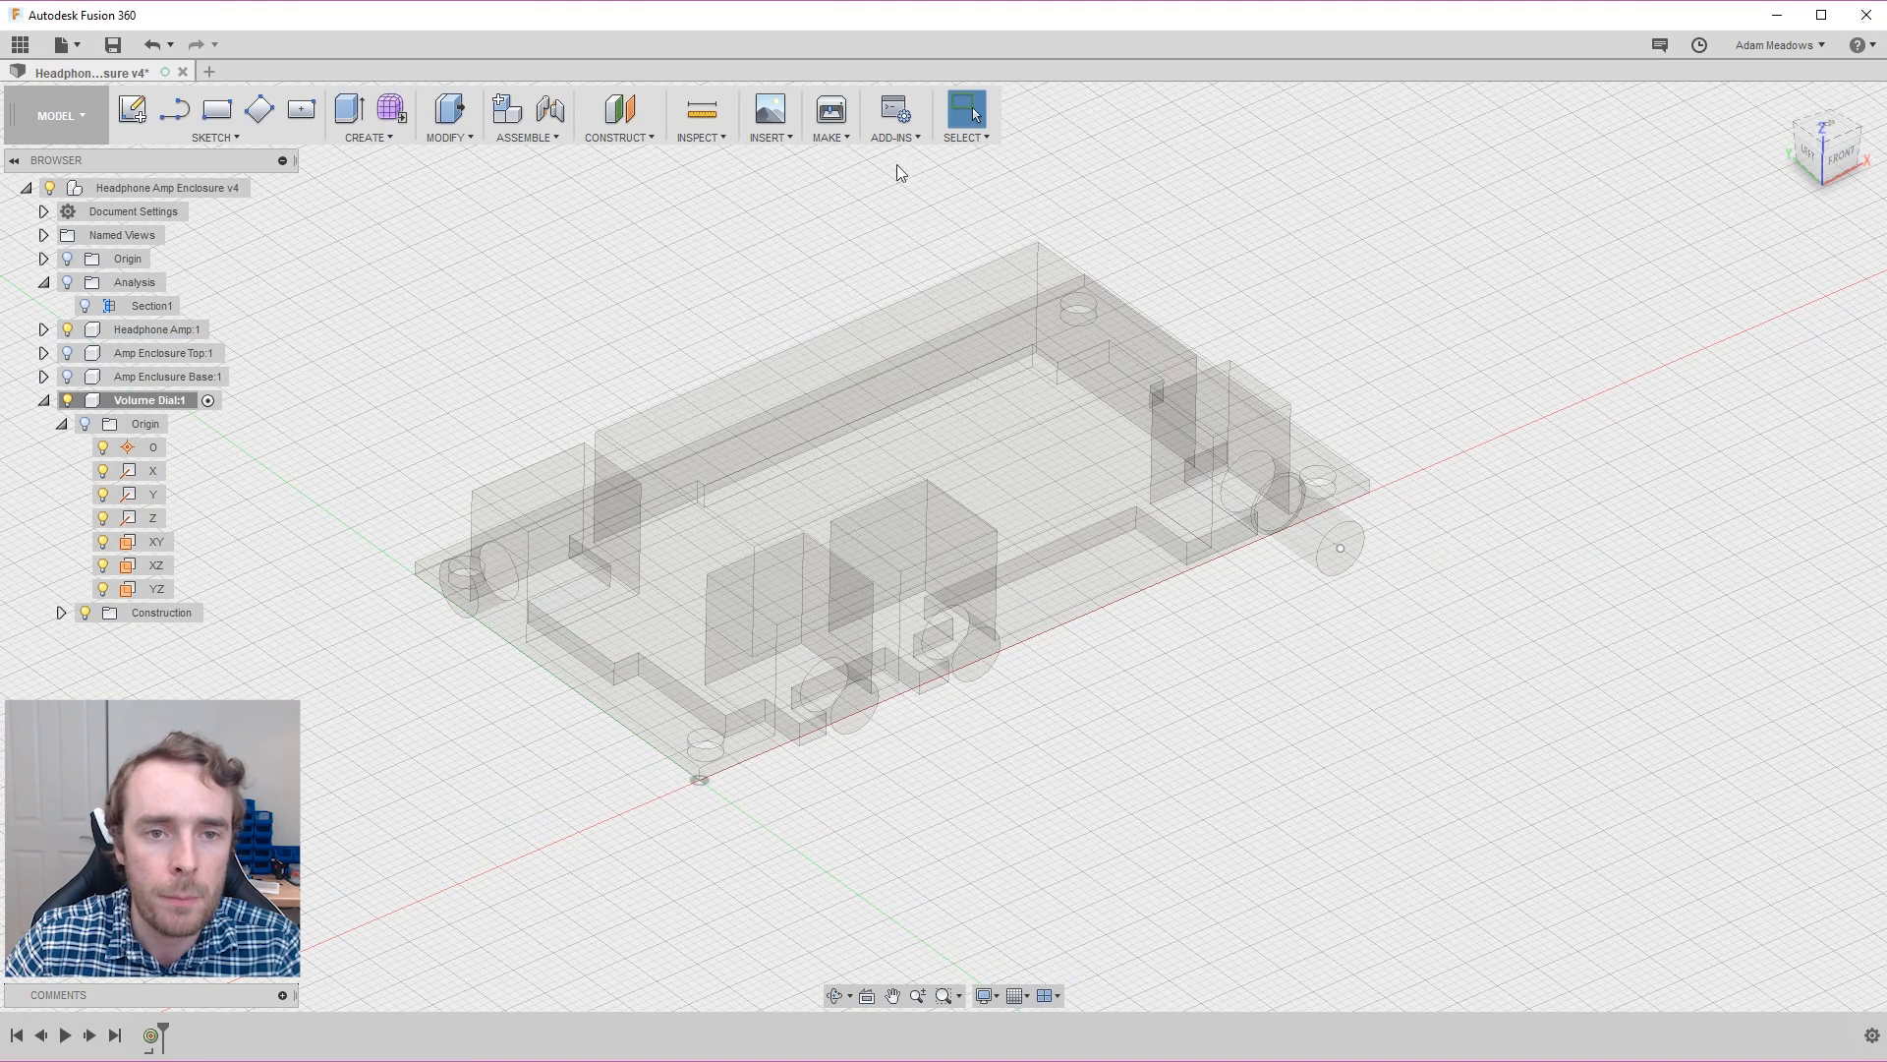
Step: Create Plane1 offset 7.50 mm from the XY plane and show the Construction folder
{"action": "left_click", "coordinate": [618, 114]}
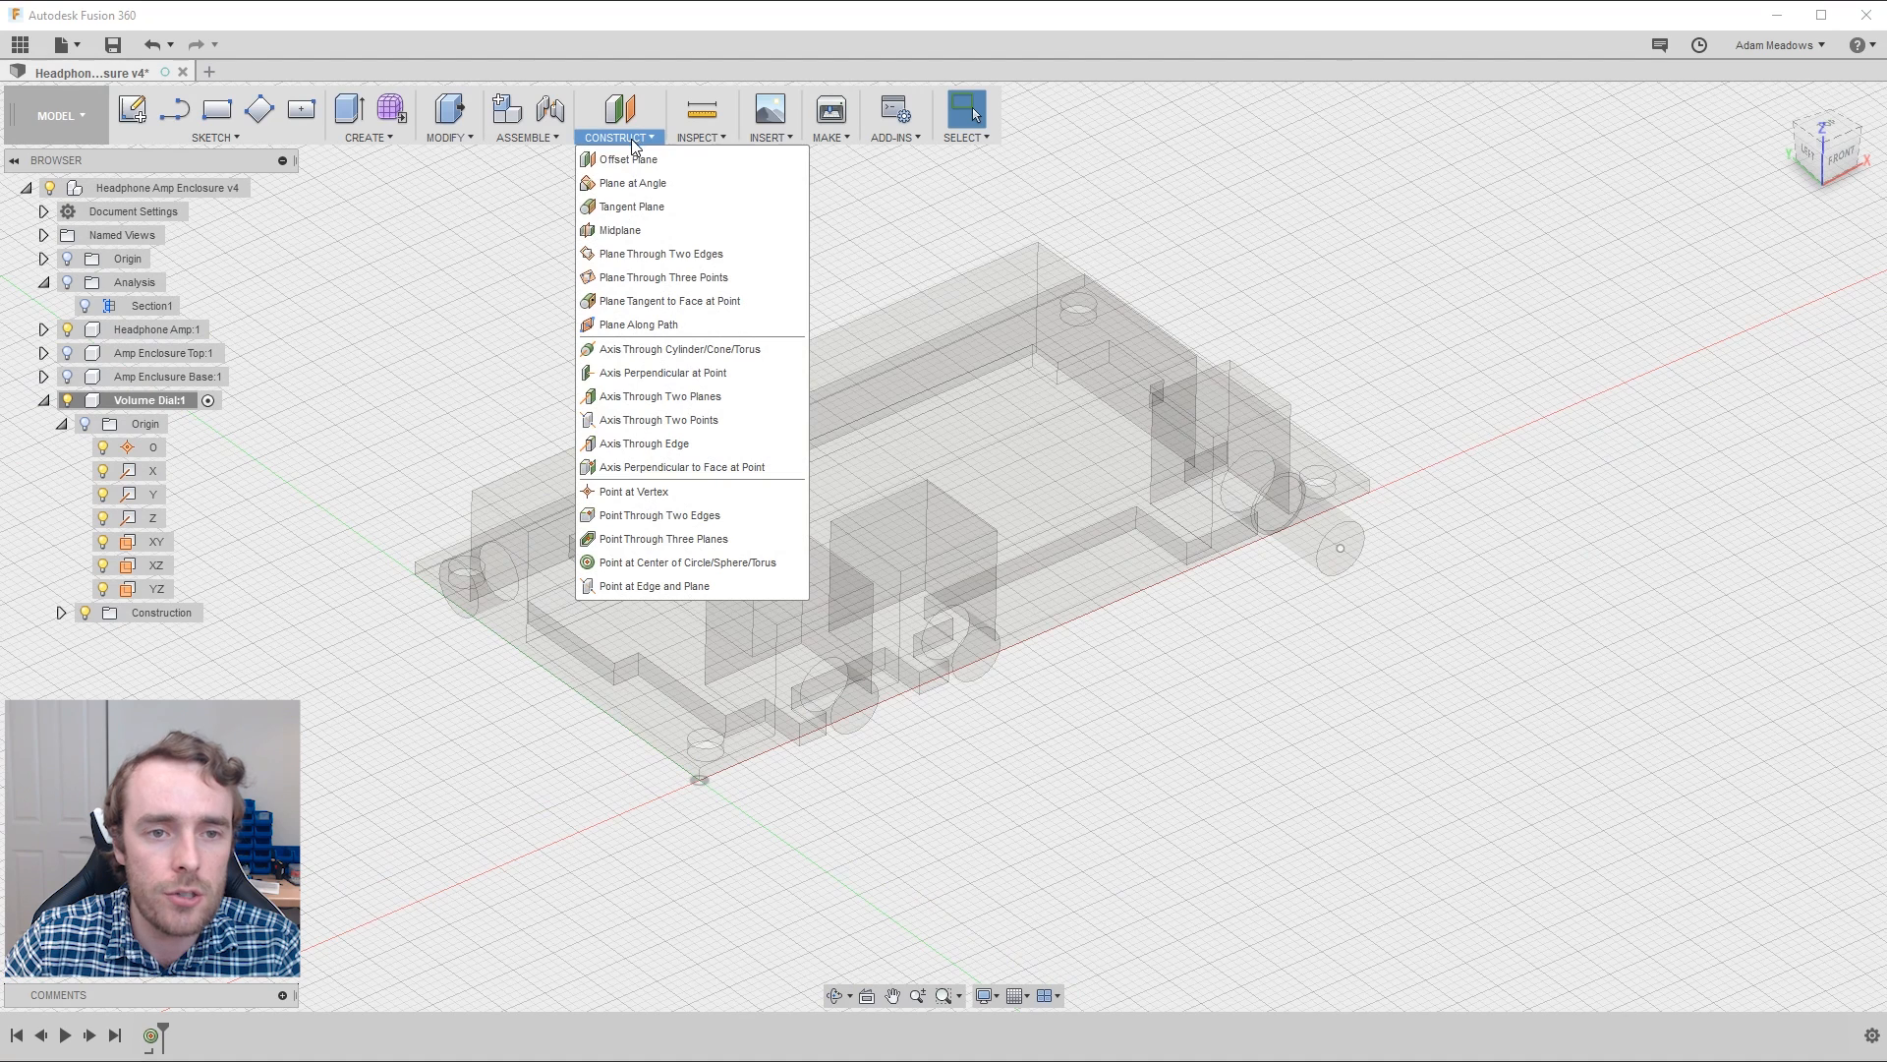
{"action": "left_click", "coordinate": [626, 157]}
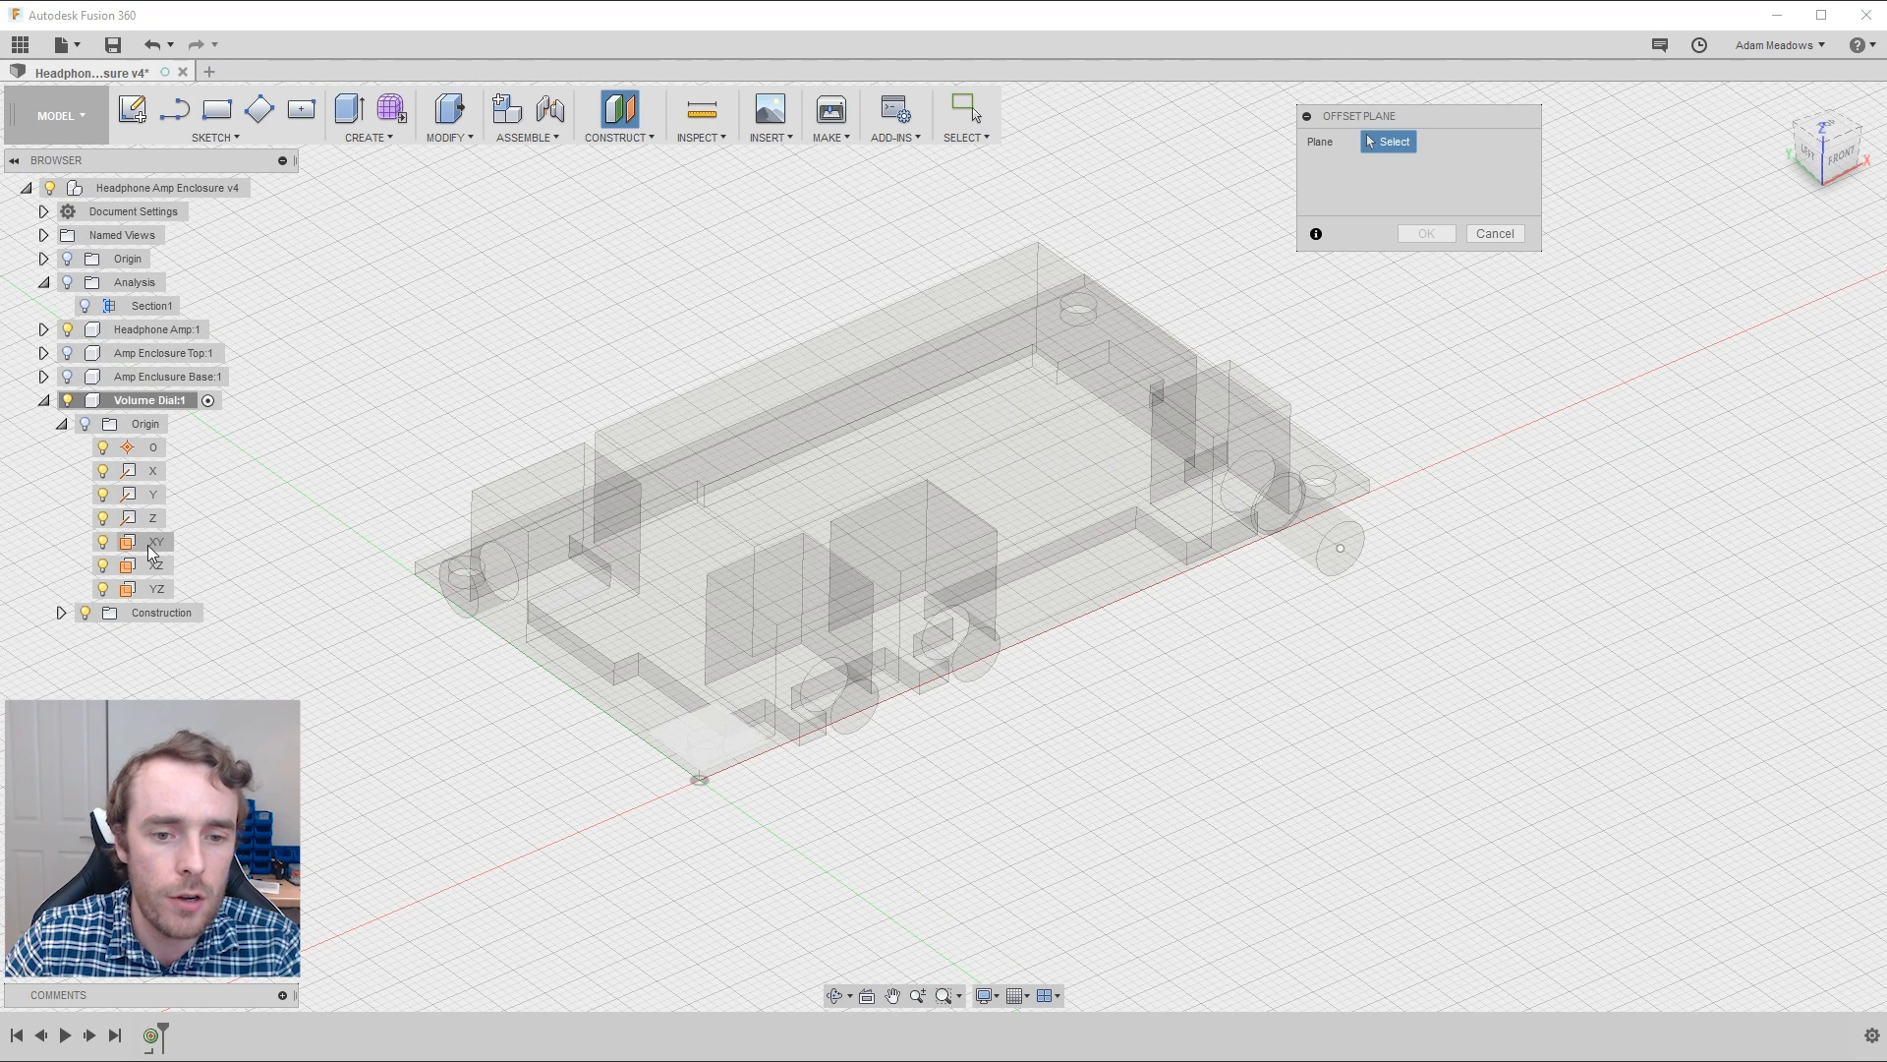
{"action": "left_click", "coordinate": [156, 541]}
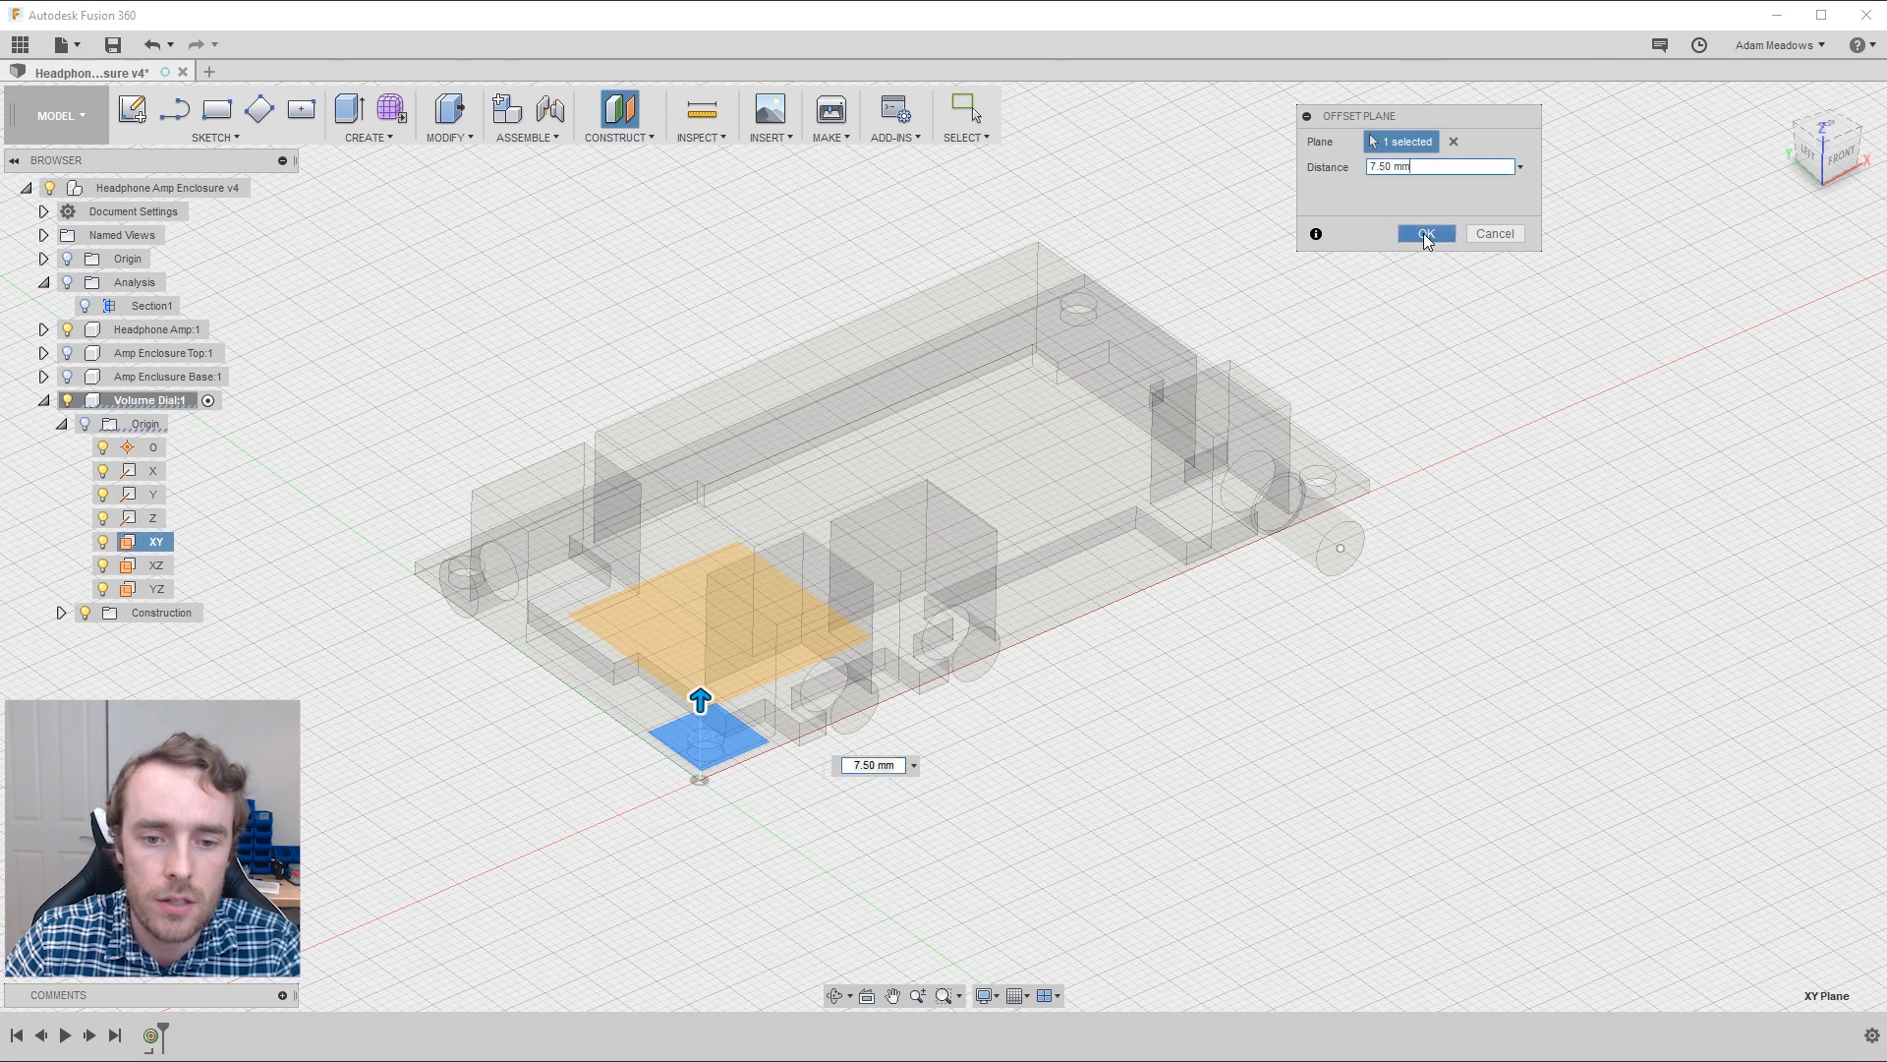
{"action": "left_click", "coordinate": [1425, 234]}
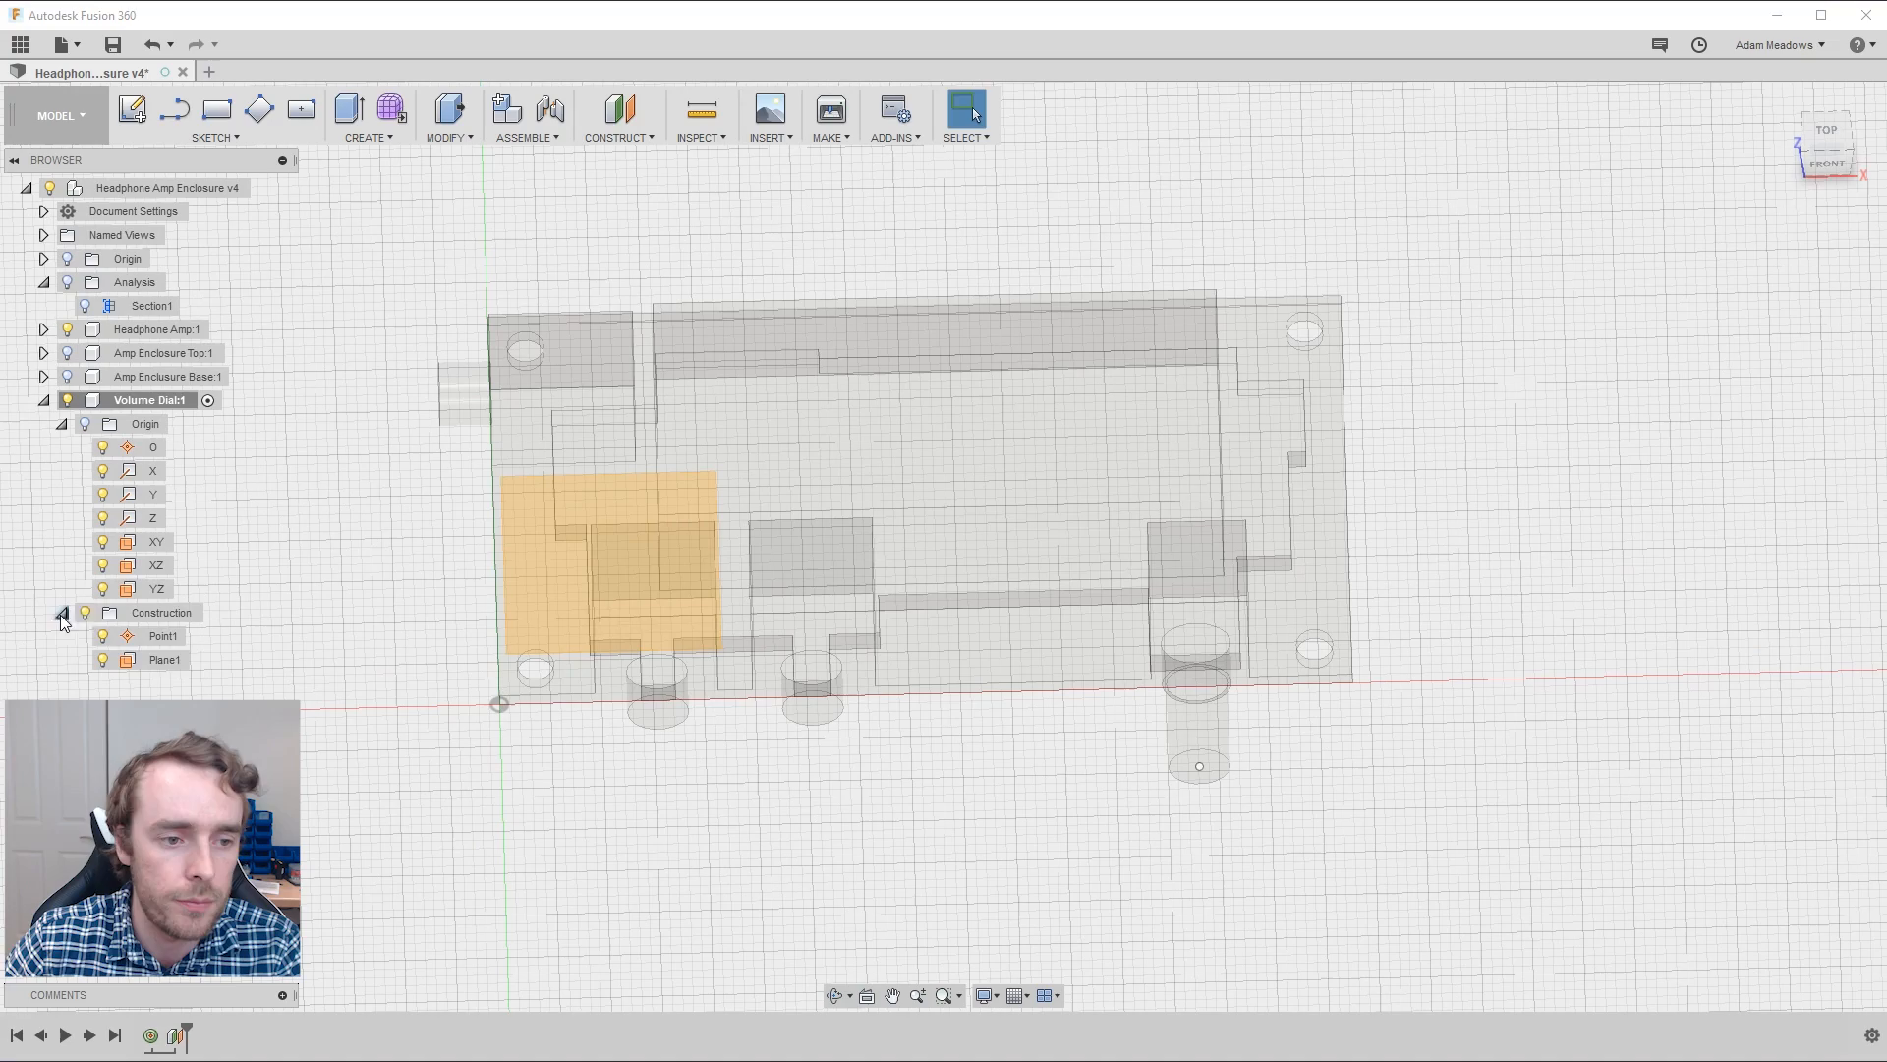
{"action": "left_click", "coordinate": [166, 660]}
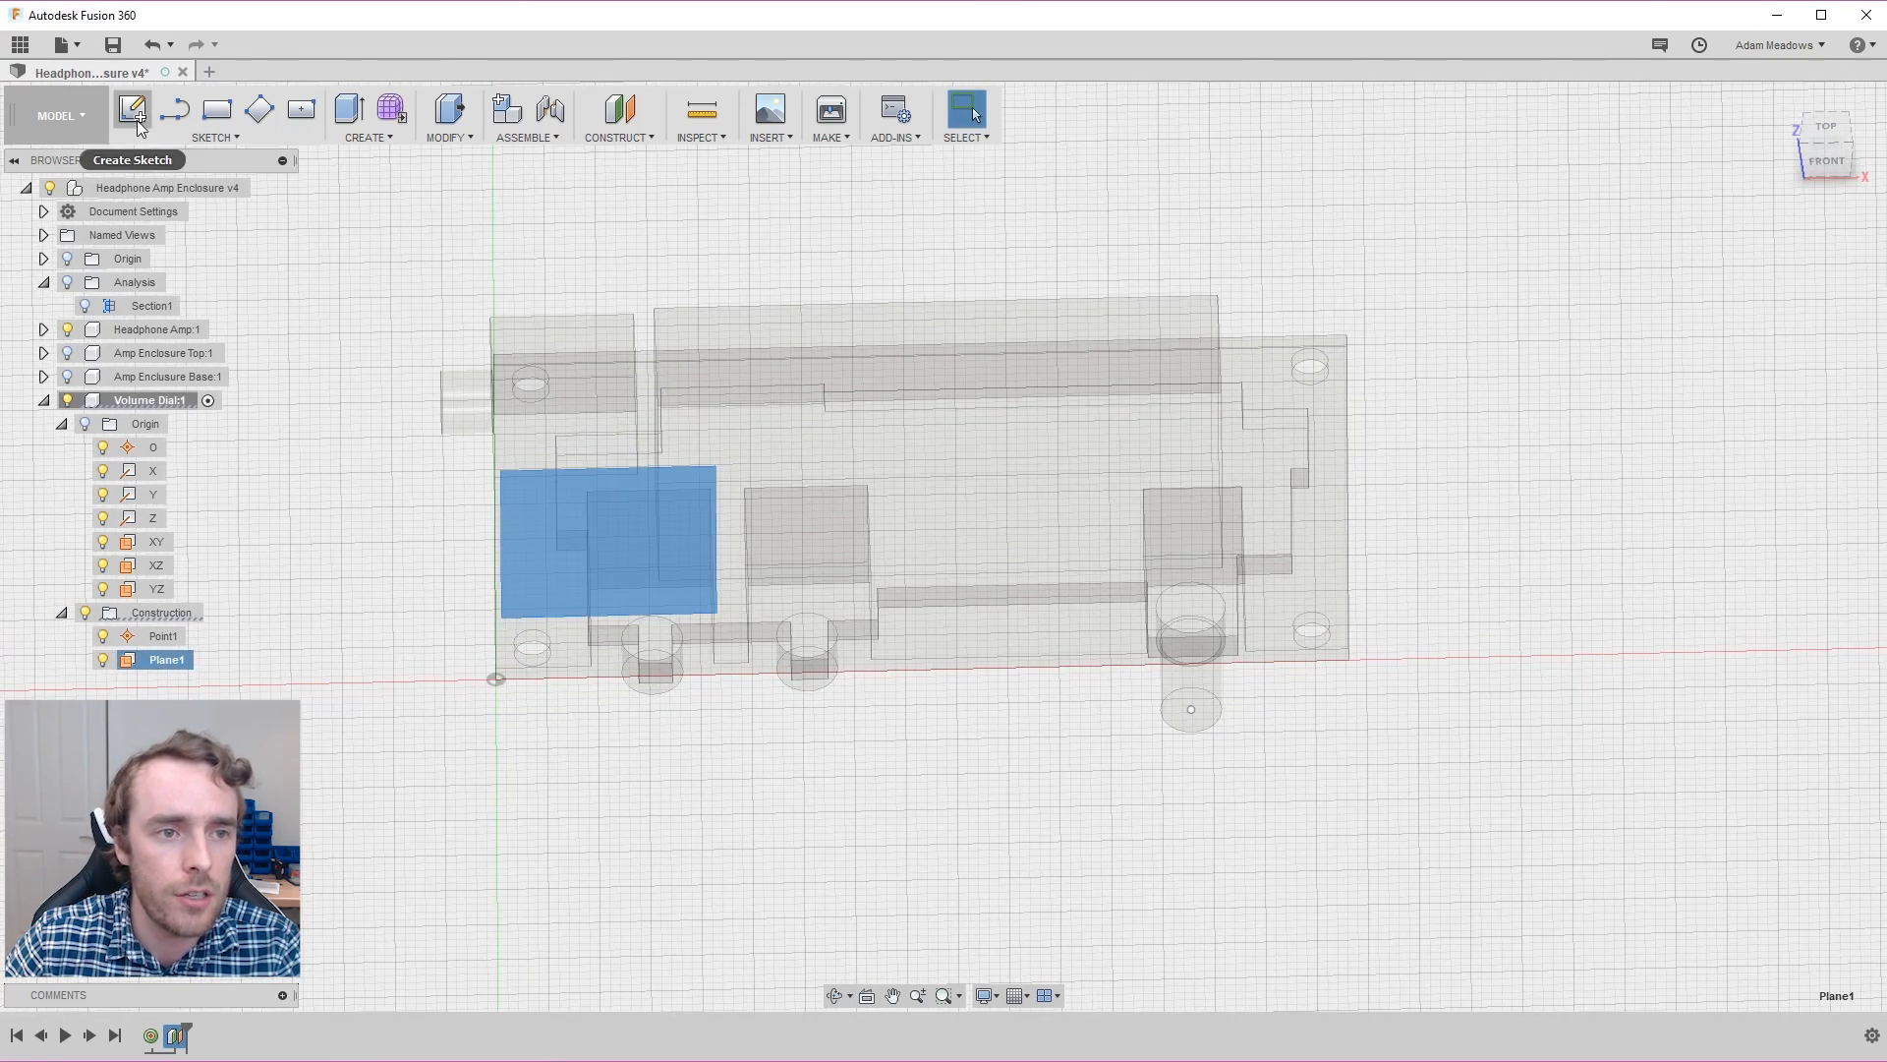
Step: Create a sketch on Plane1
{"action": "left_click", "coordinate": [132, 109]}
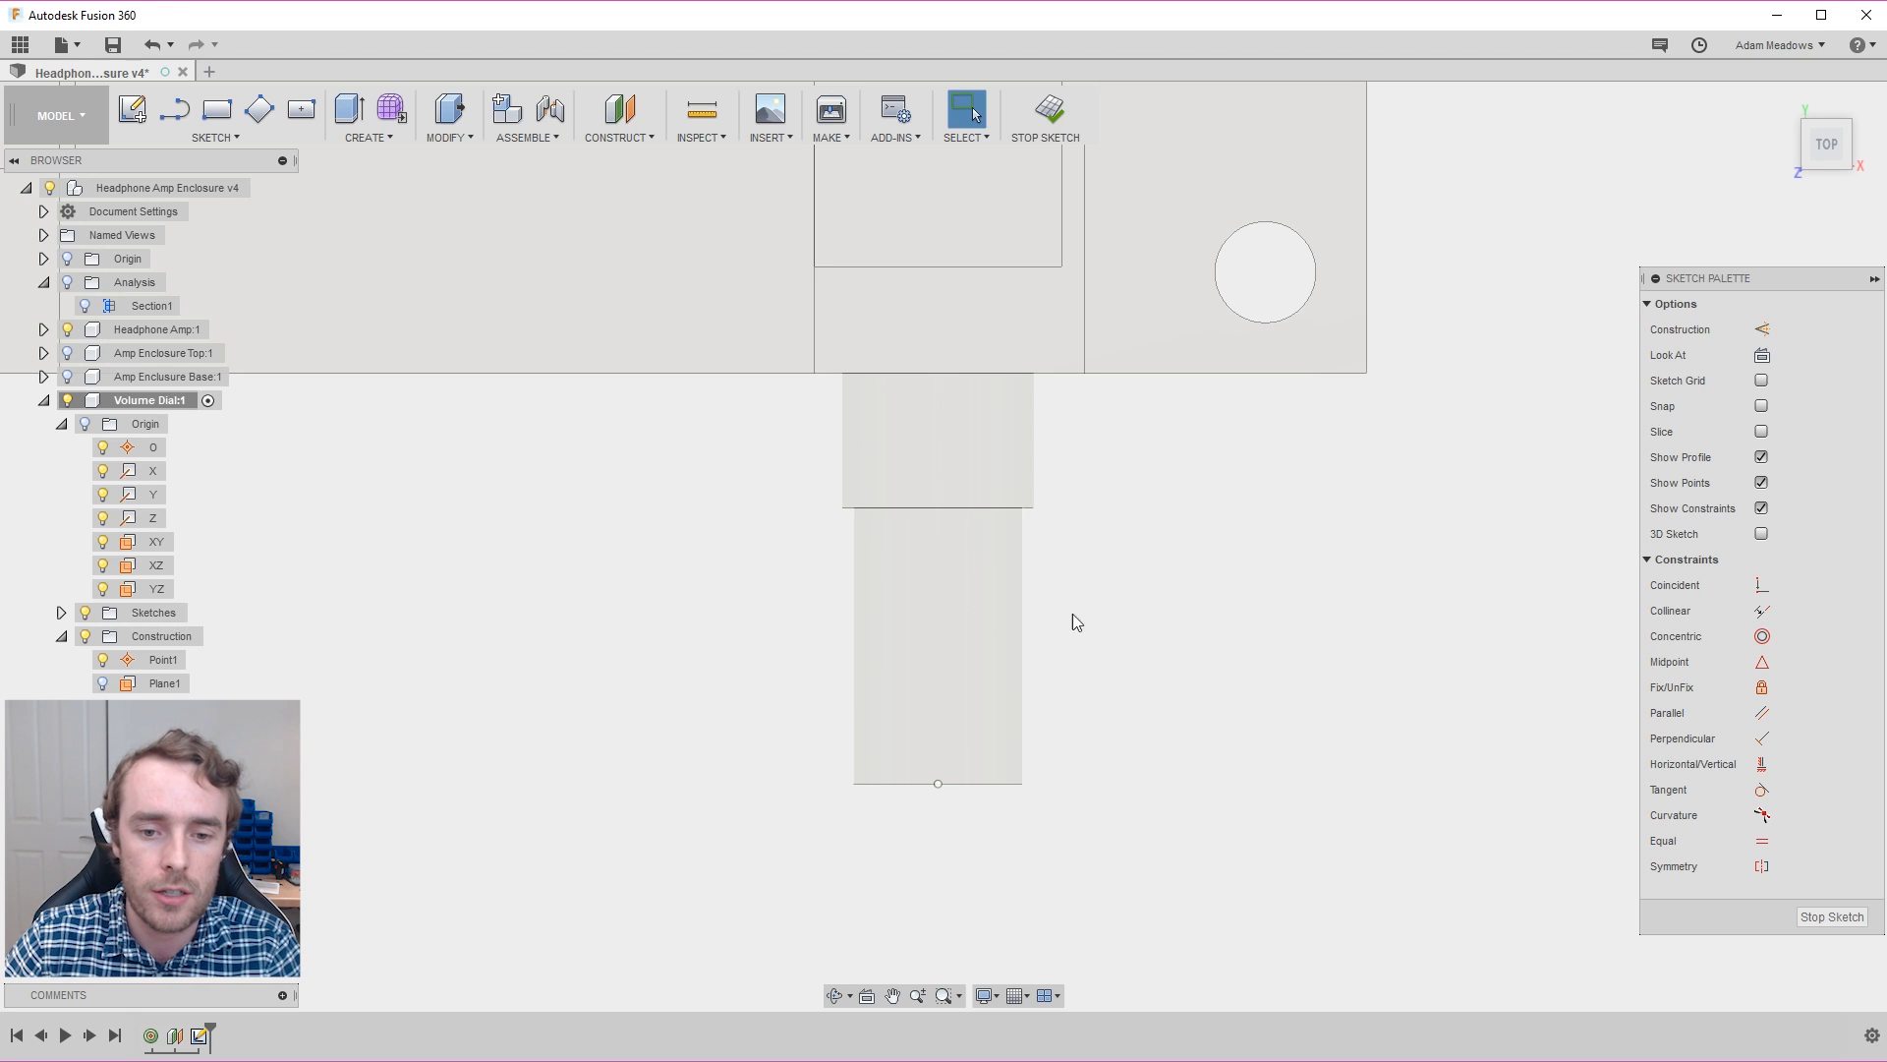
{"action": "mouse_move", "coordinate": [1141, 700]}
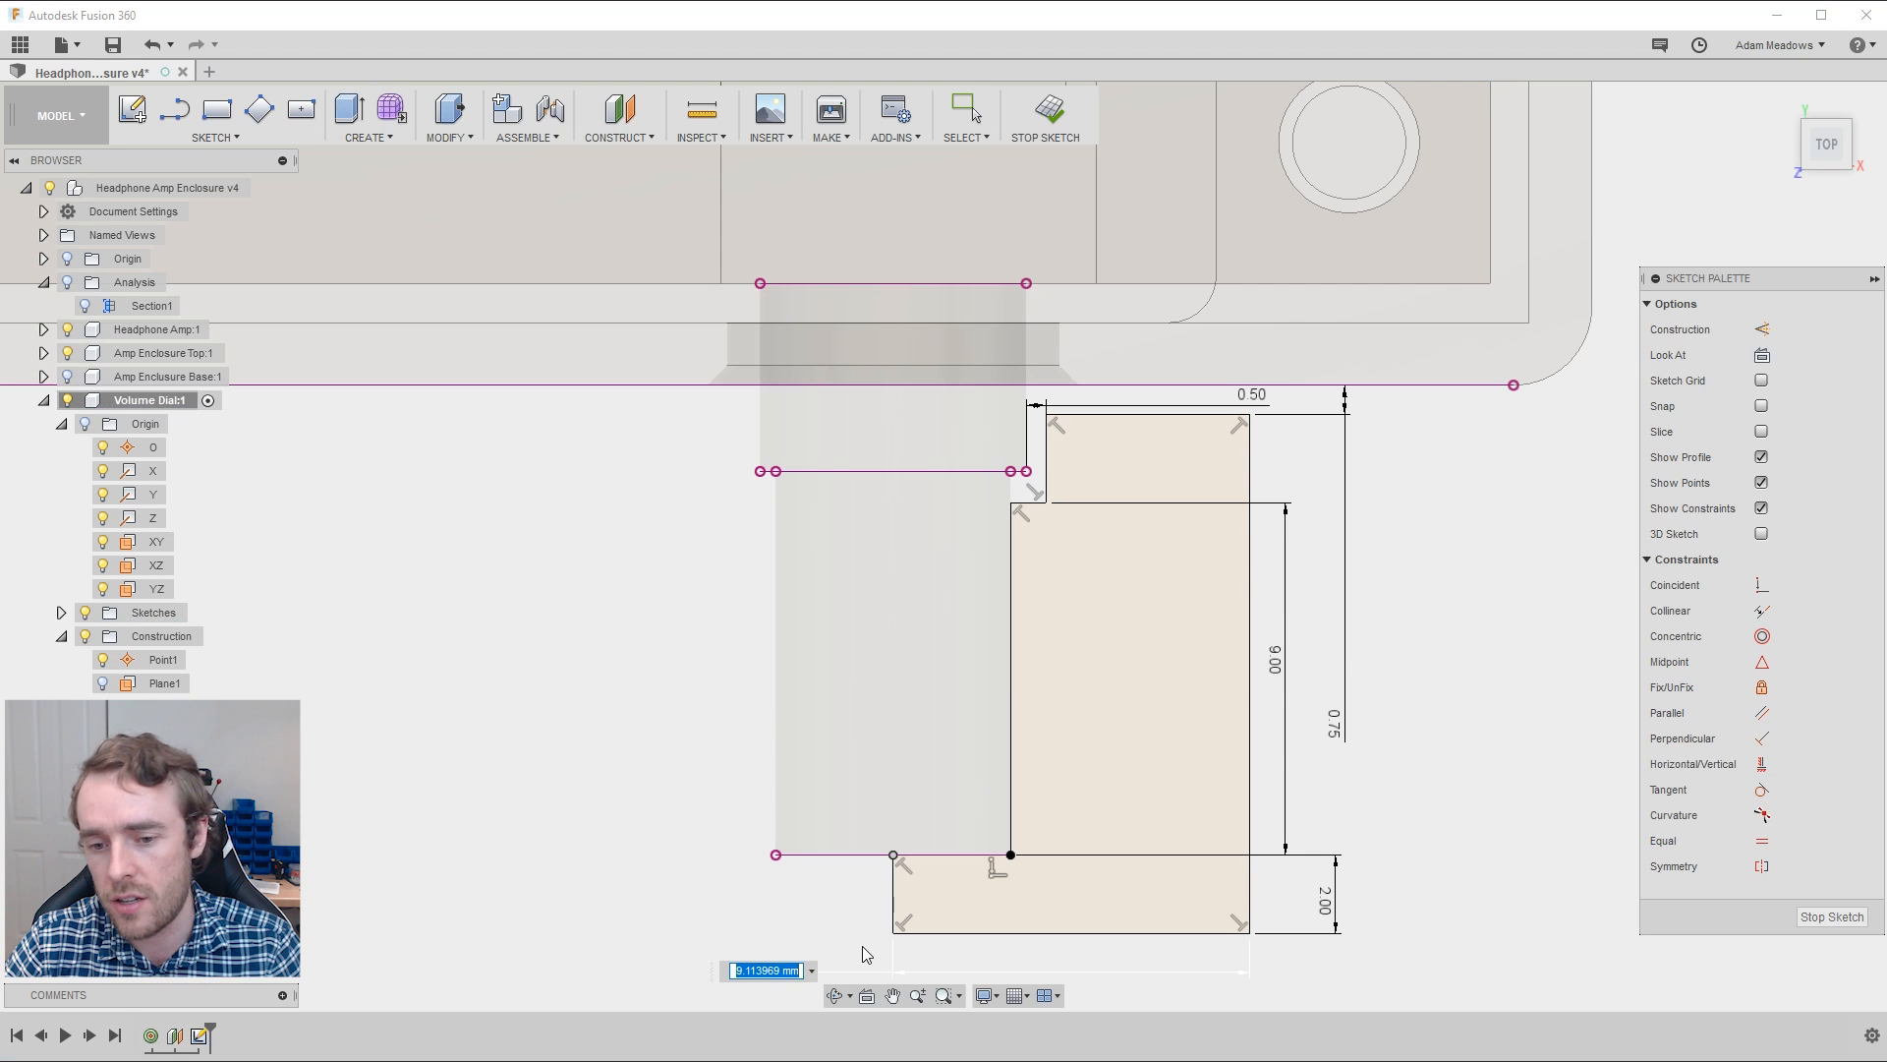
Step: Dimension the stepped profile, entering 12/2 for the 6.00 mm base width
{"action": "type", "text": "1"}
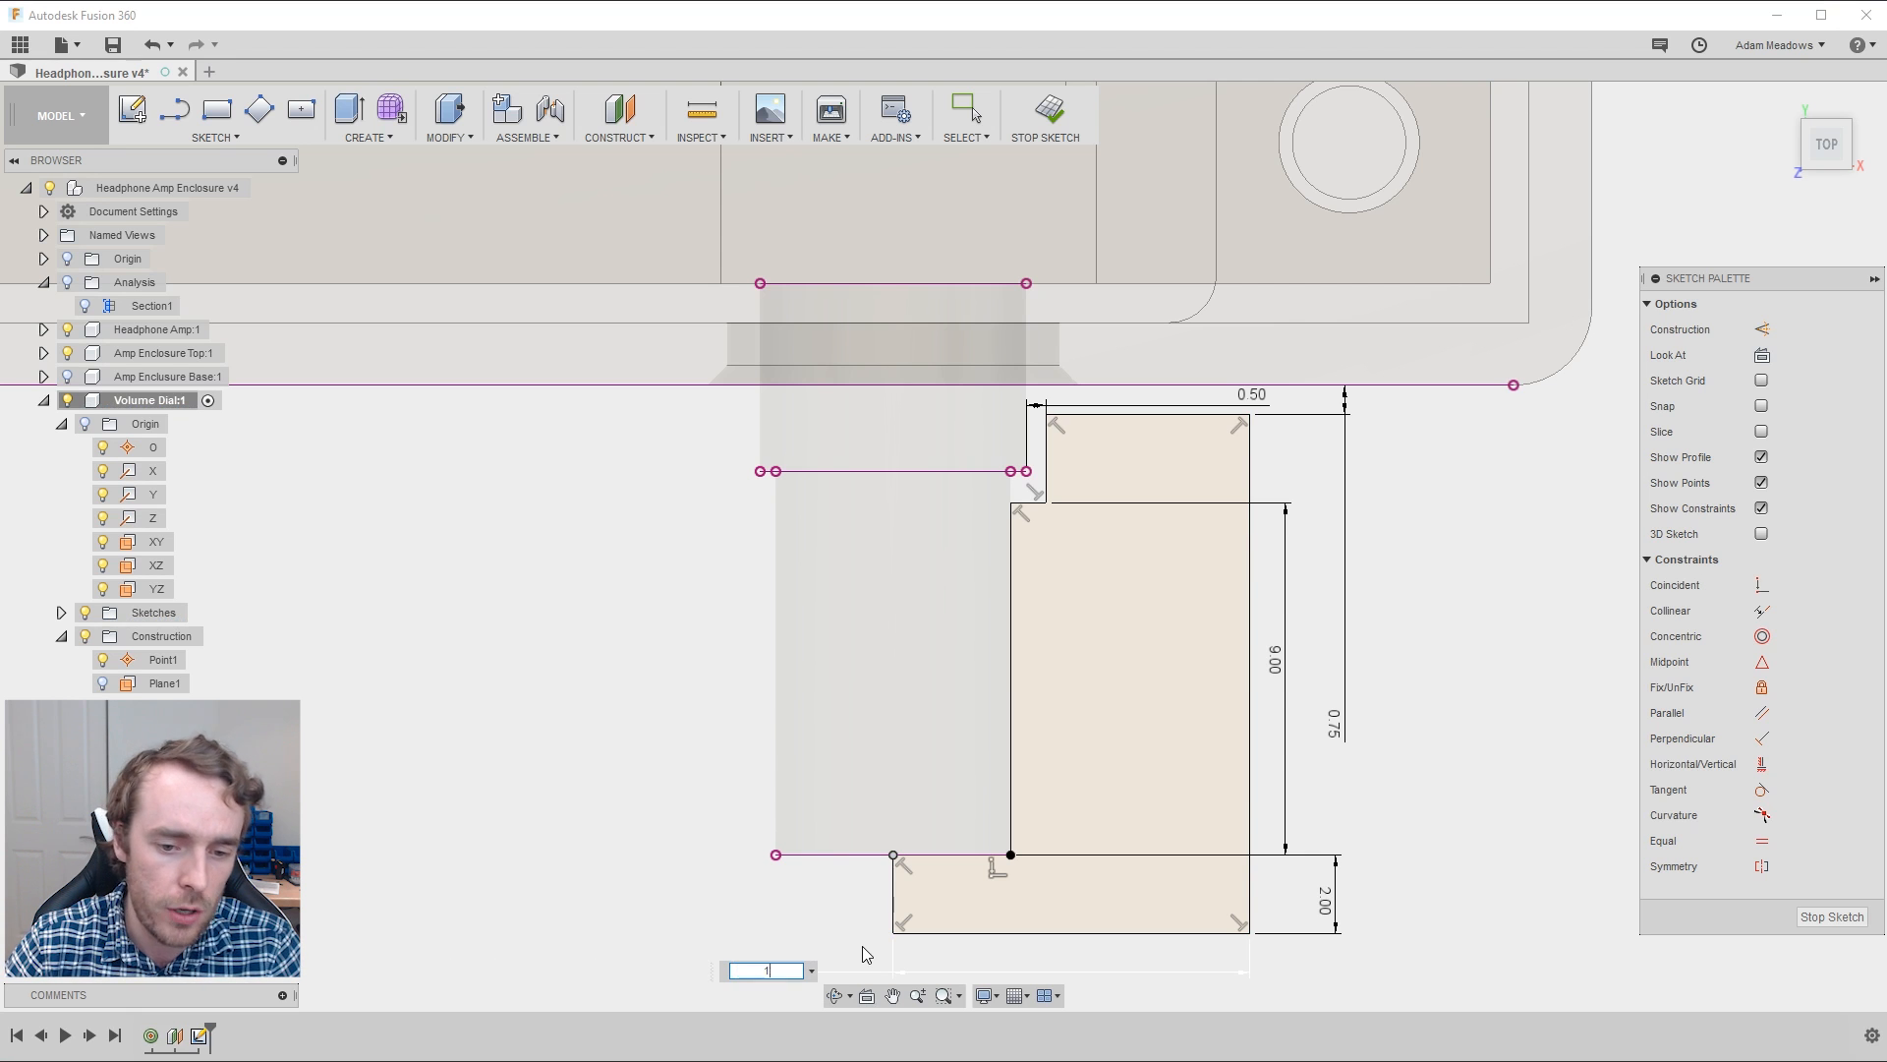
{"action": "type", "text": "12/2"}
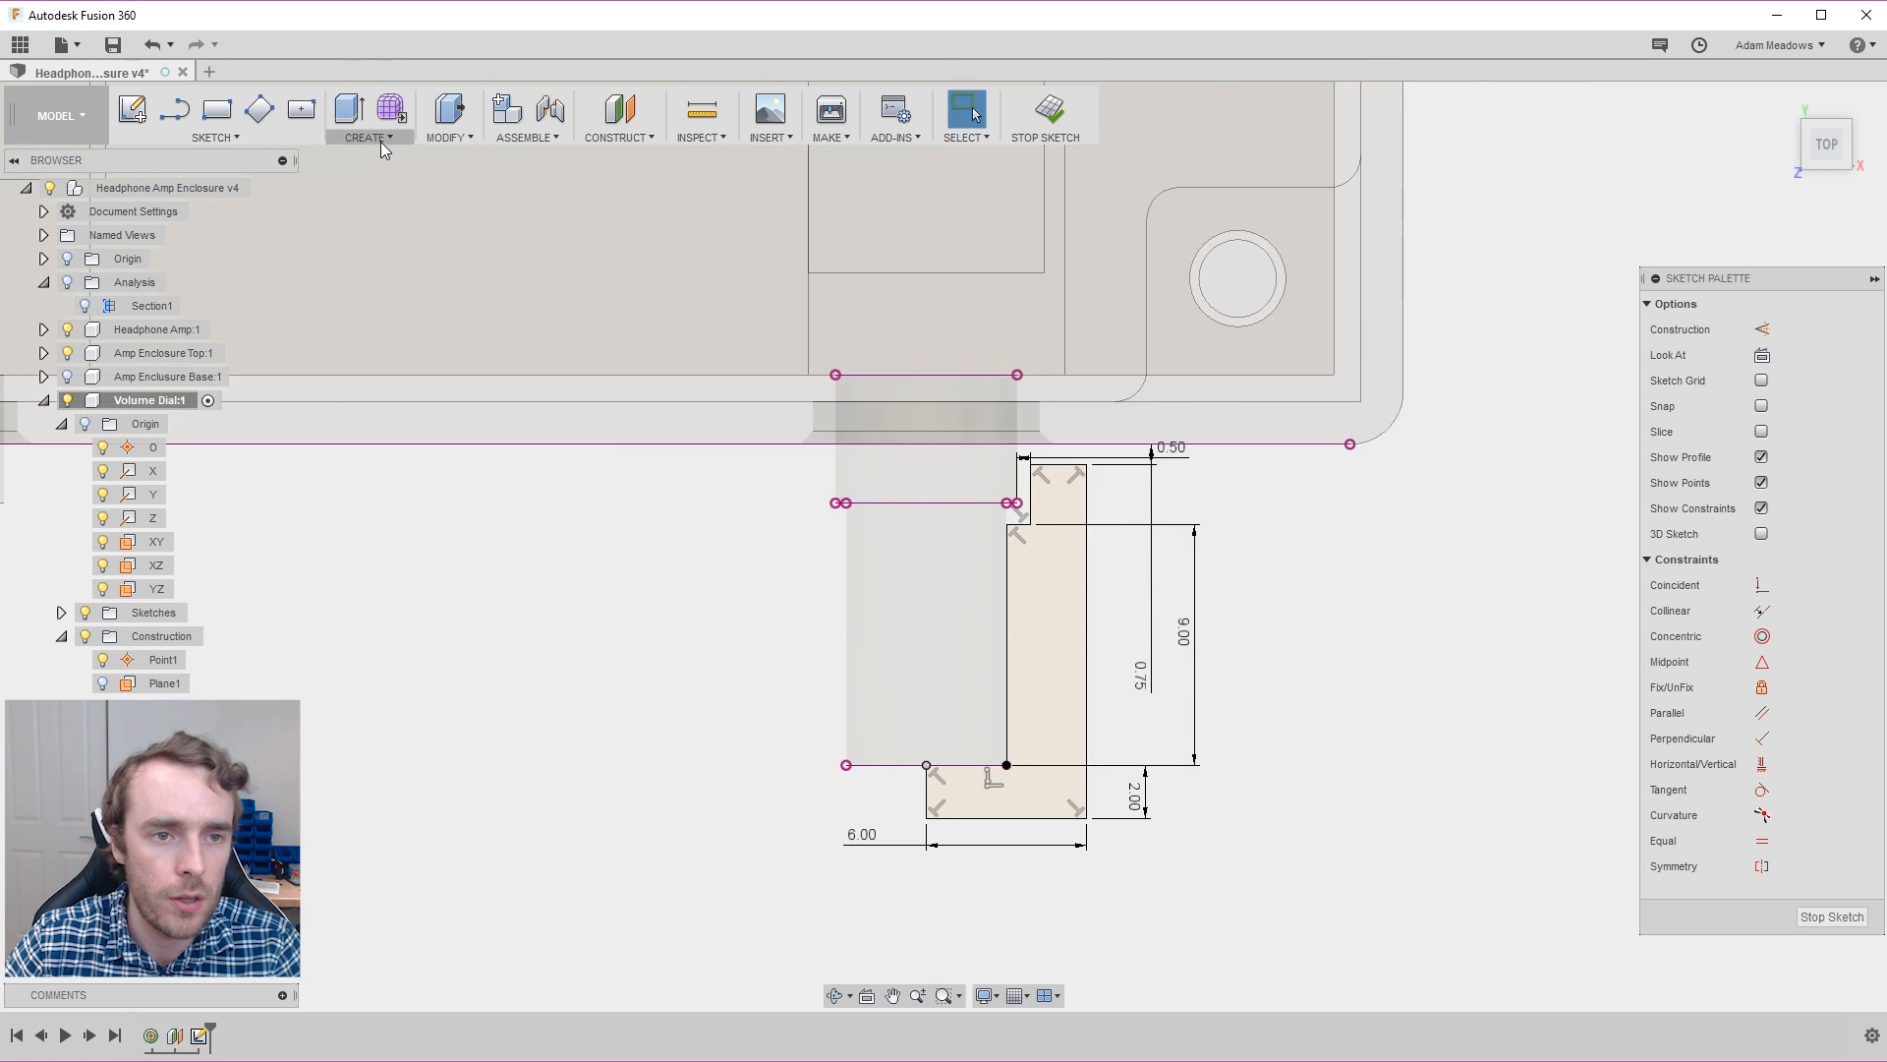
Step: Revolve the stepped profile 360° into a new dial body
{"action": "left_click", "coordinate": [366, 117]}
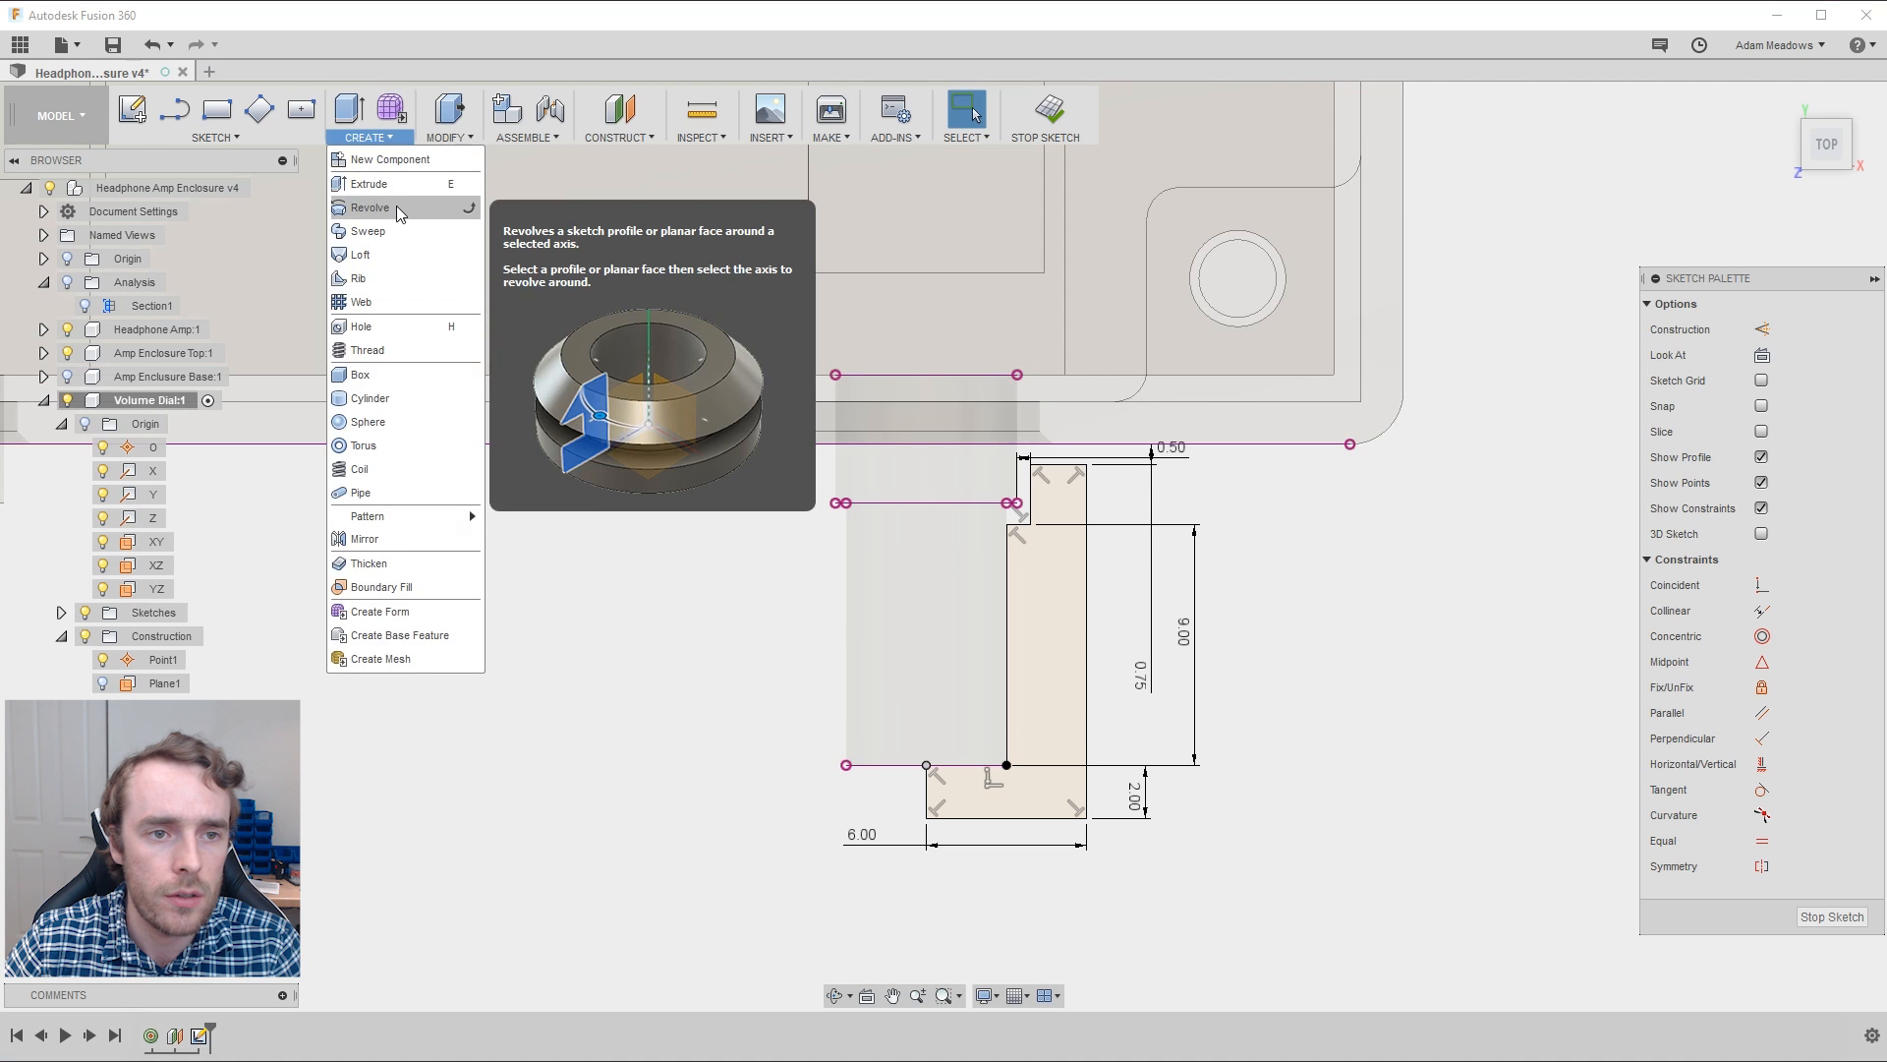
{"action": "left_click", "coordinate": [370, 207]}
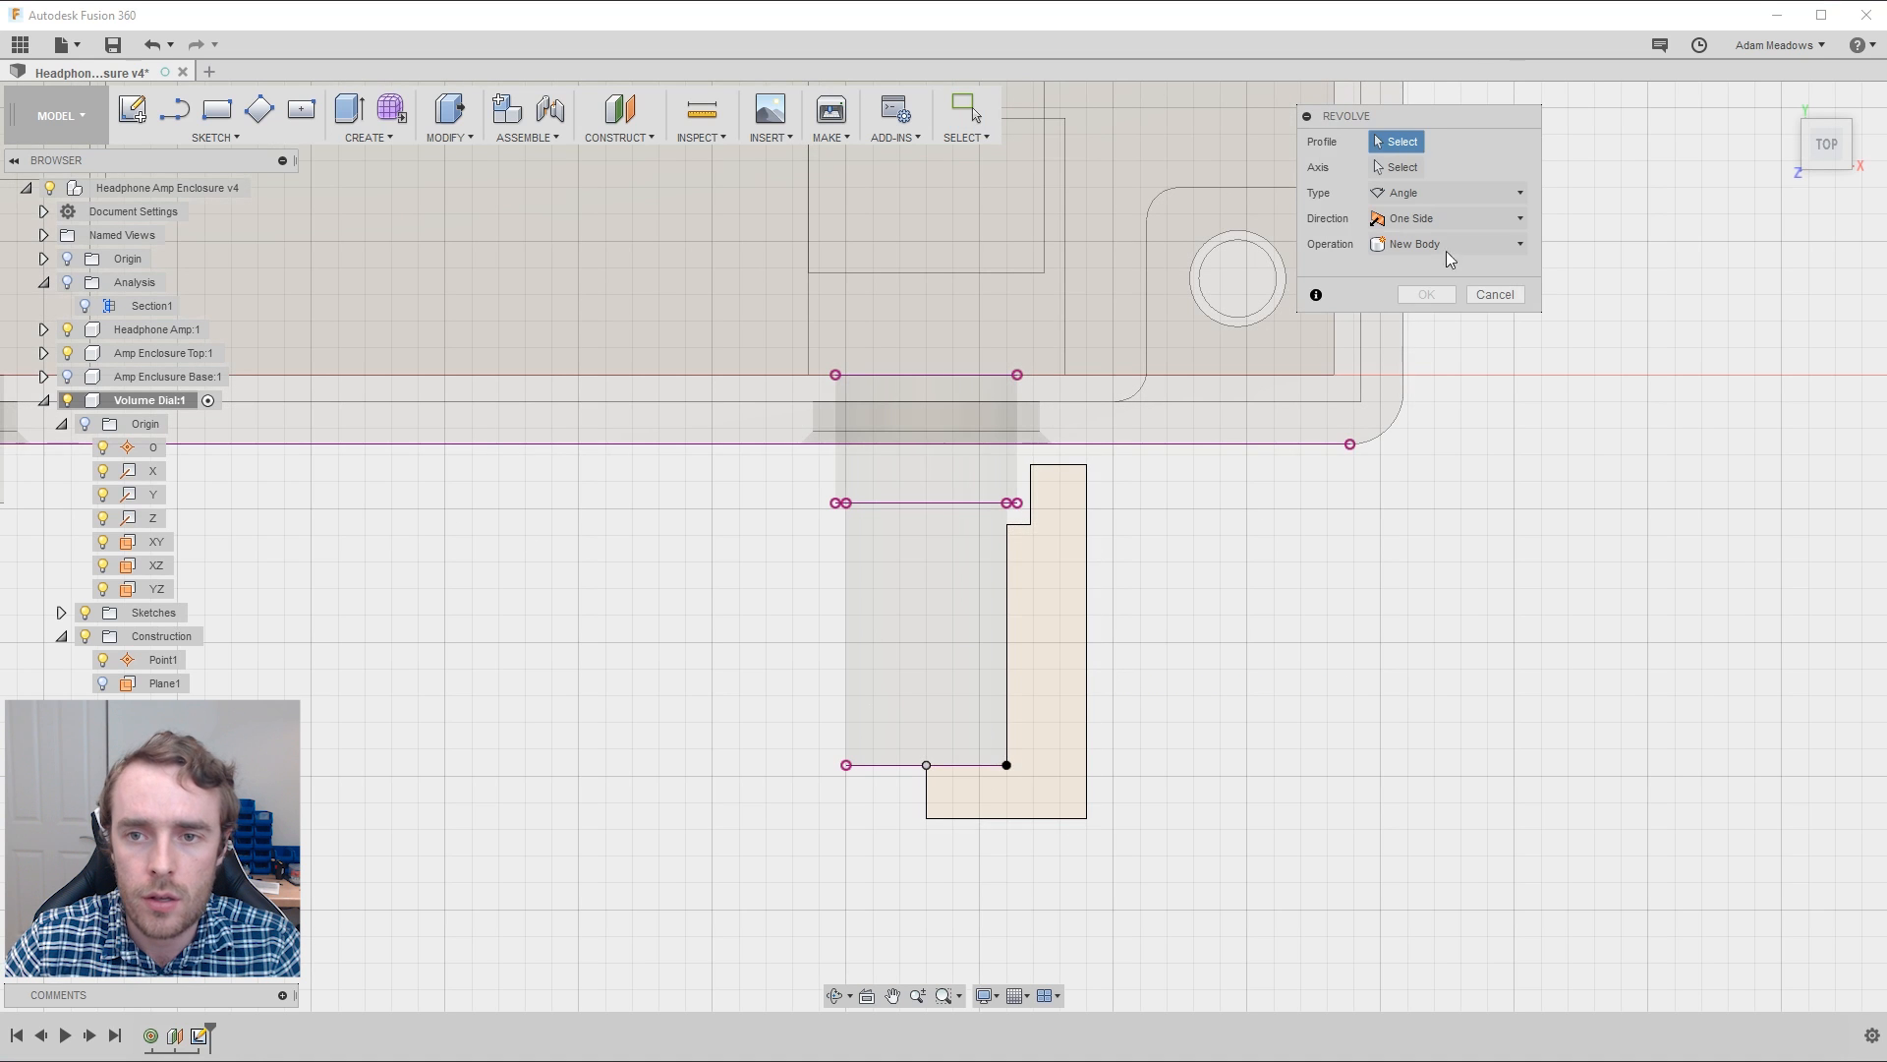
{"action": "mouse_move", "coordinate": [1069, 665]}
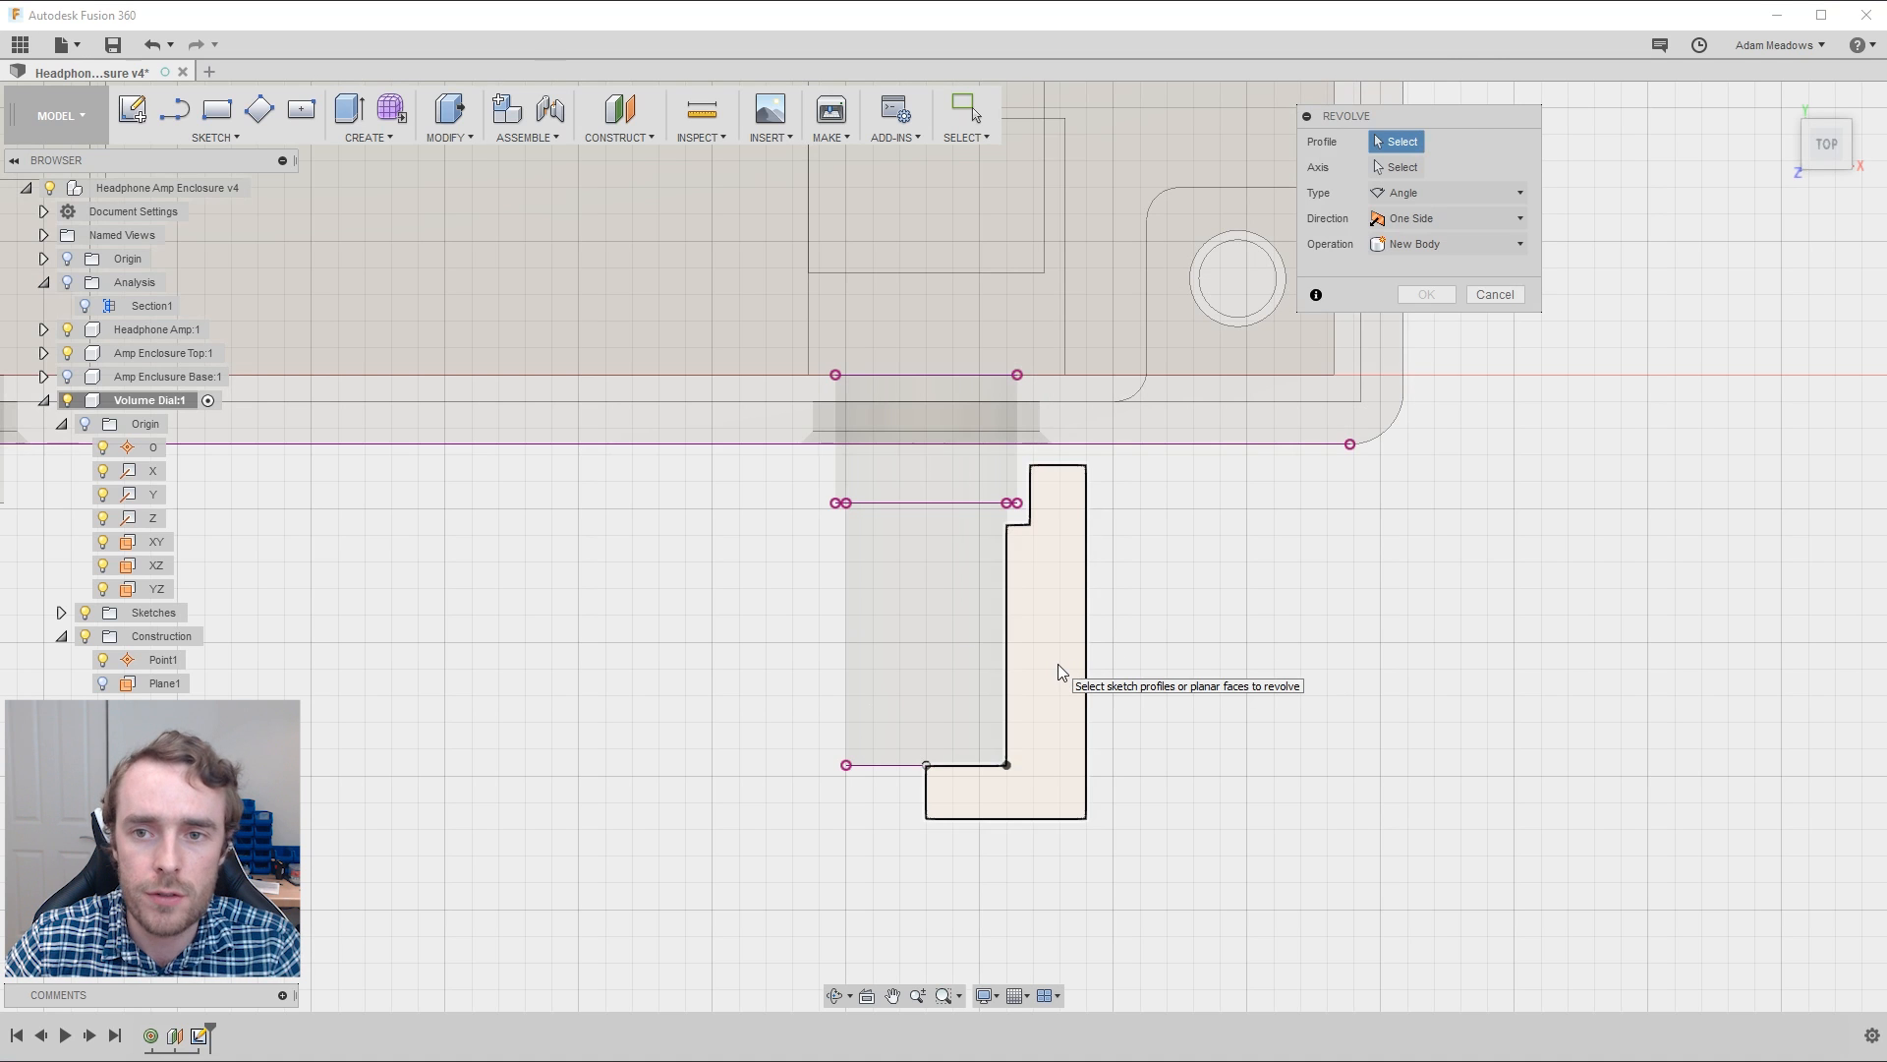
{"action": "left_click", "coordinate": [1002, 638]}
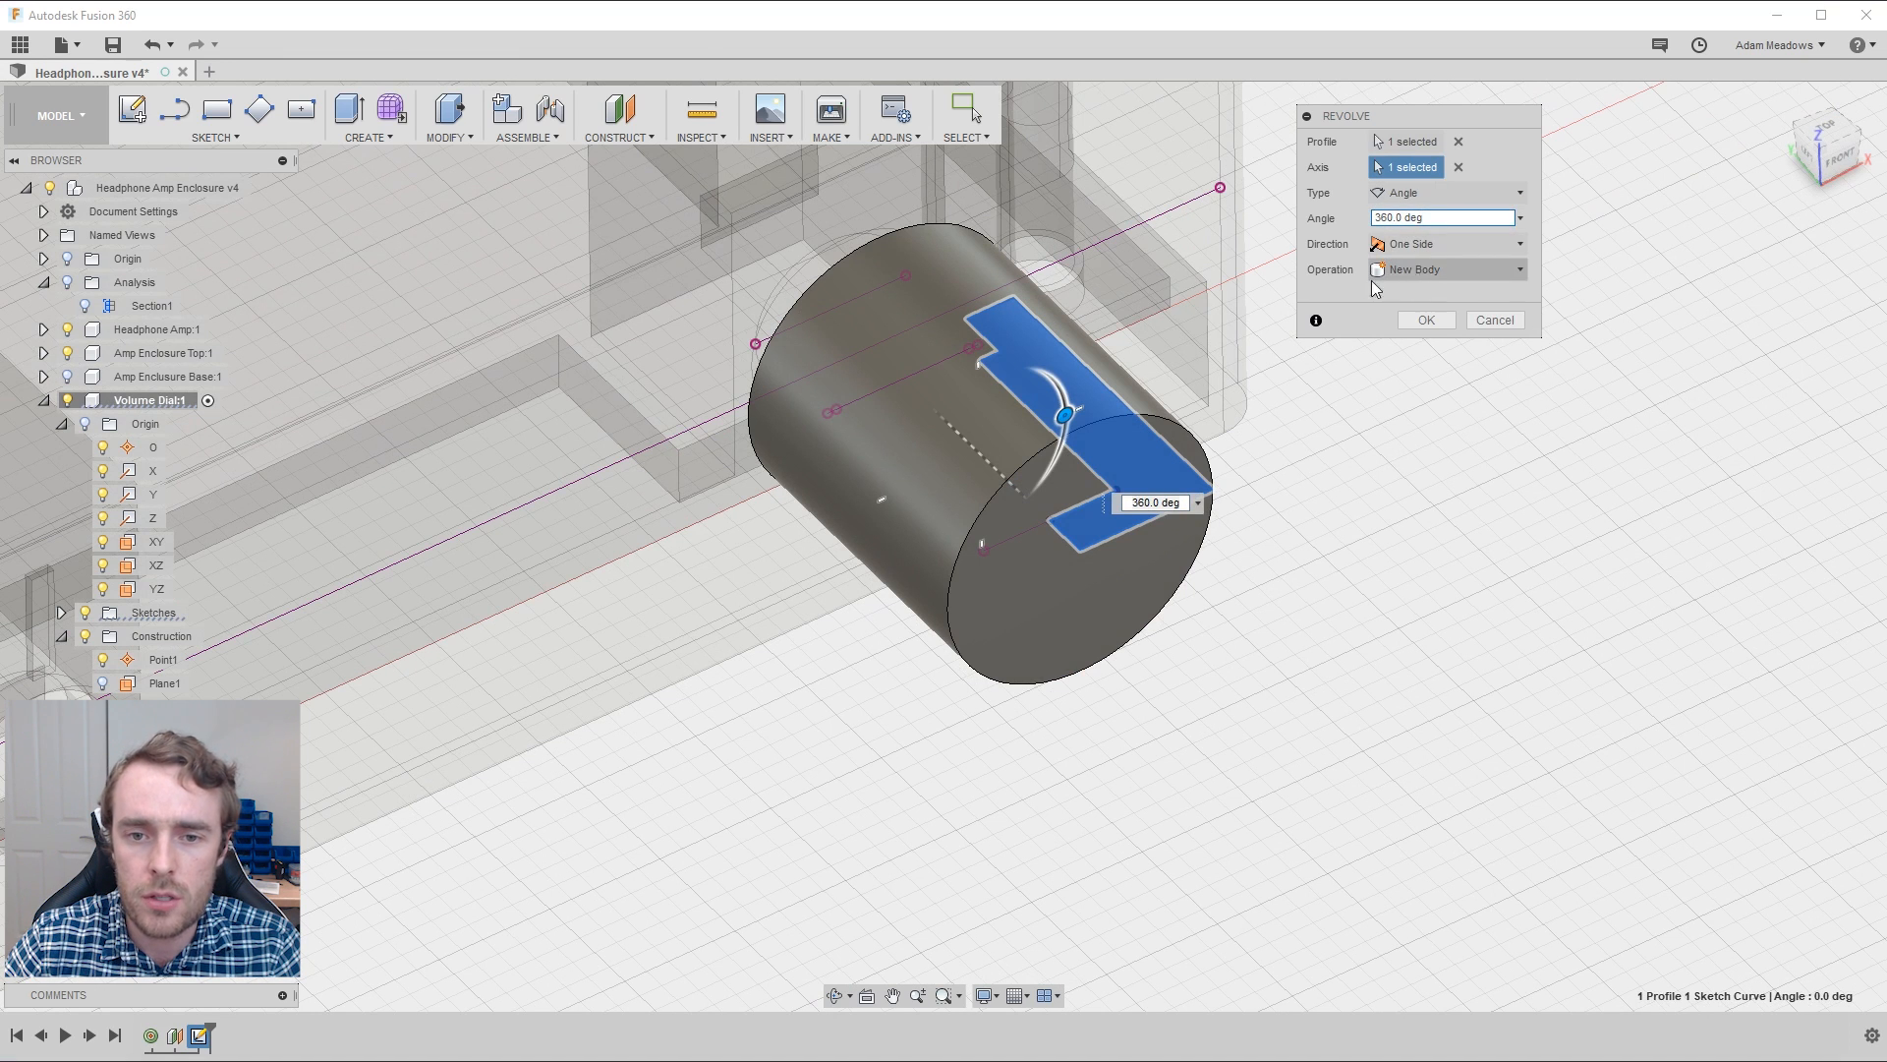
{"action": "left_click", "coordinate": [1424, 318]}
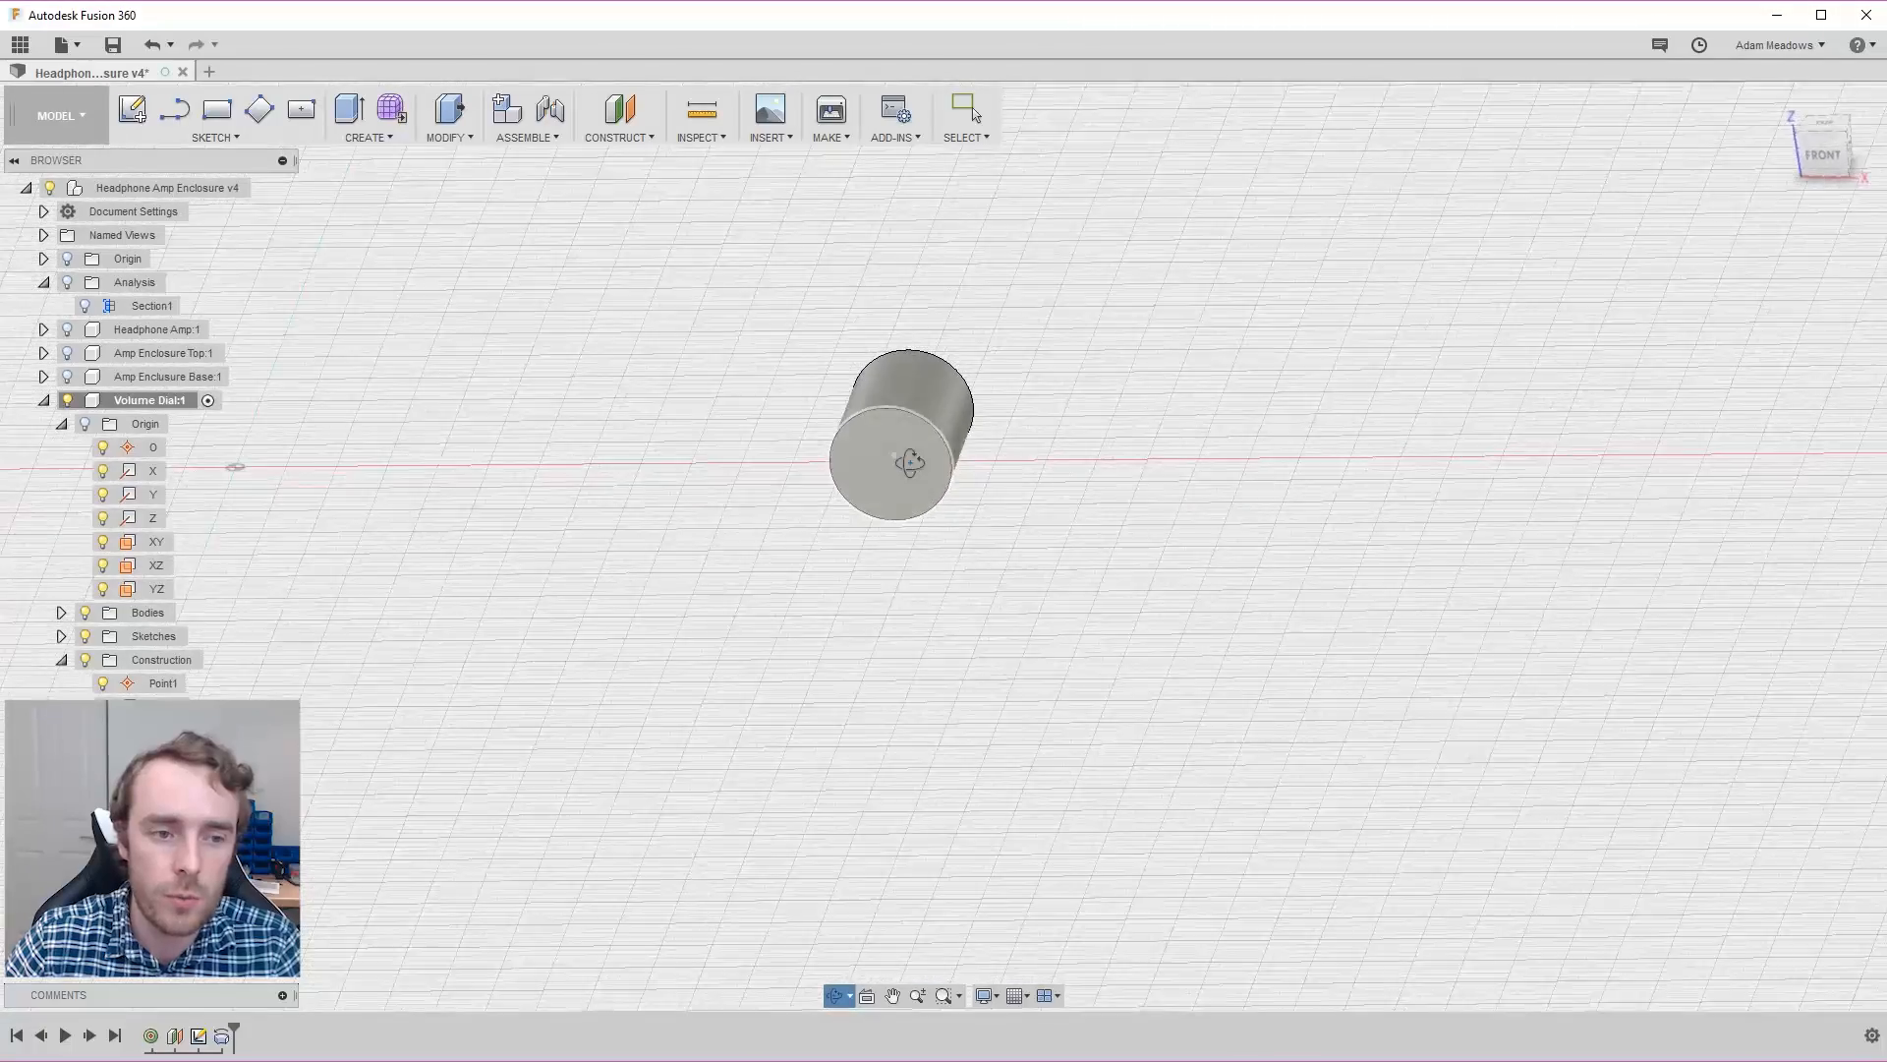
Step: Start a new sketch on the dial's front face
{"action": "left_click", "coordinate": [902, 463]}
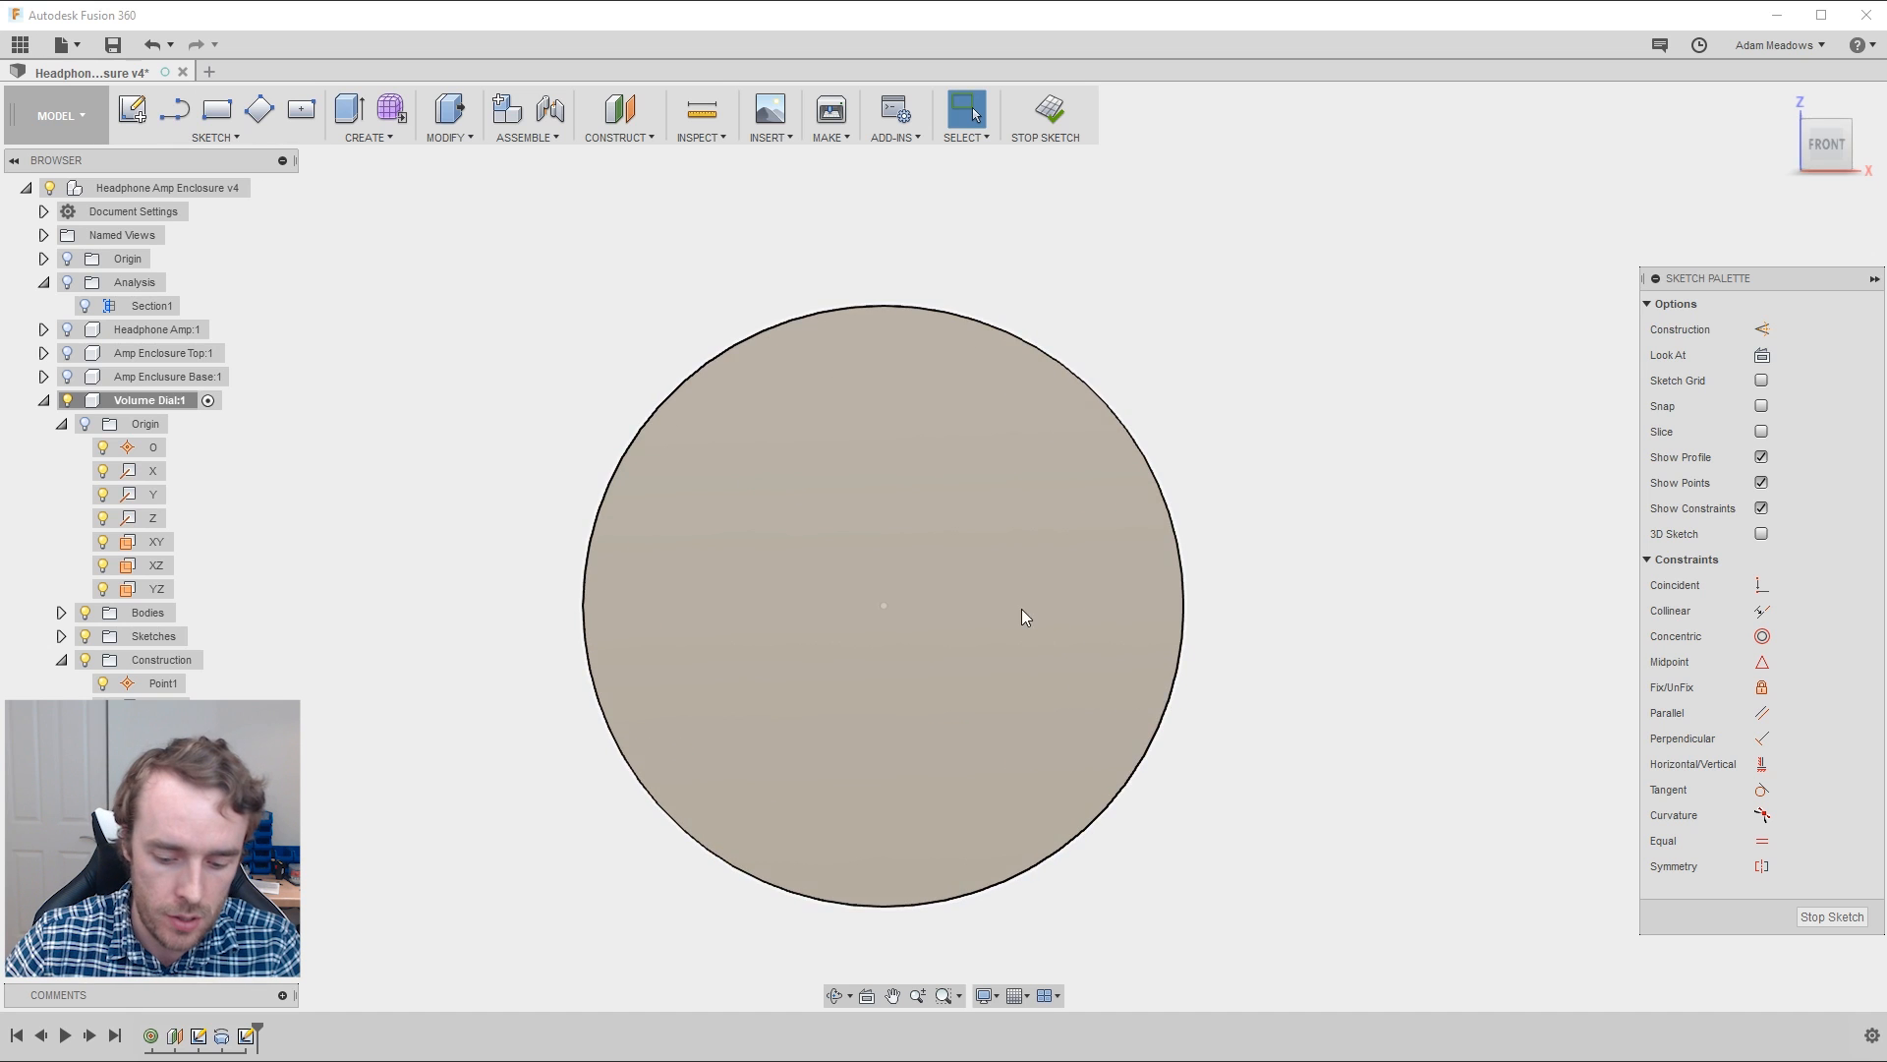
Step: Draw a V-shaped notch at the face's top edge, 1.00 deep, and start extruding it
{"action": "left_click", "coordinate": [173, 108]}
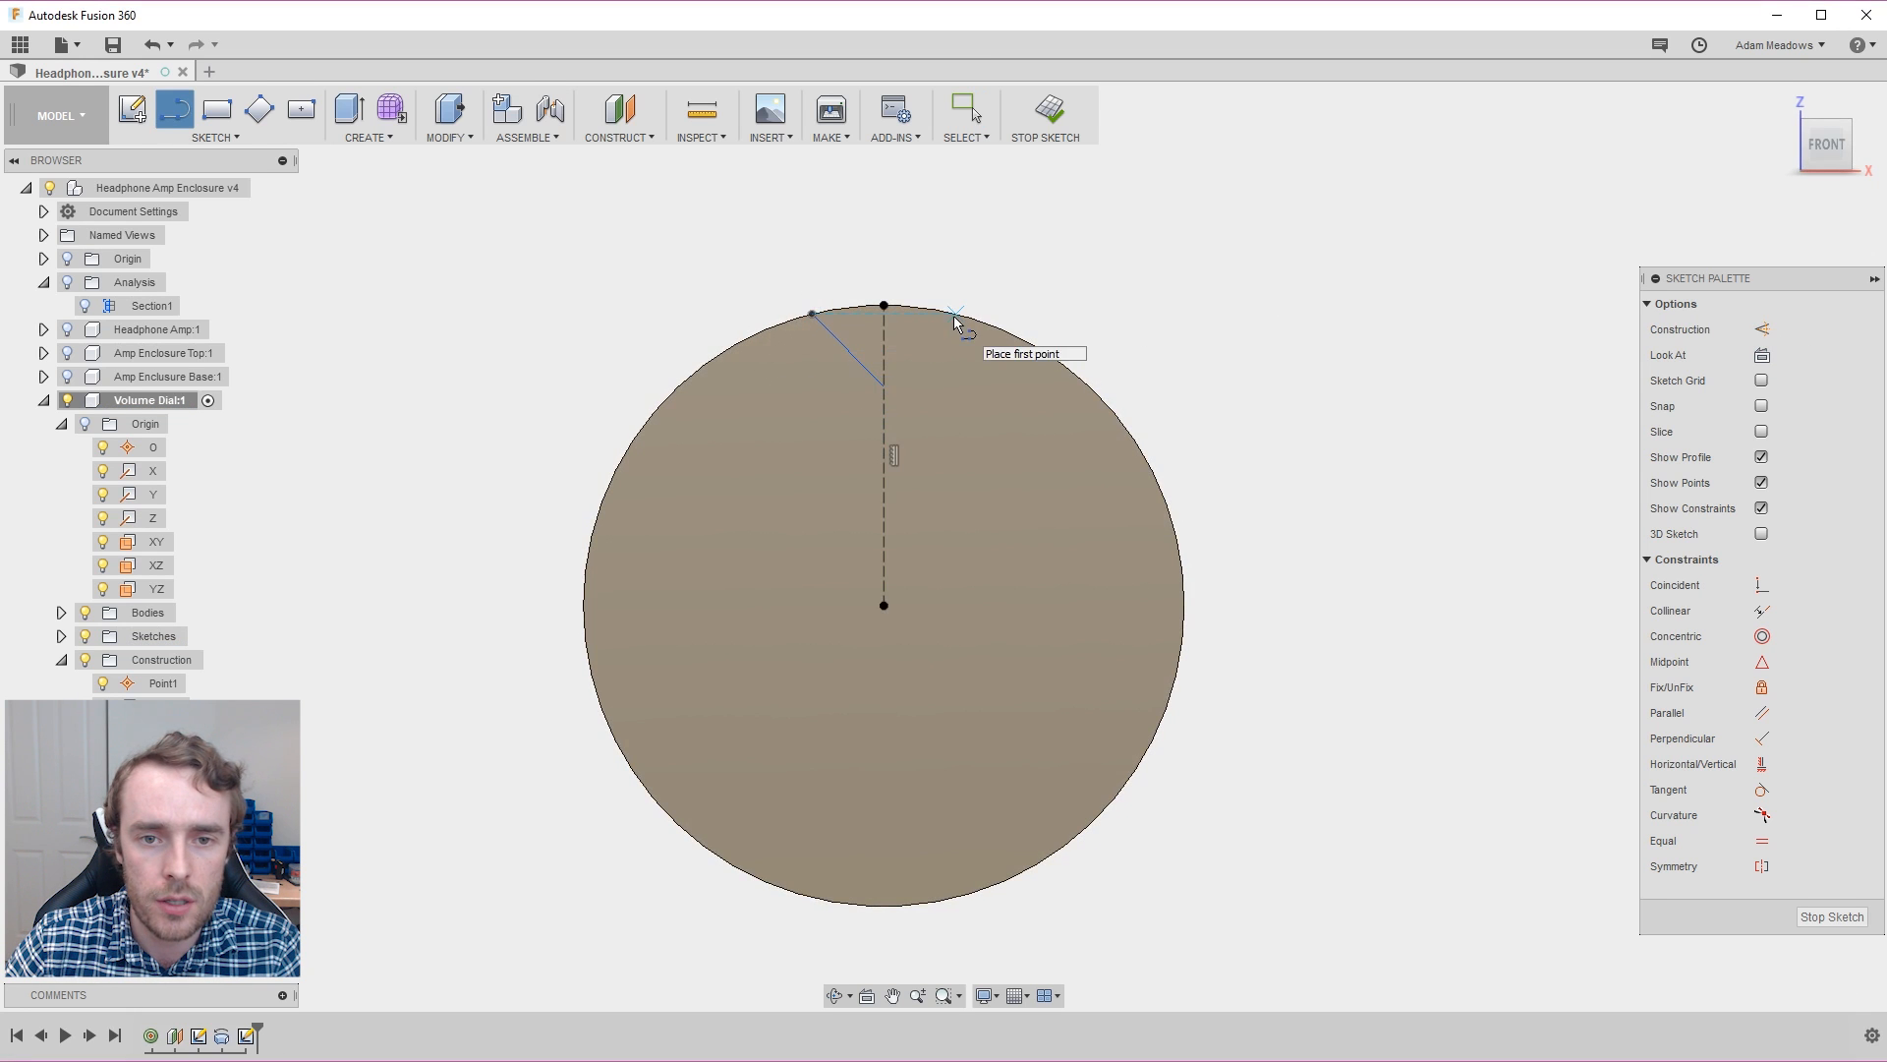
{"action": "left_click", "coordinate": [954, 321]}
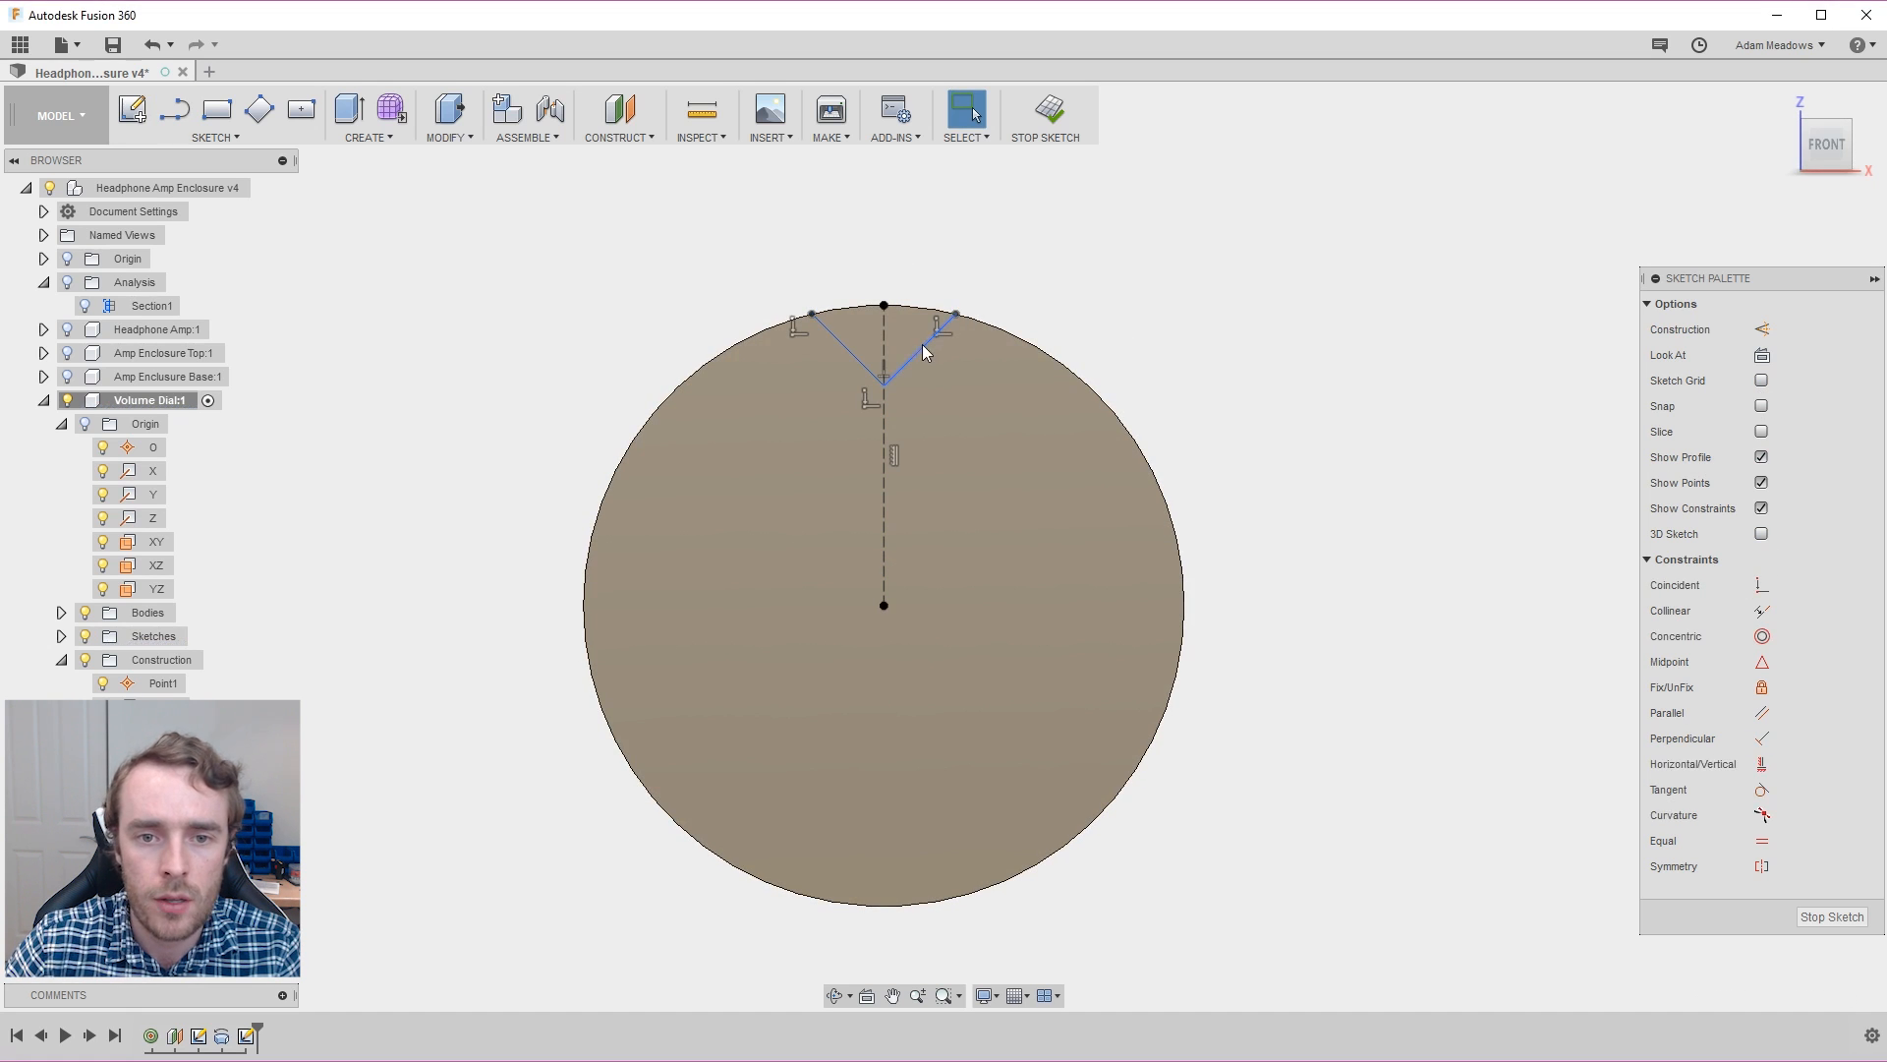
{"action": "left_click", "coordinate": [950, 326]}
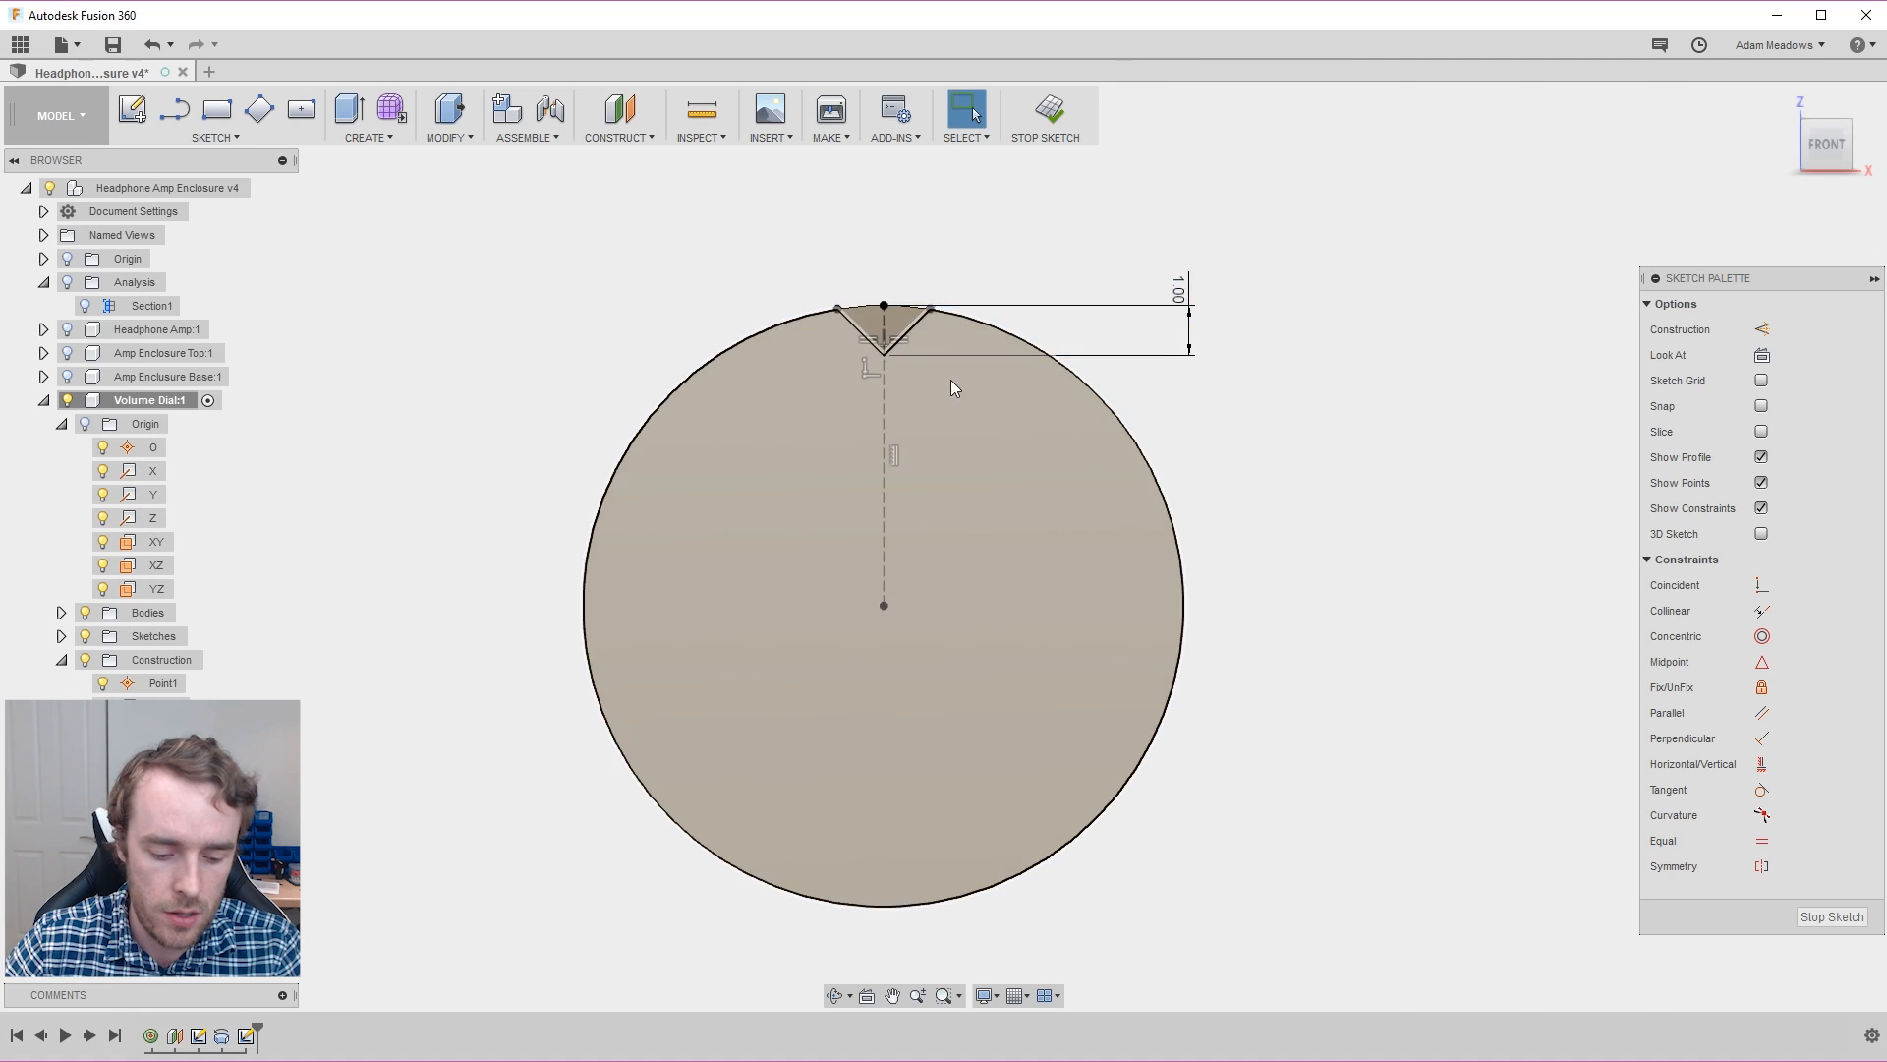
{"action": "left_click", "coordinate": [882, 326]}
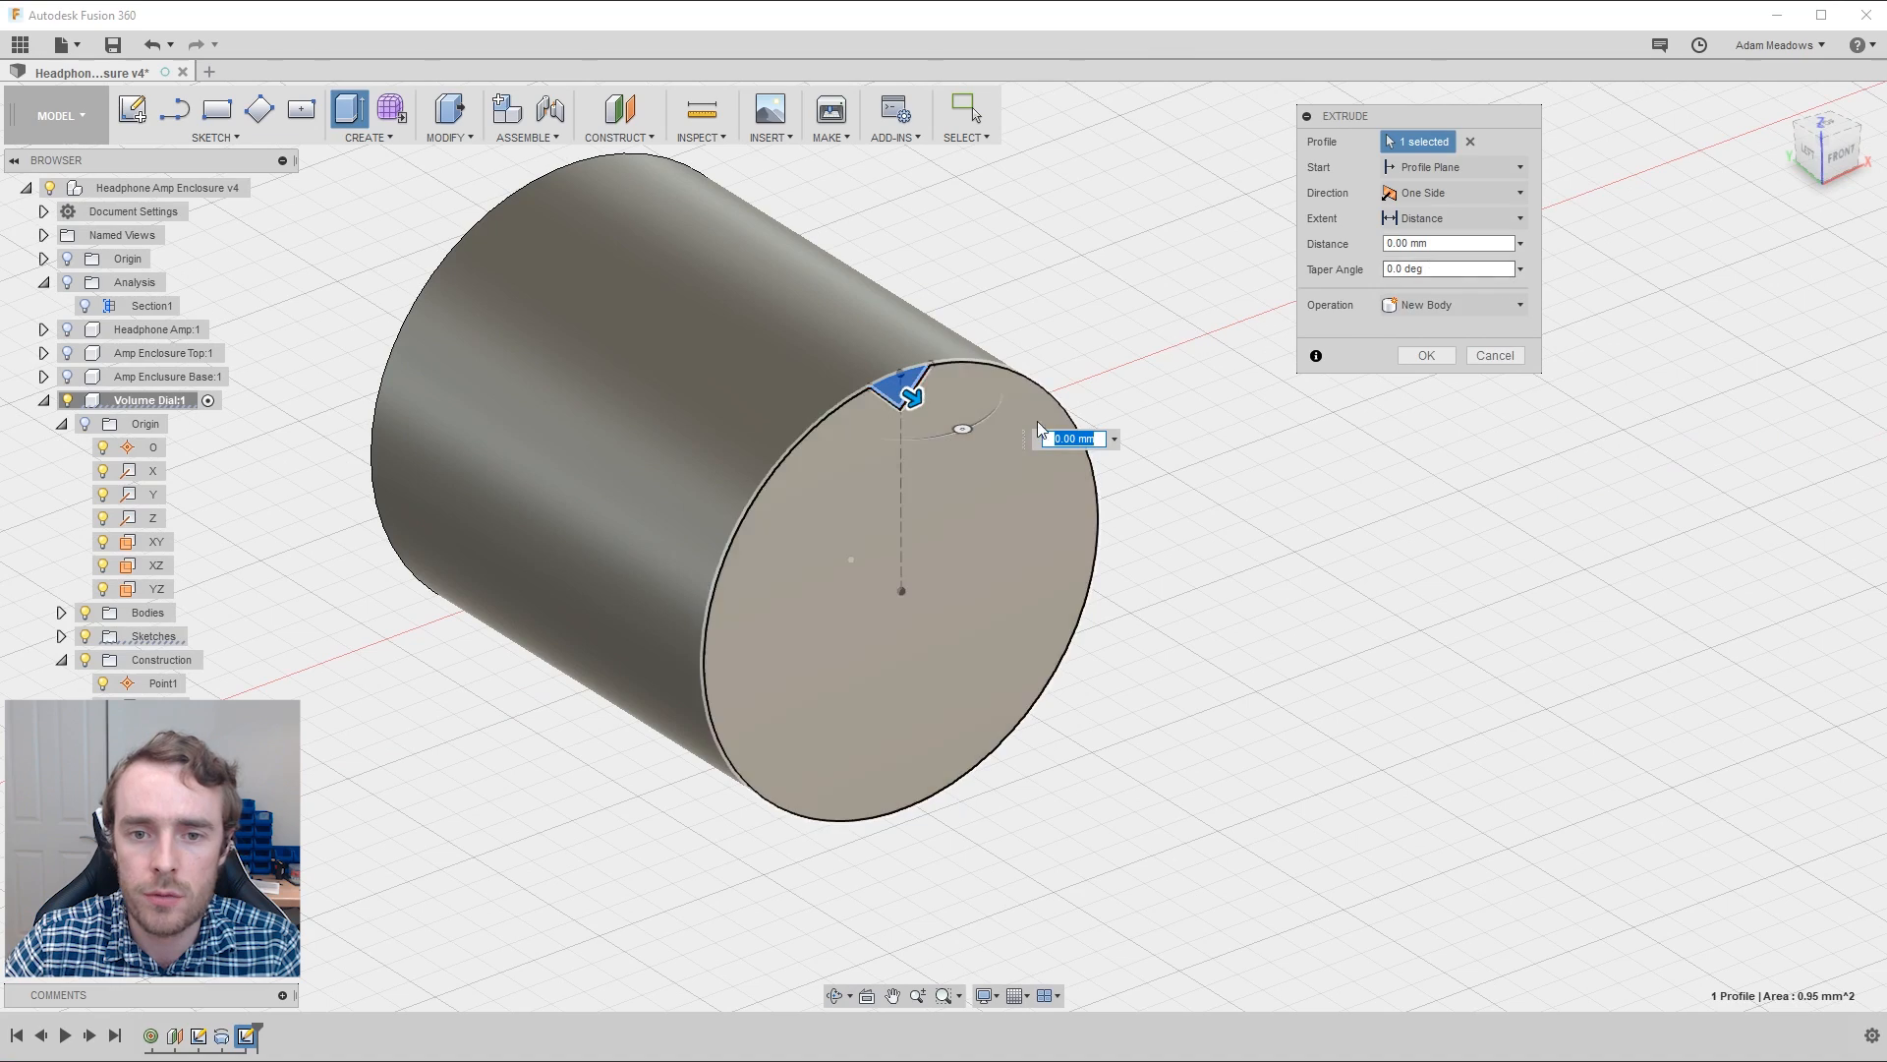
Step: Extrude-cut the V-notch to the dial's far face
{"action": "left_click", "coordinate": [1451, 193]}
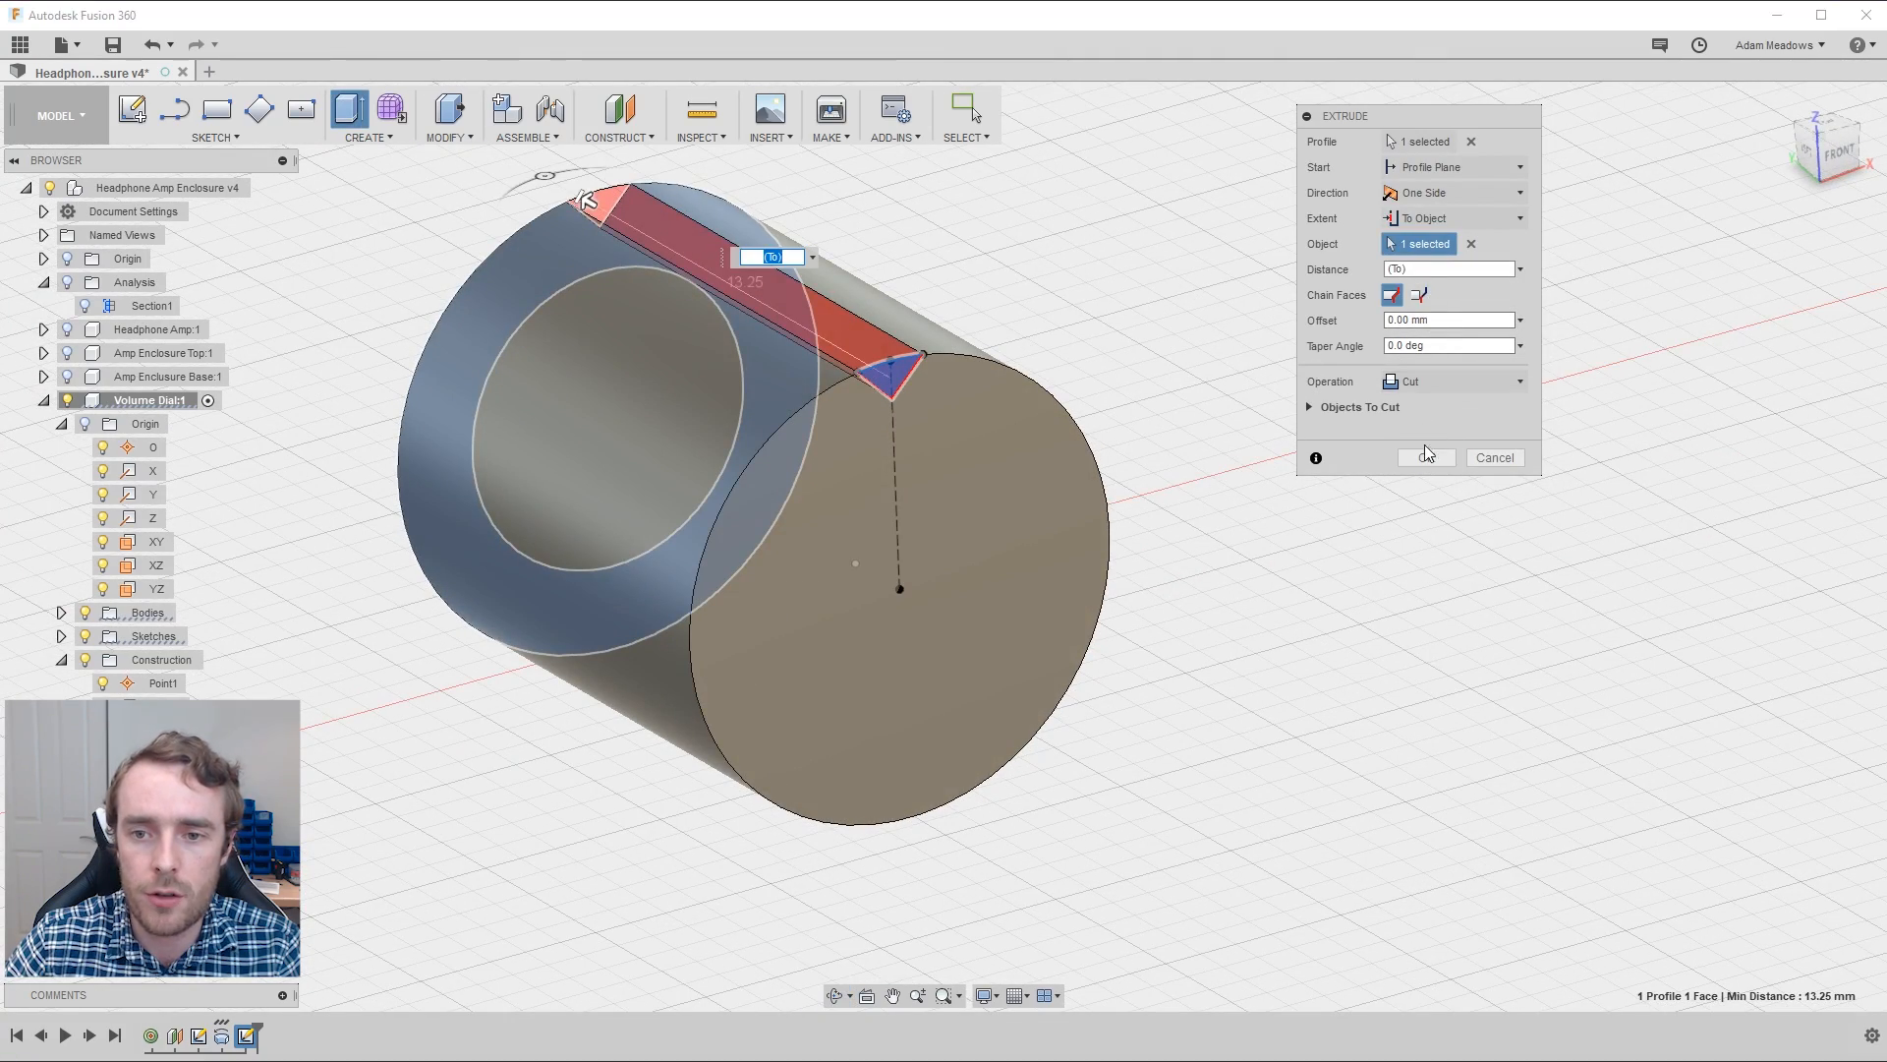
{"action": "left_click", "coordinate": [1425, 456]}
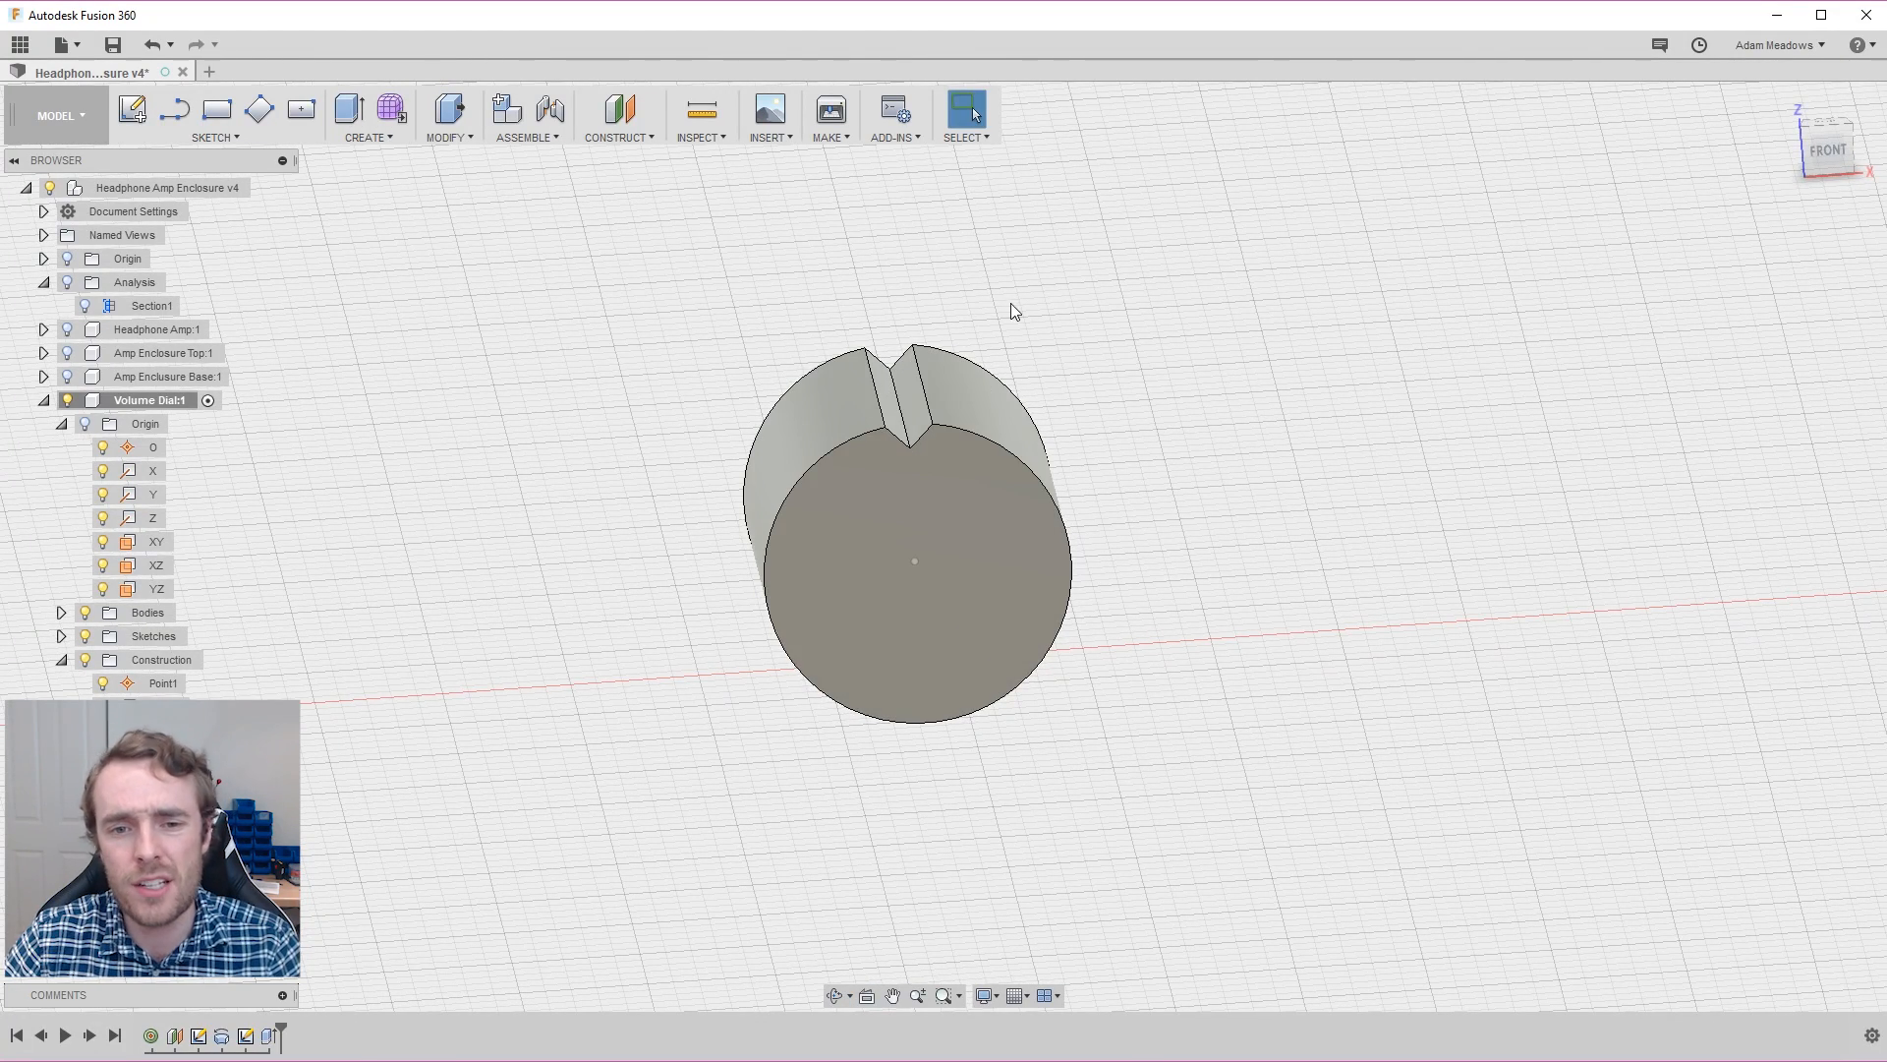
{"action": "mouse_move", "coordinate": [1015, 313]}
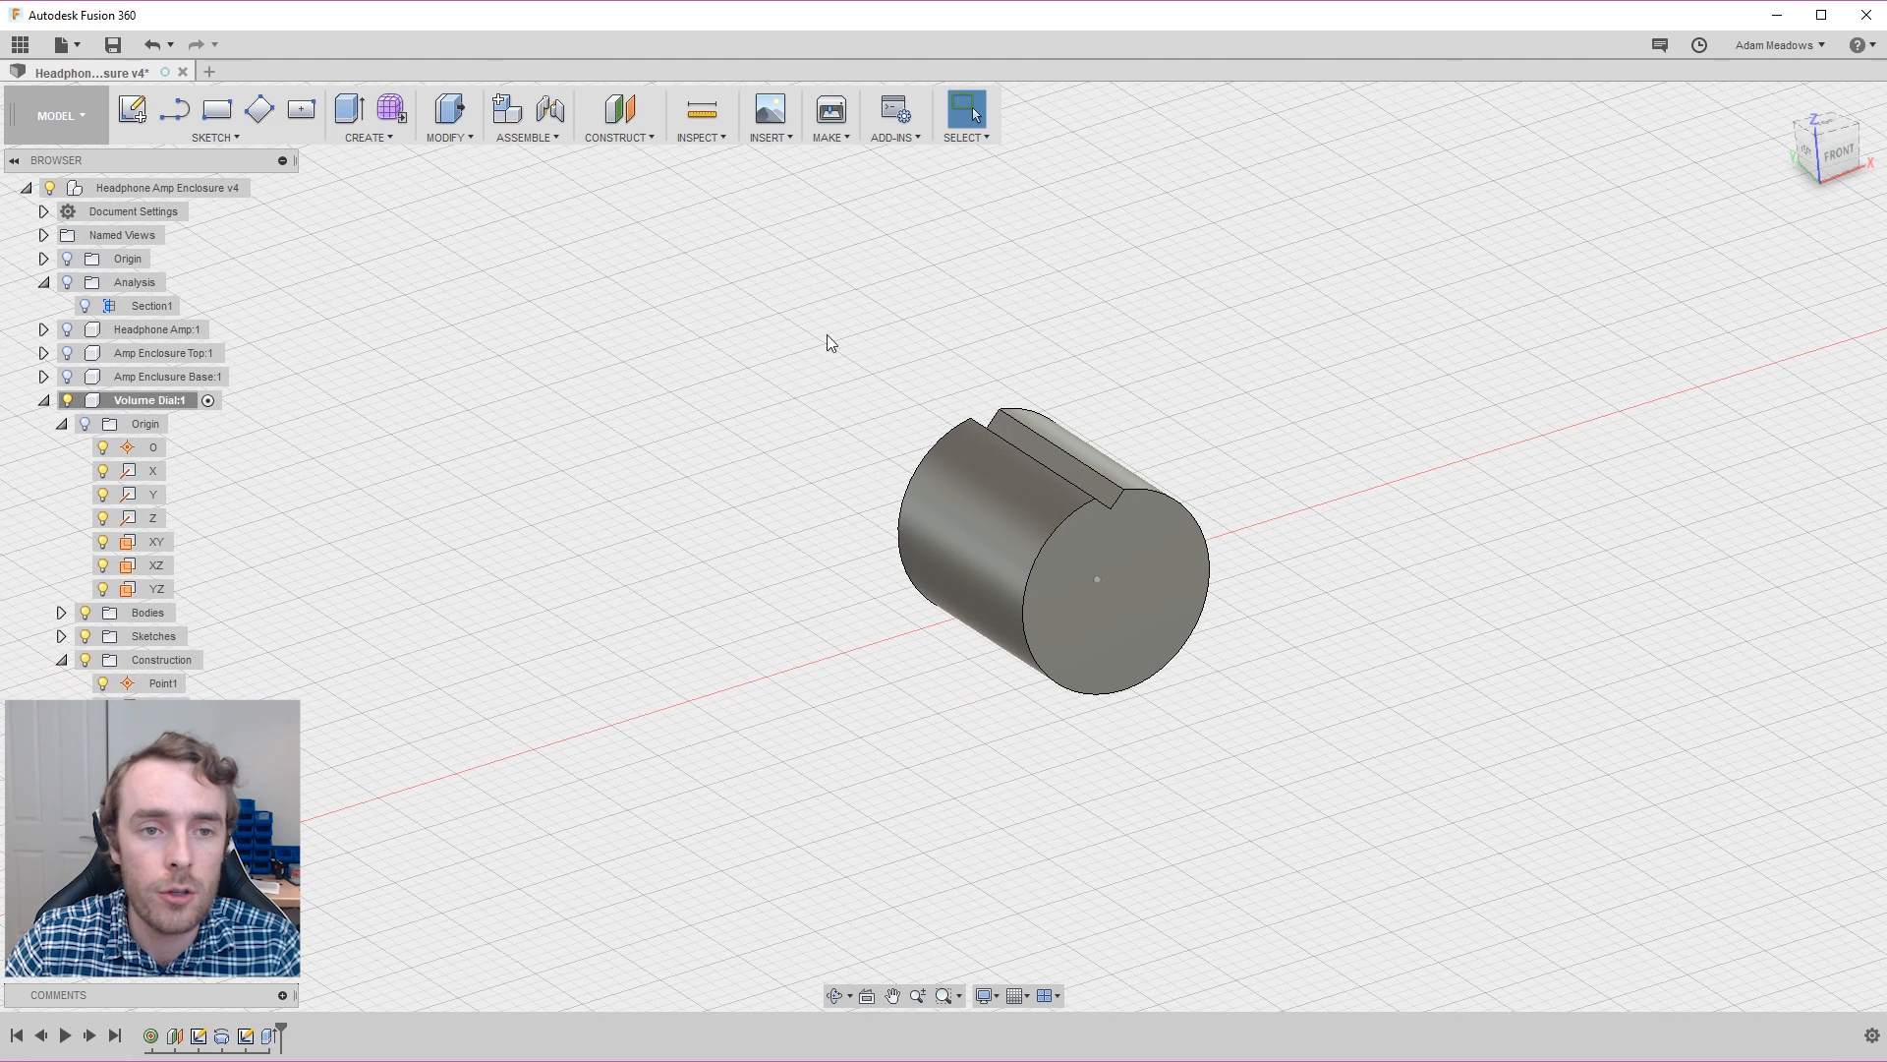
Step: Chamfer the dial's front circular edge by 1 mm
{"action": "left_click", "coordinate": [366, 116]}
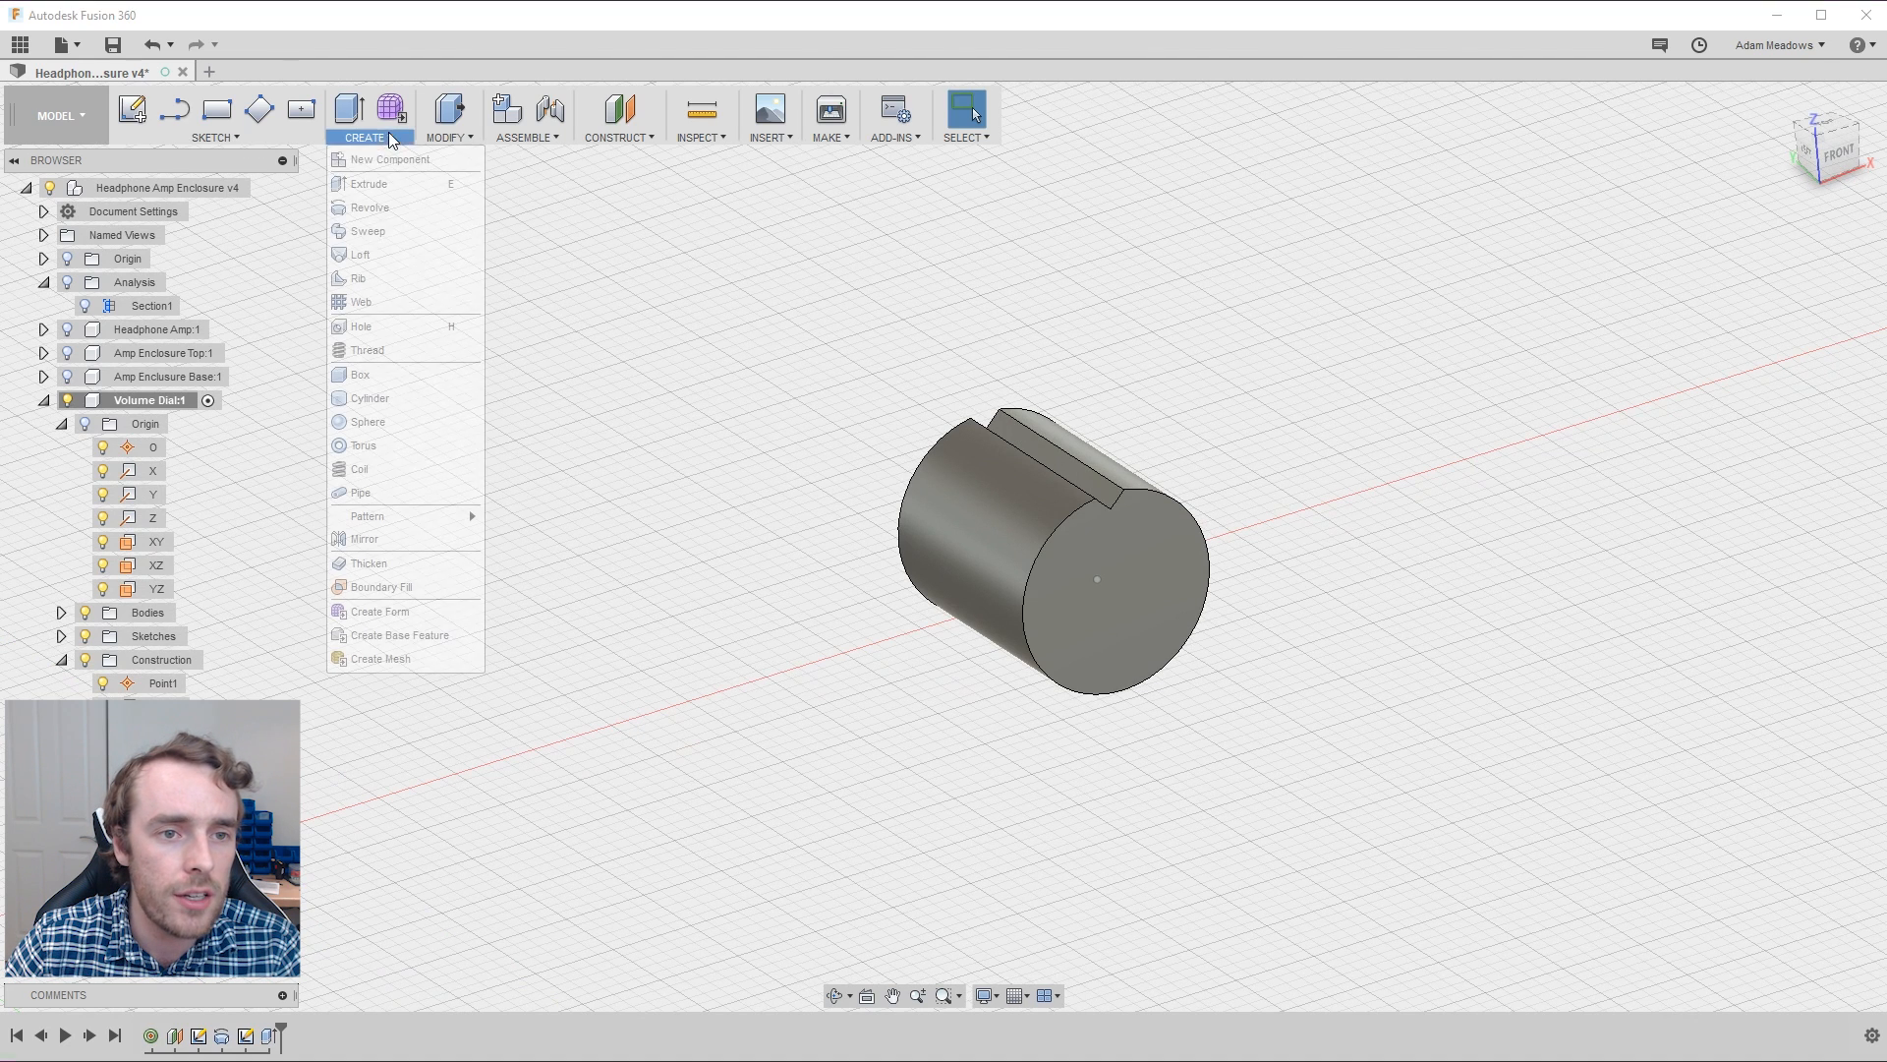
{"action": "mouse_move", "coordinate": [387, 237]}
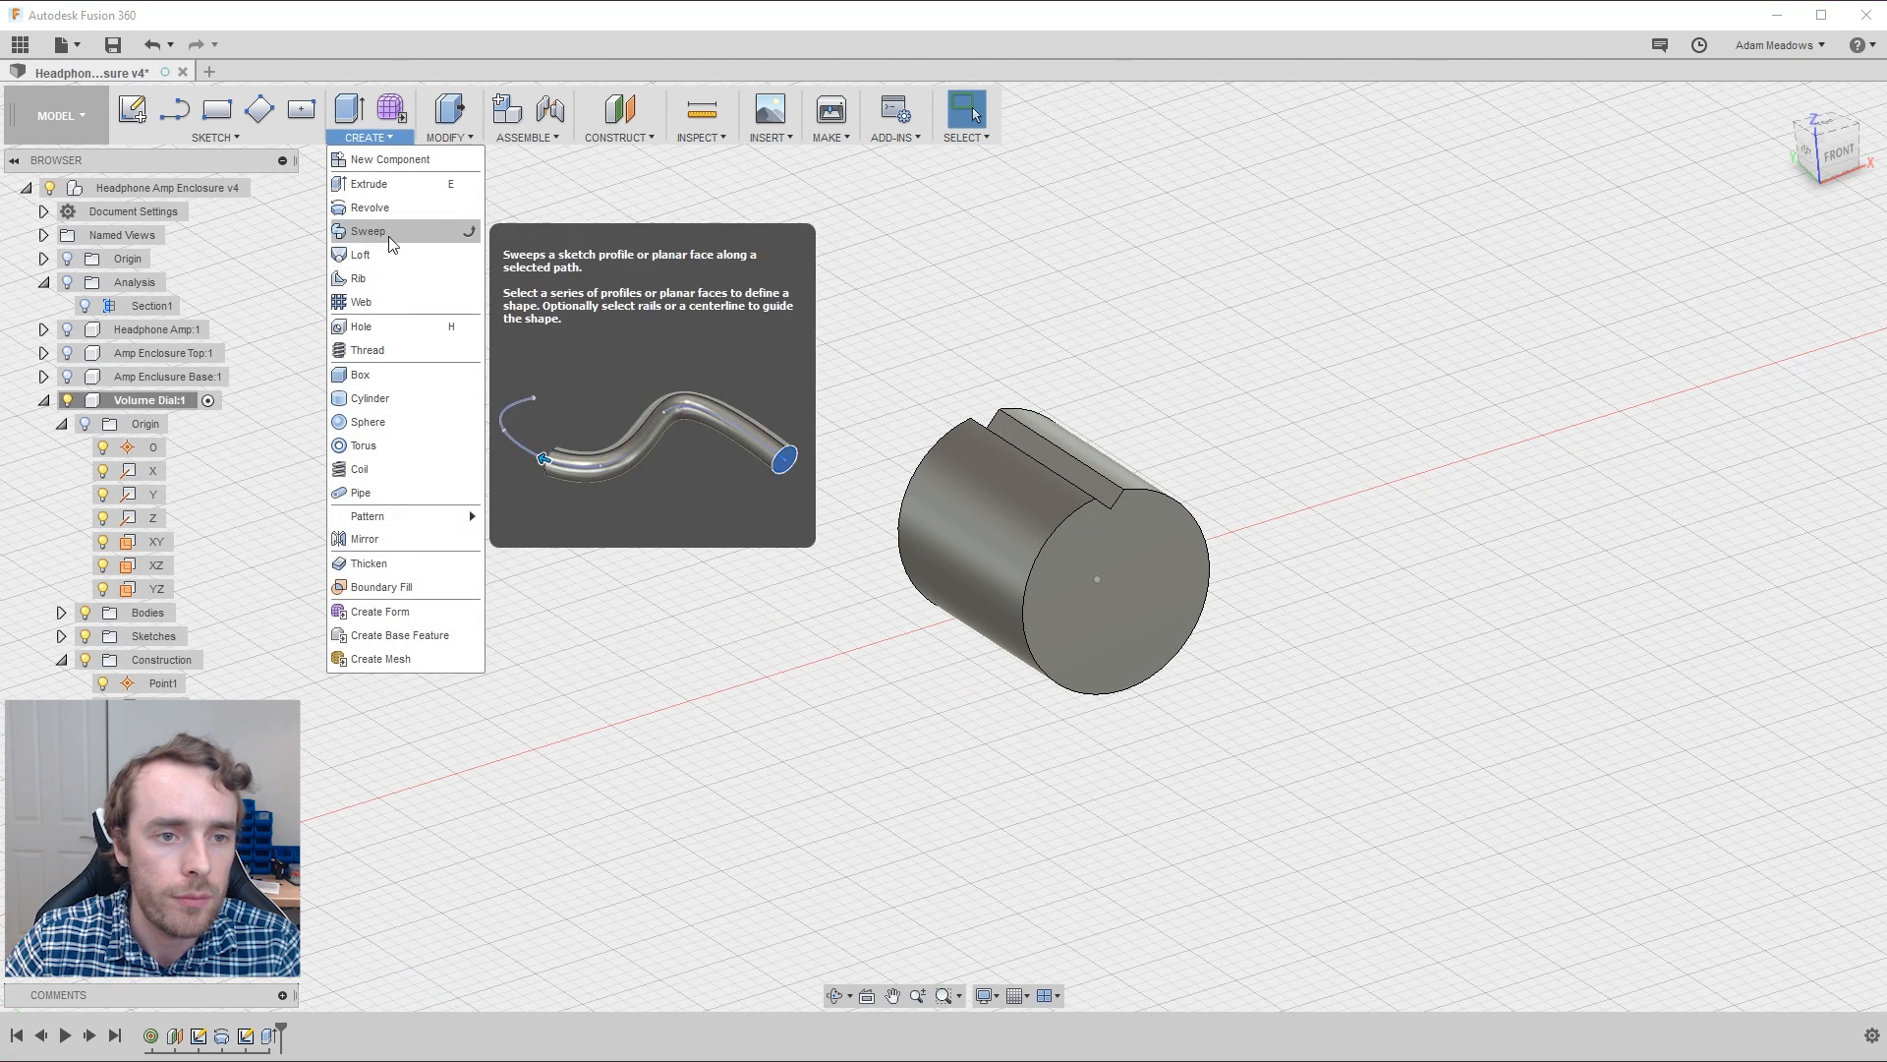
{"action": "left_click", "coordinate": [446, 114]}
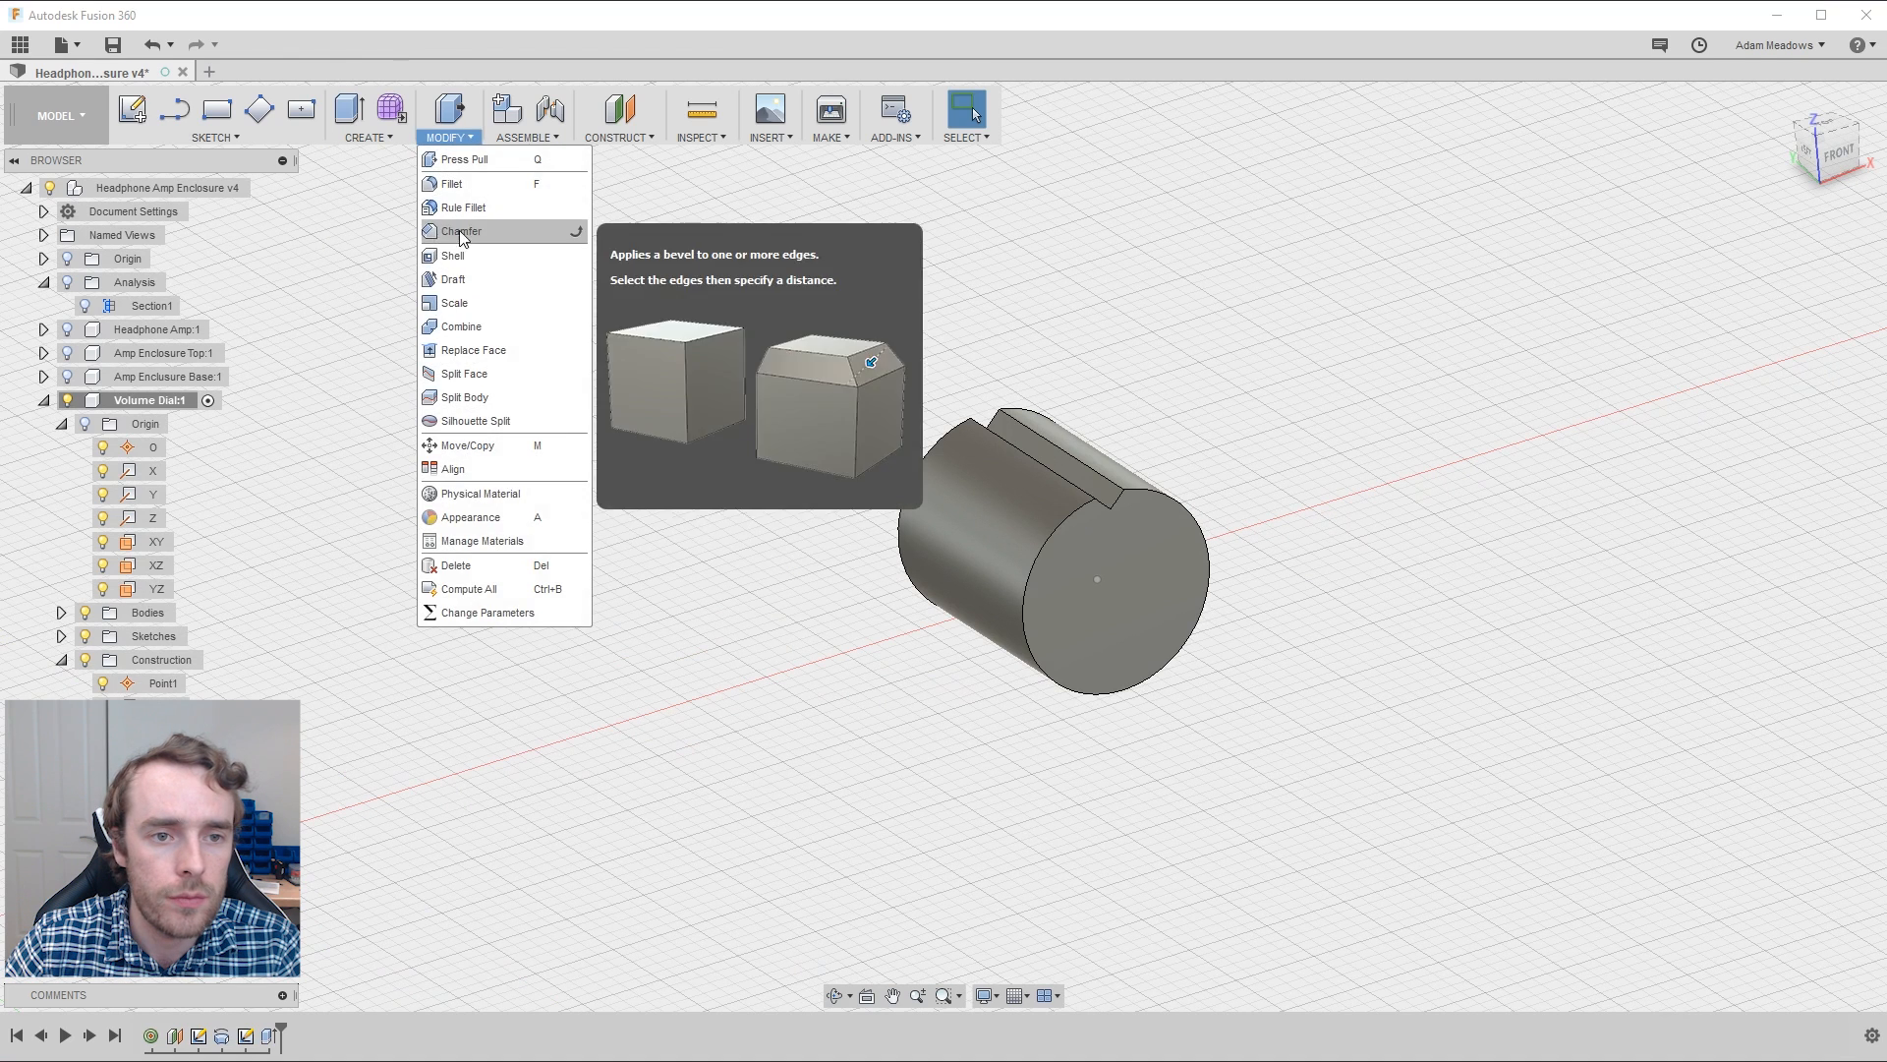
{"action": "left_click", "coordinate": [461, 230]}
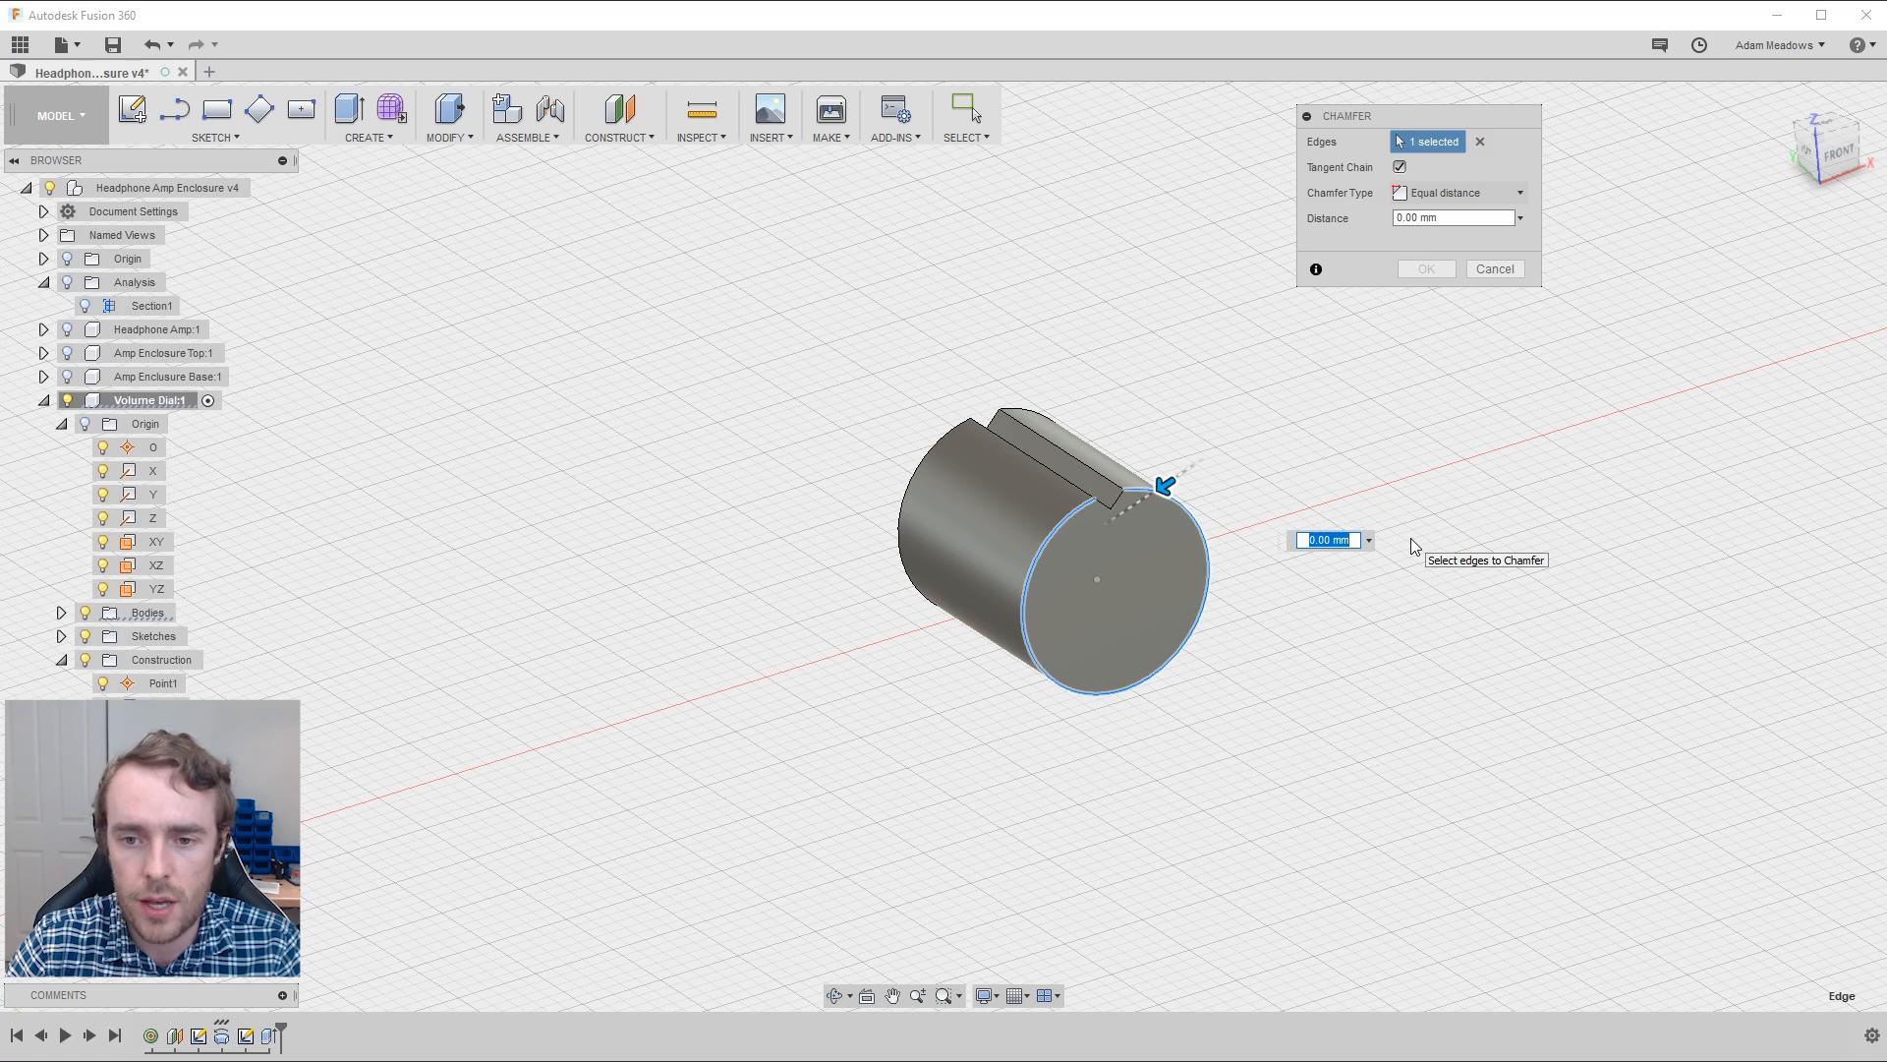
{"action": "type", "text": "1"}
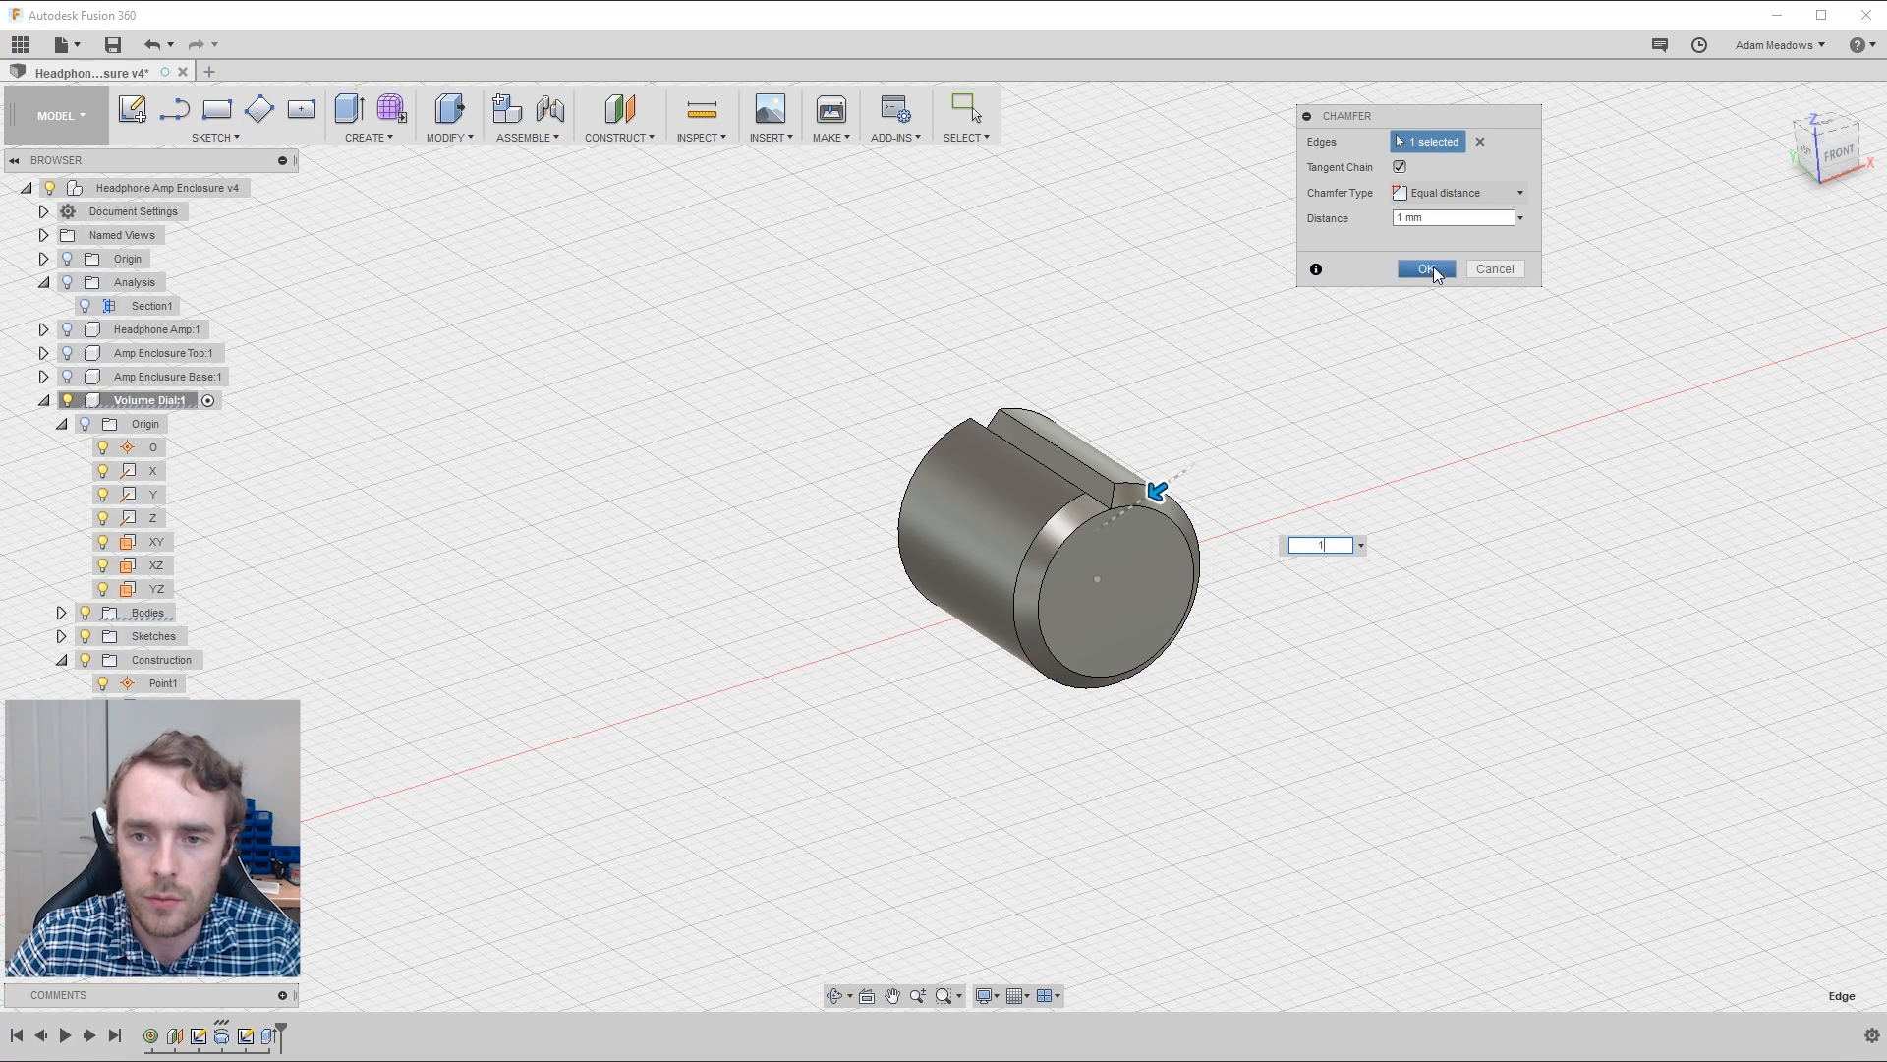
{"action": "left_click", "coordinate": [1426, 268]}
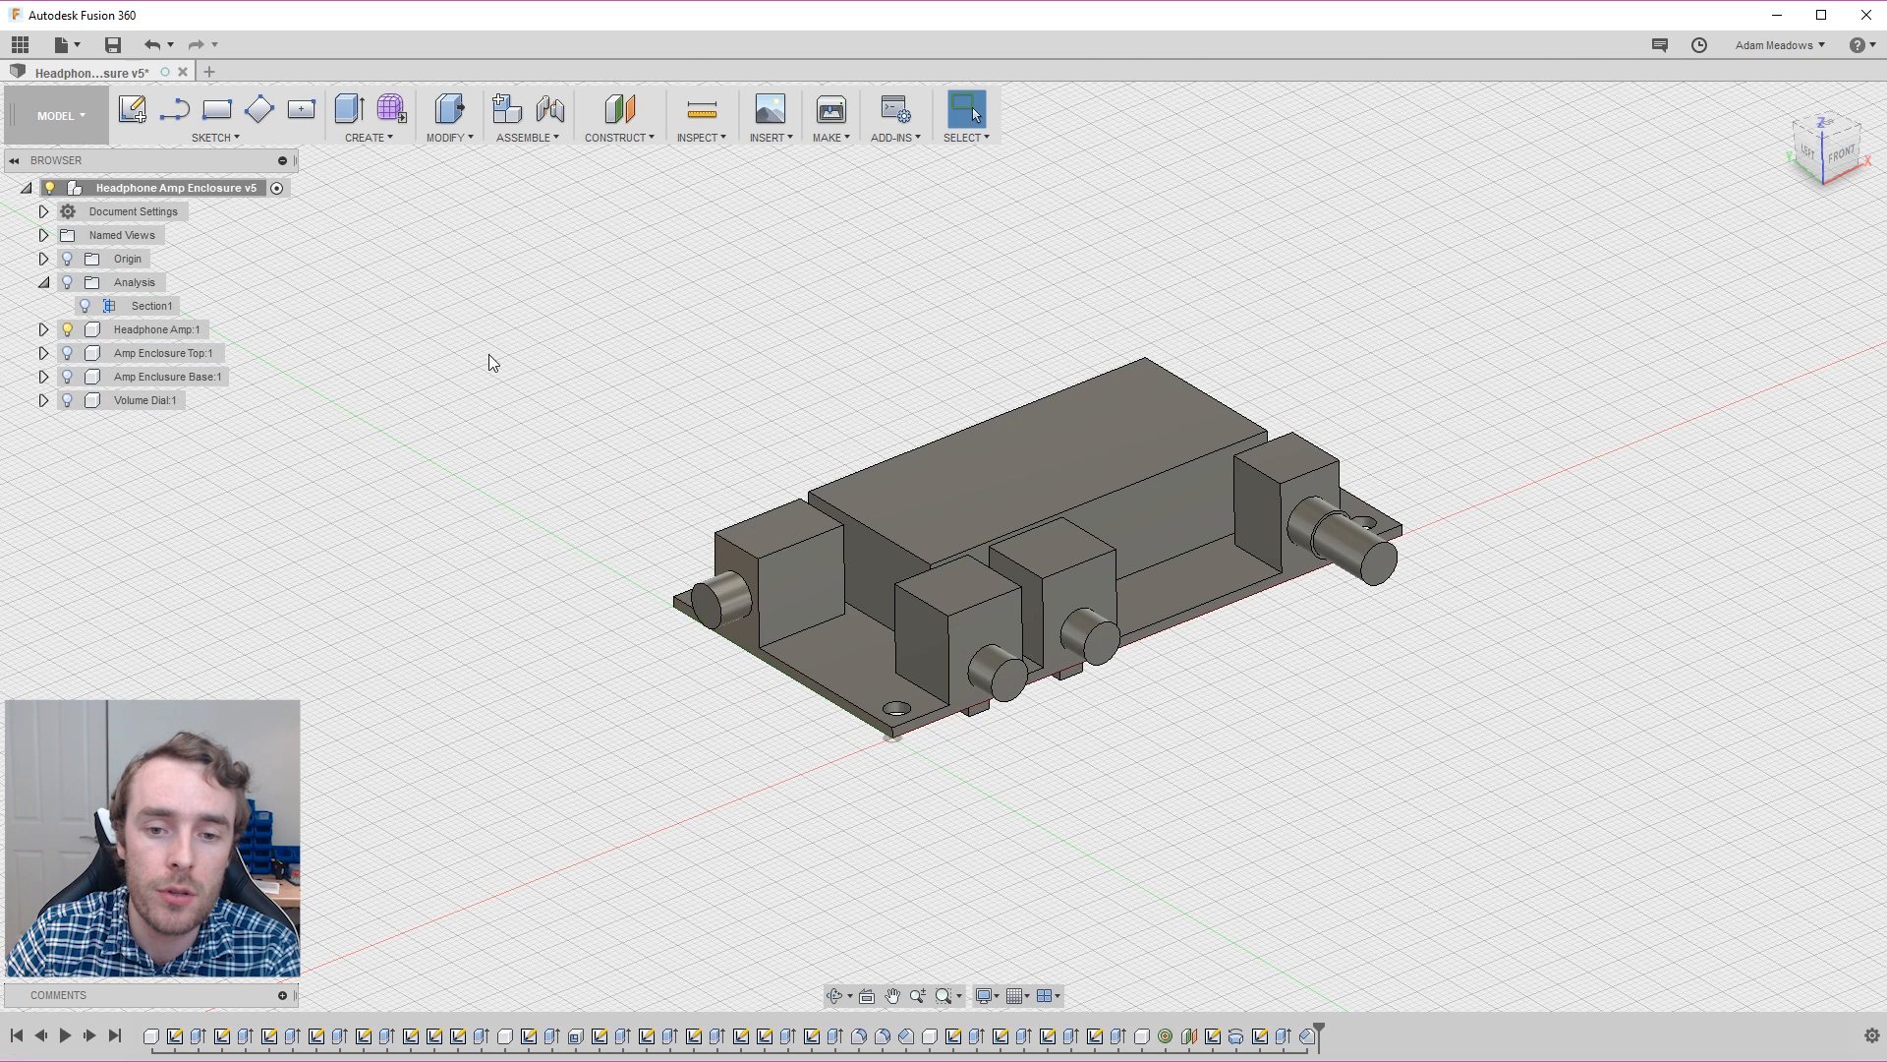
{"action": "mouse_move", "coordinate": [502, 389]}
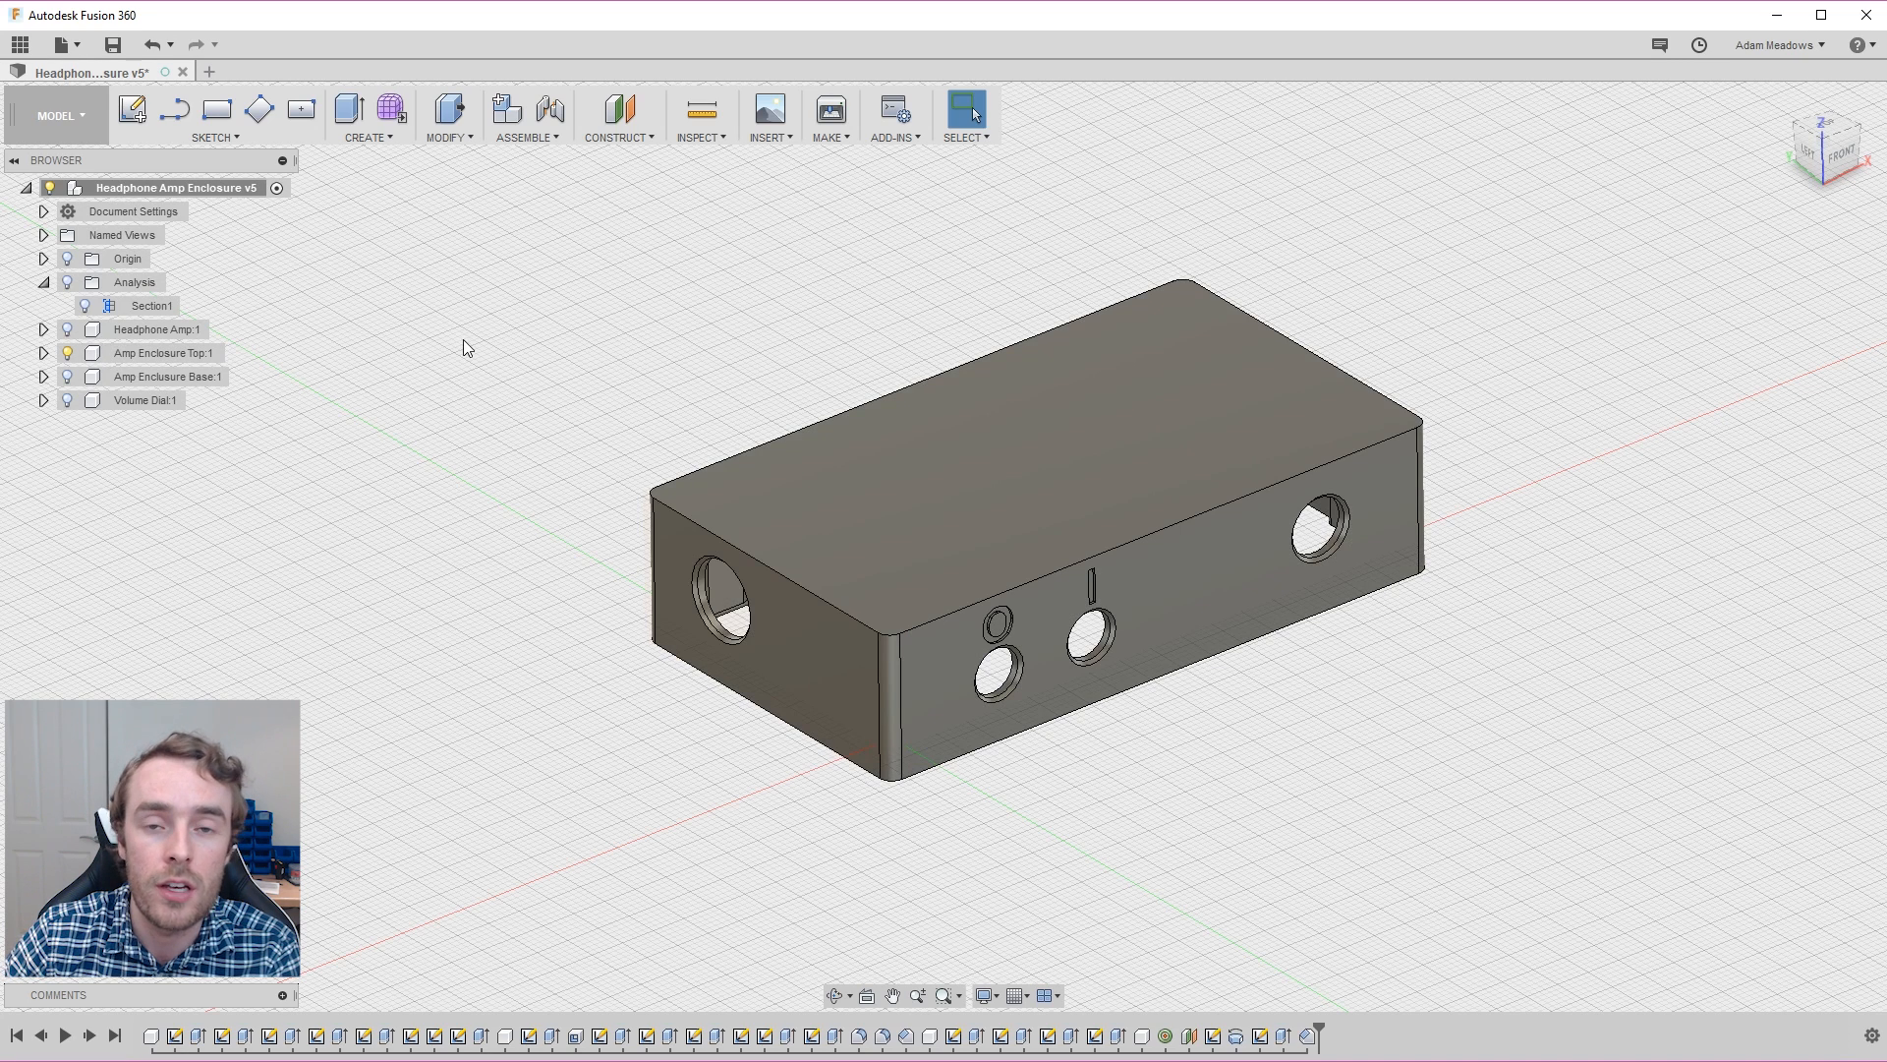
{"action": "mouse_move", "coordinate": [557, 388]}
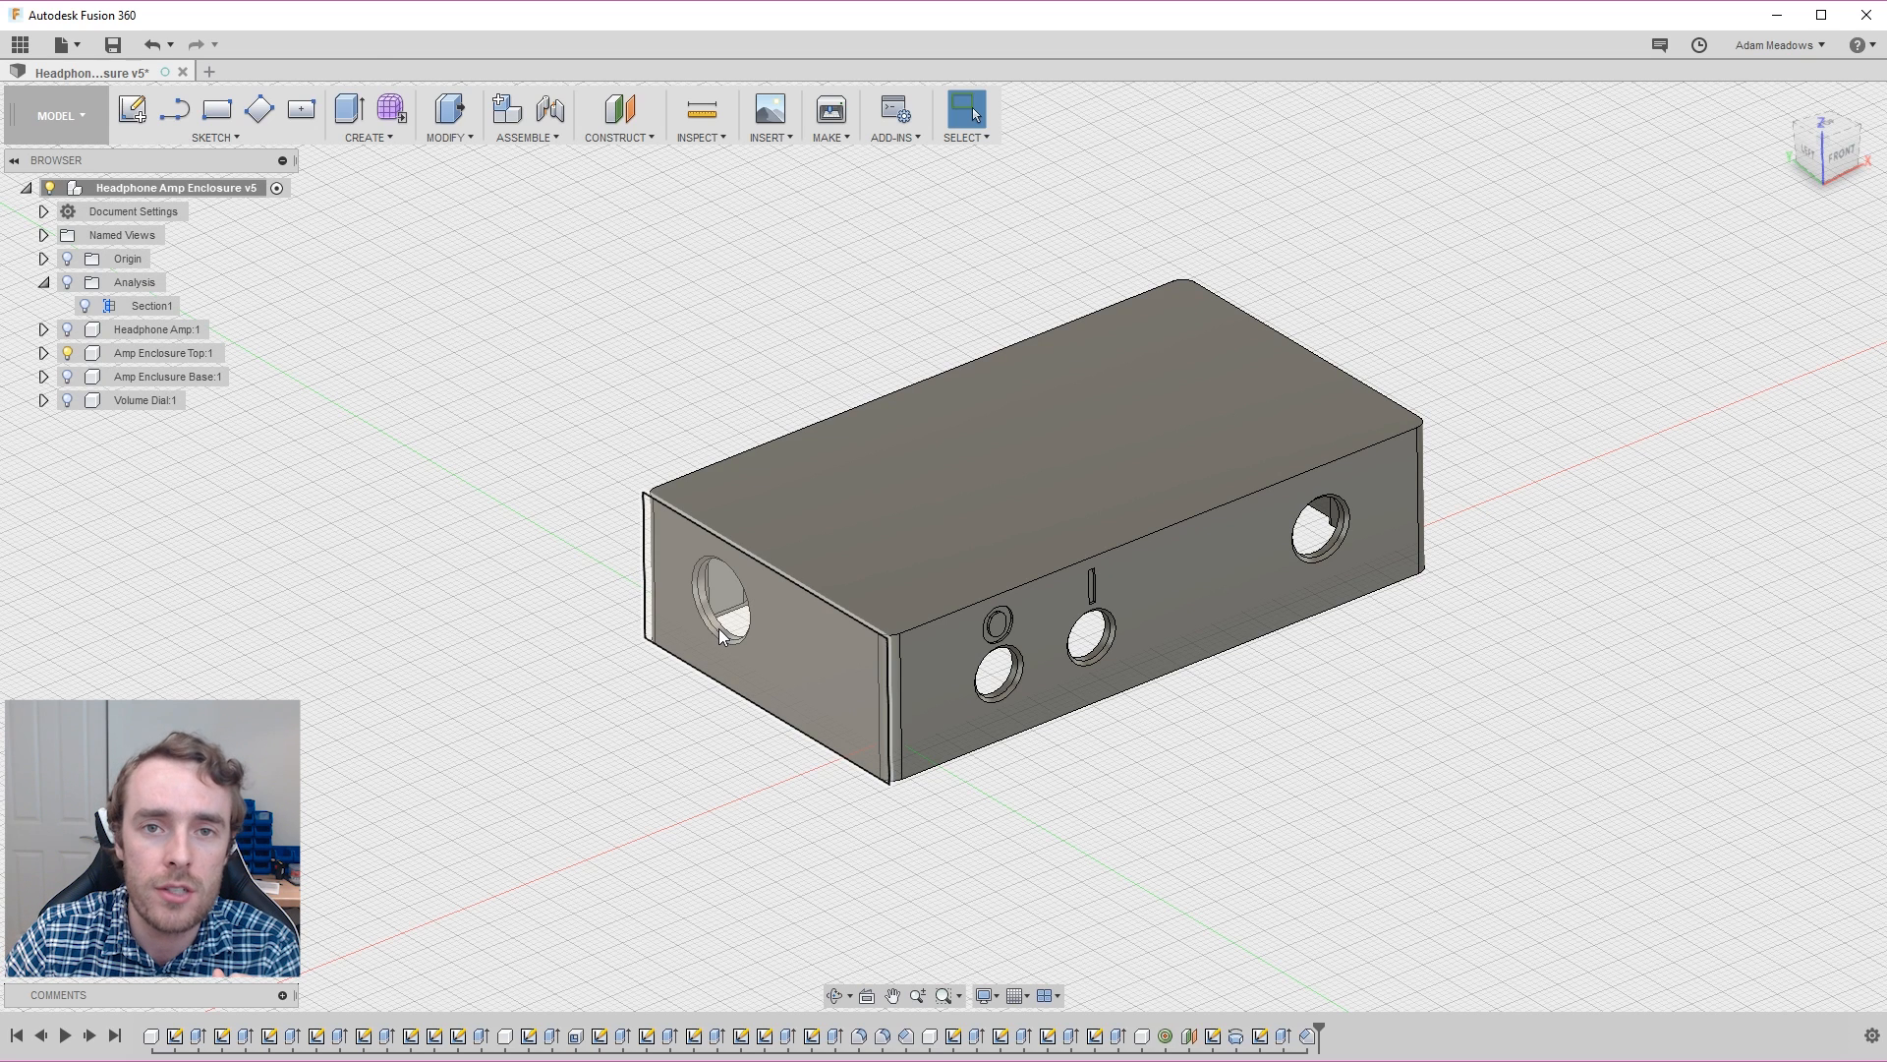
{"action": "mouse_move", "coordinate": [765, 628]}
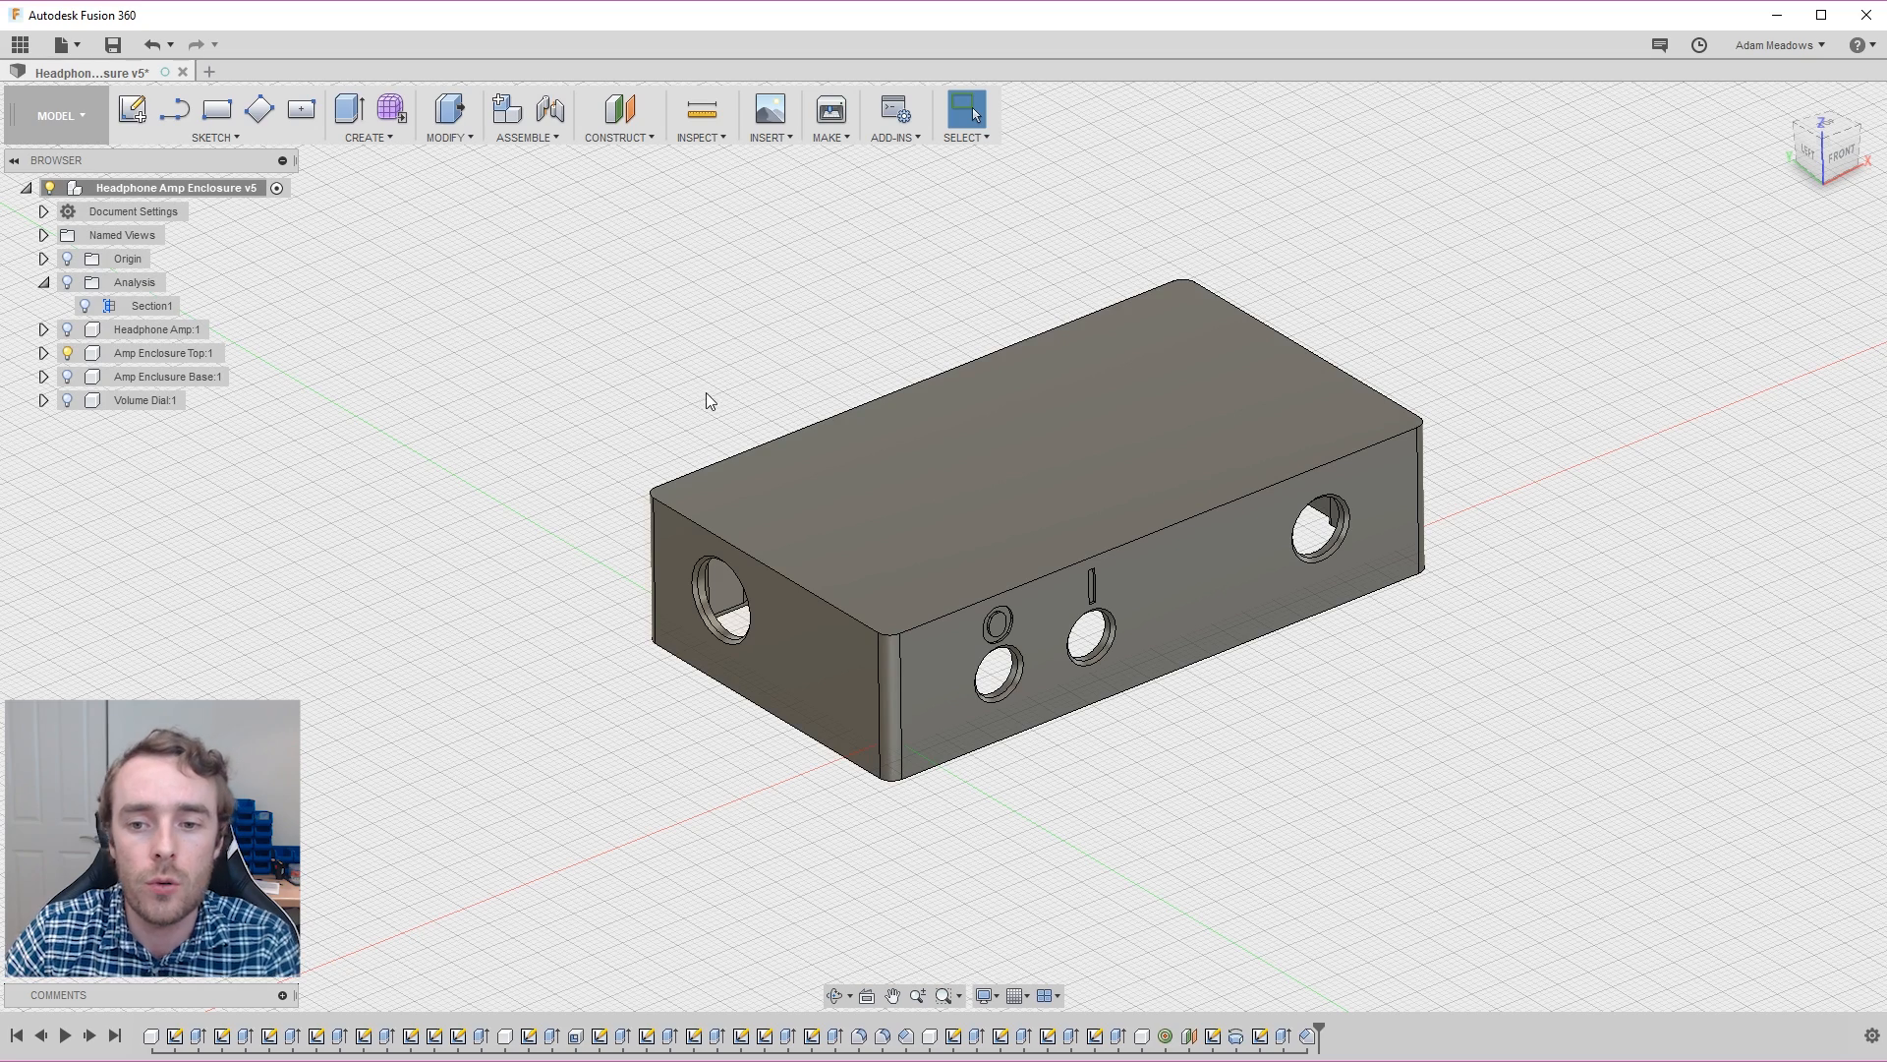
{"action": "mouse_move", "coordinate": [715, 450]}
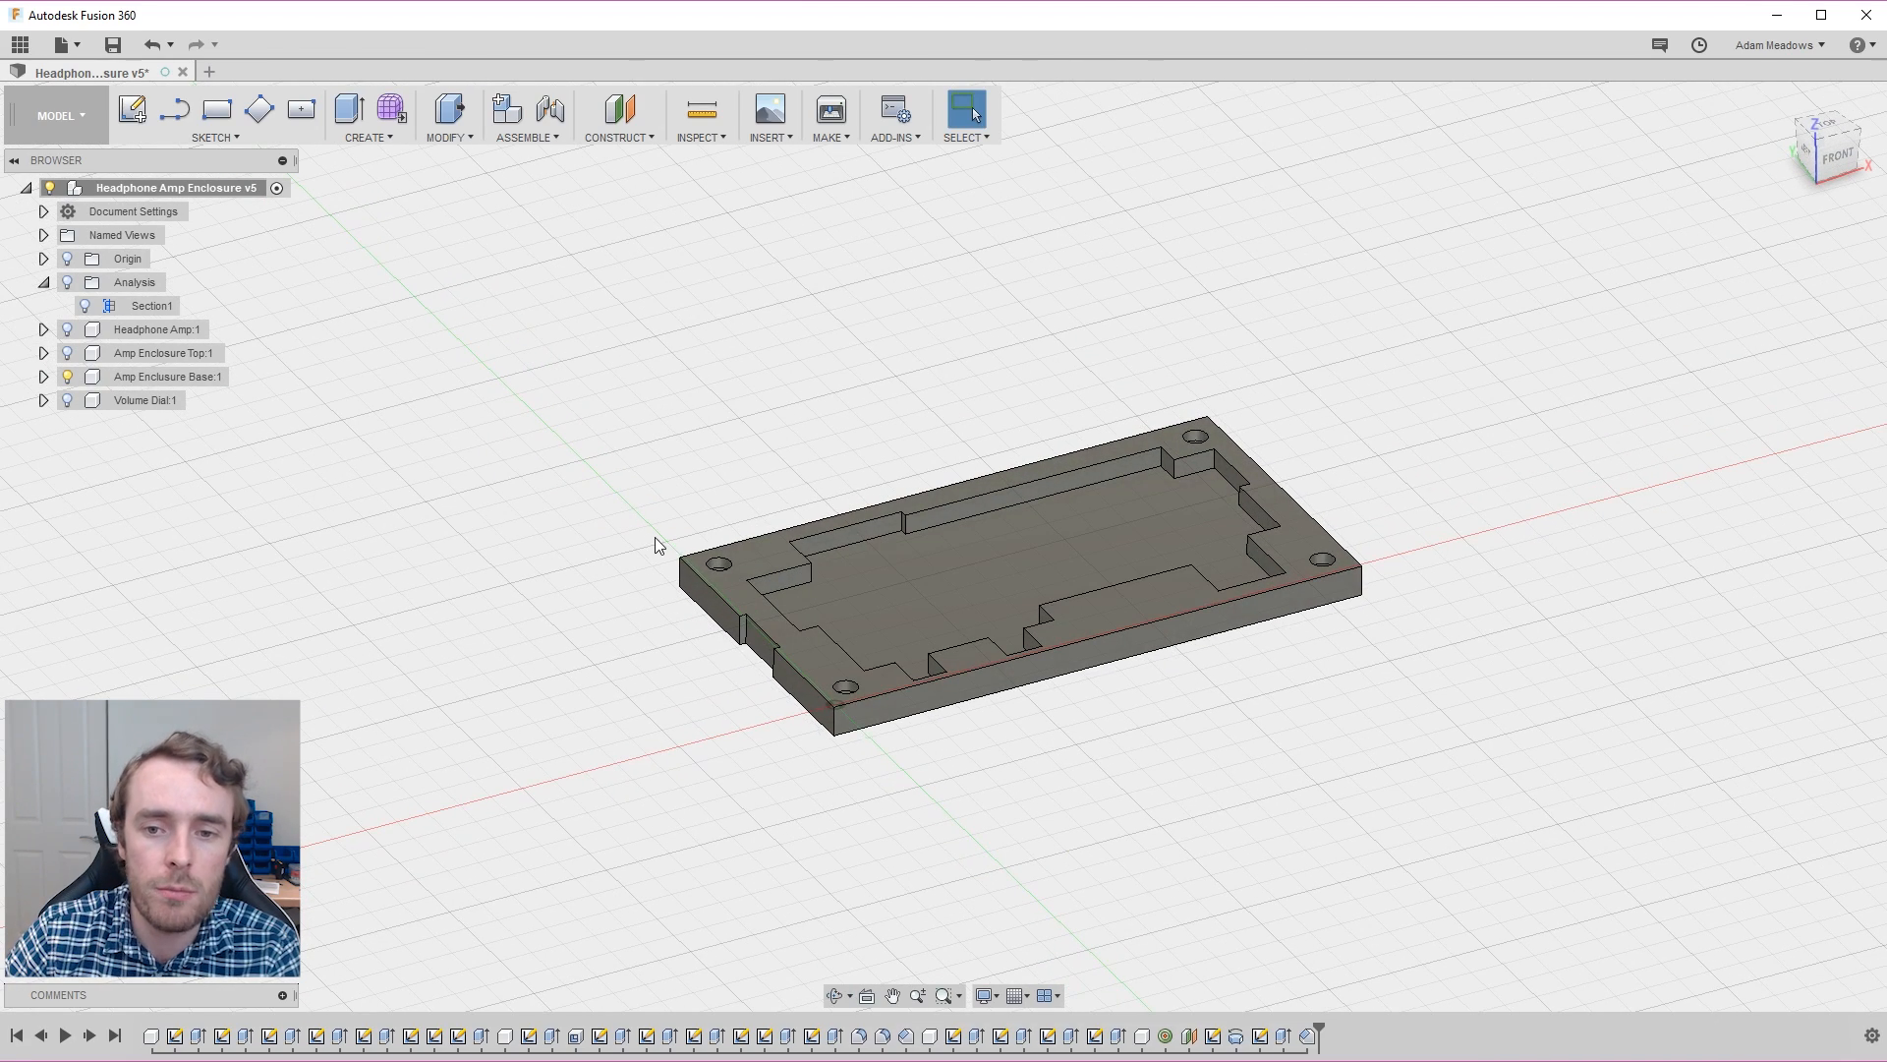
{"action": "mouse_move", "coordinate": [806, 465]}
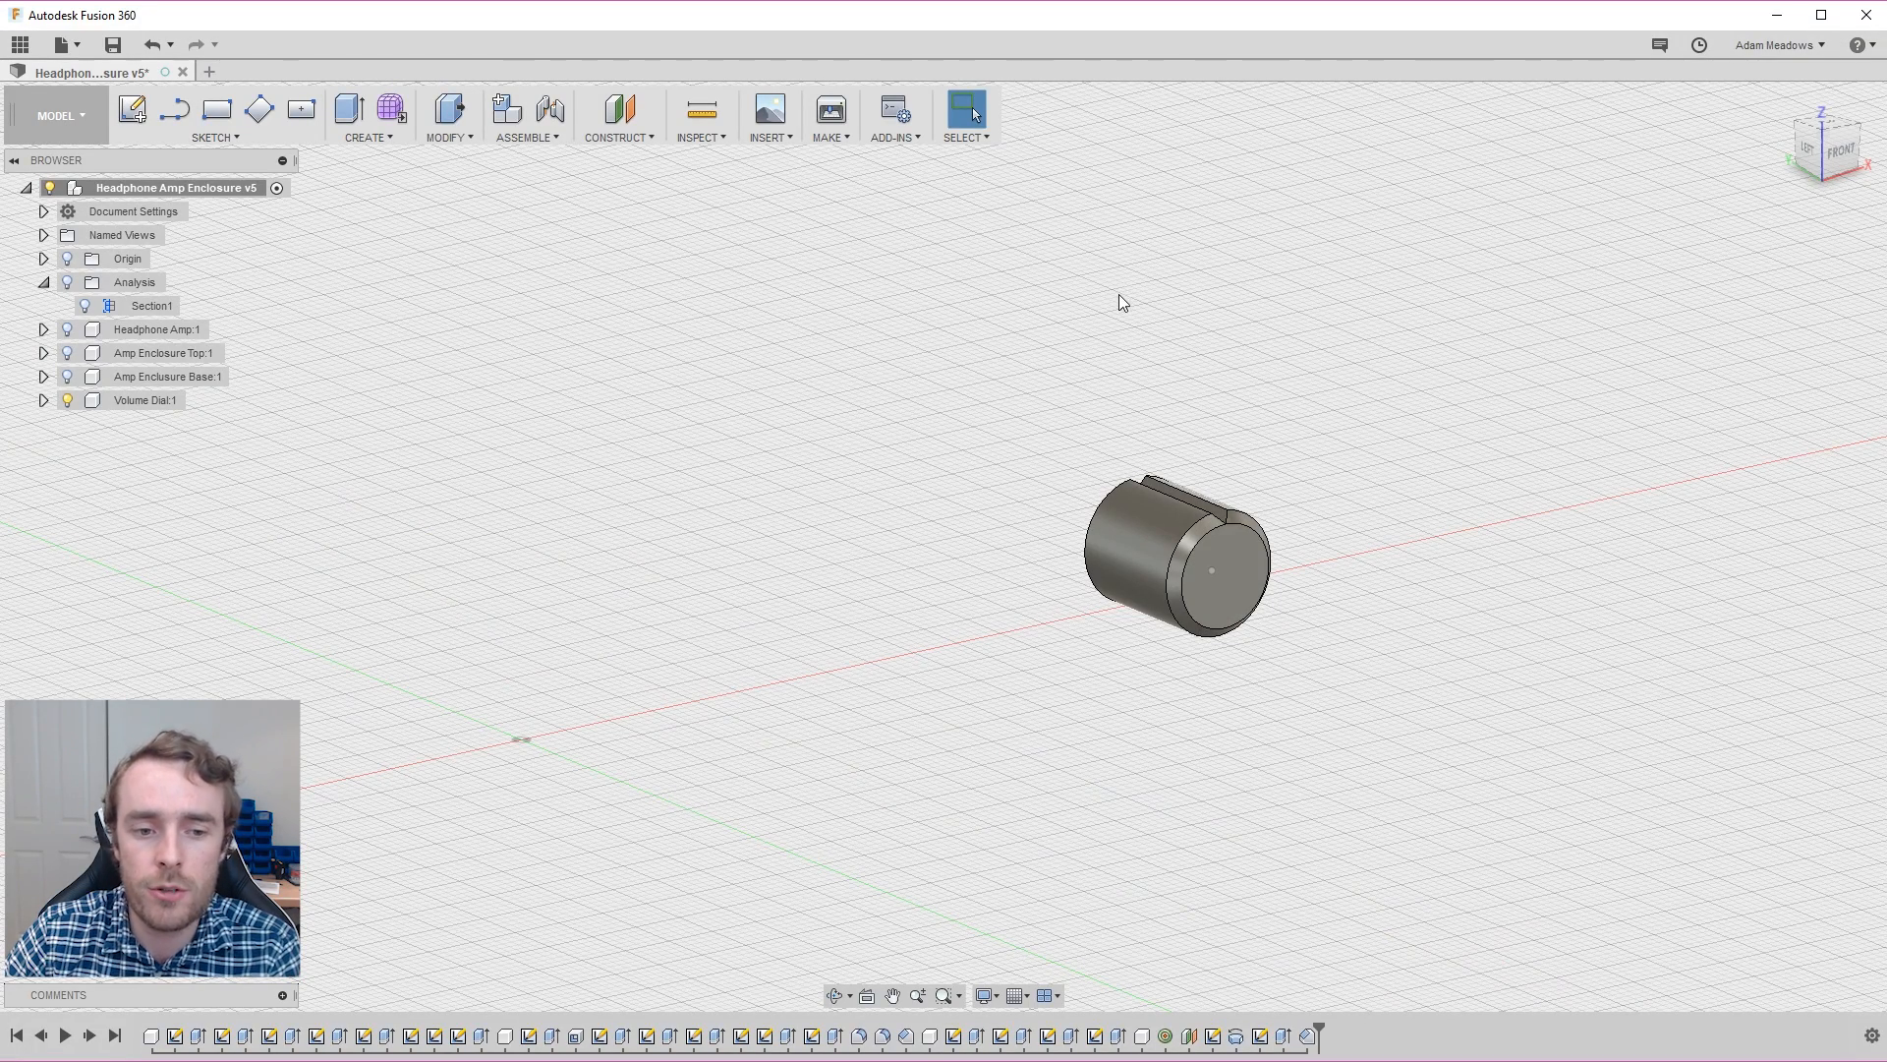
{"action": "mouse_move", "coordinate": [1100, 361]}
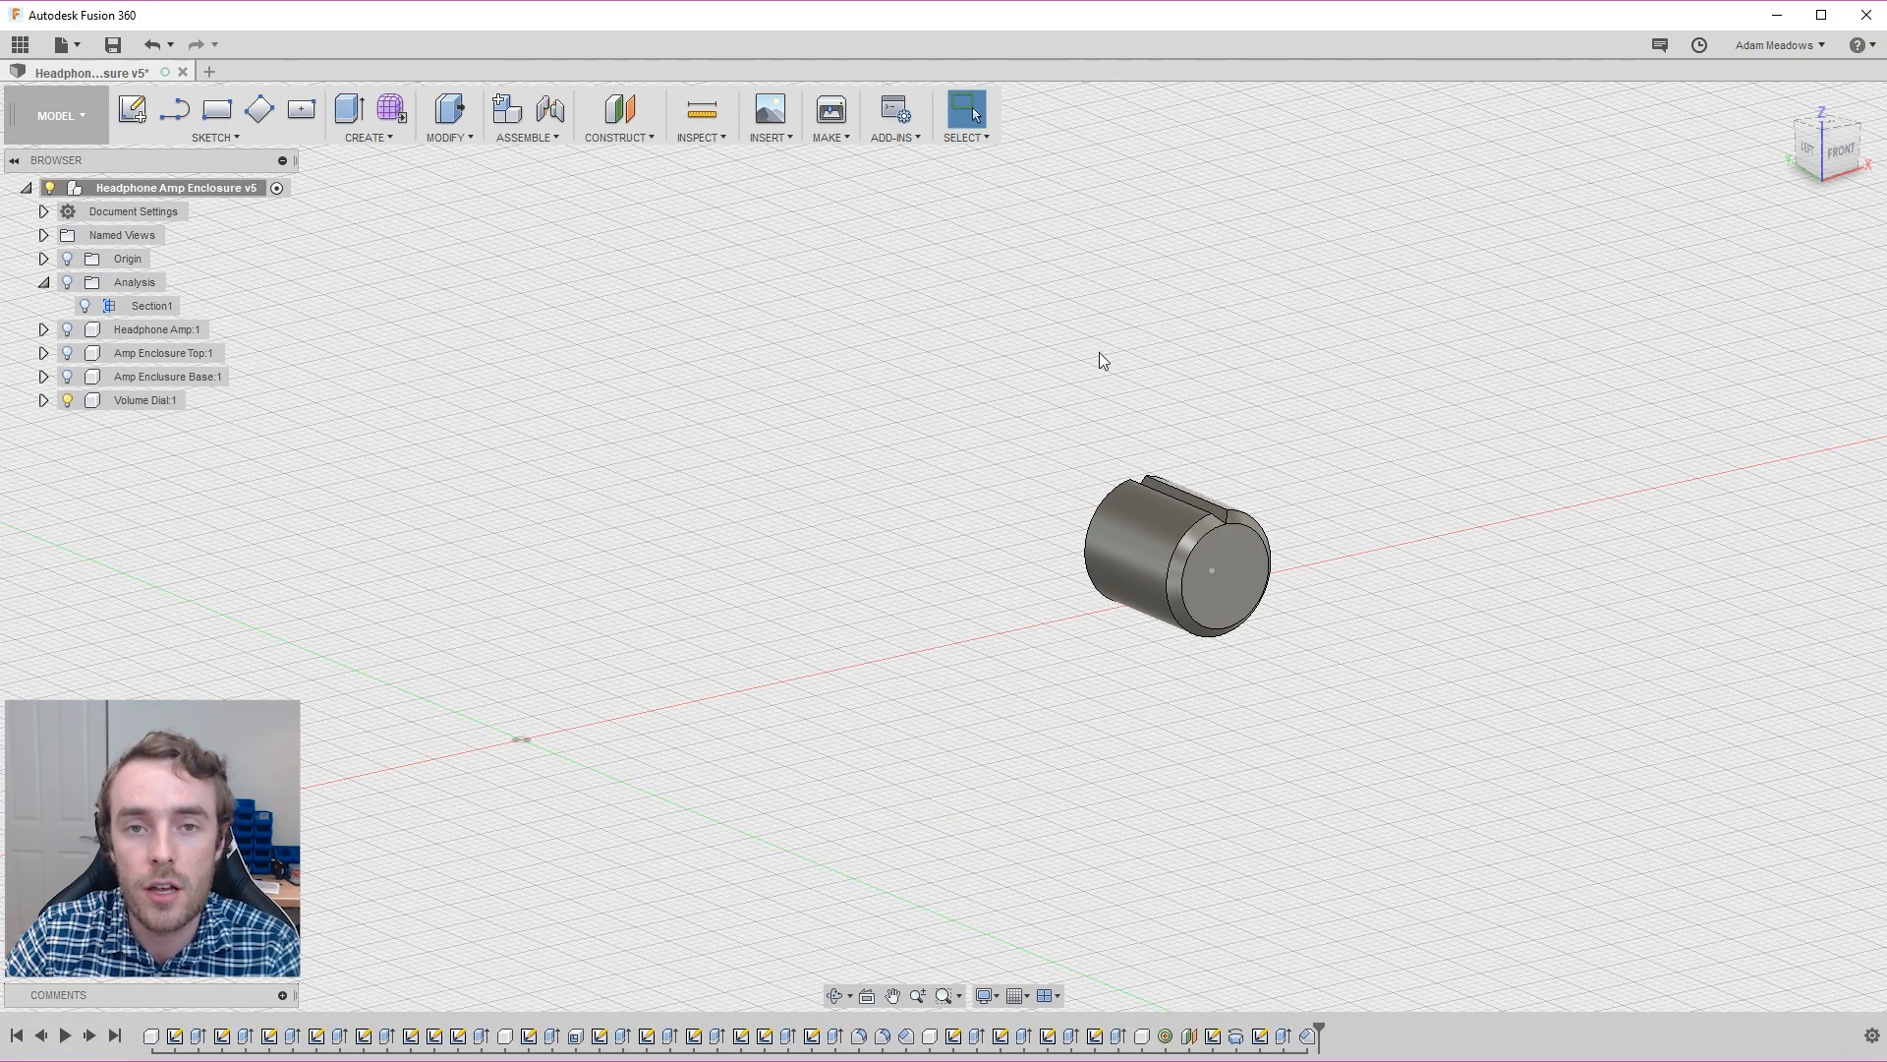